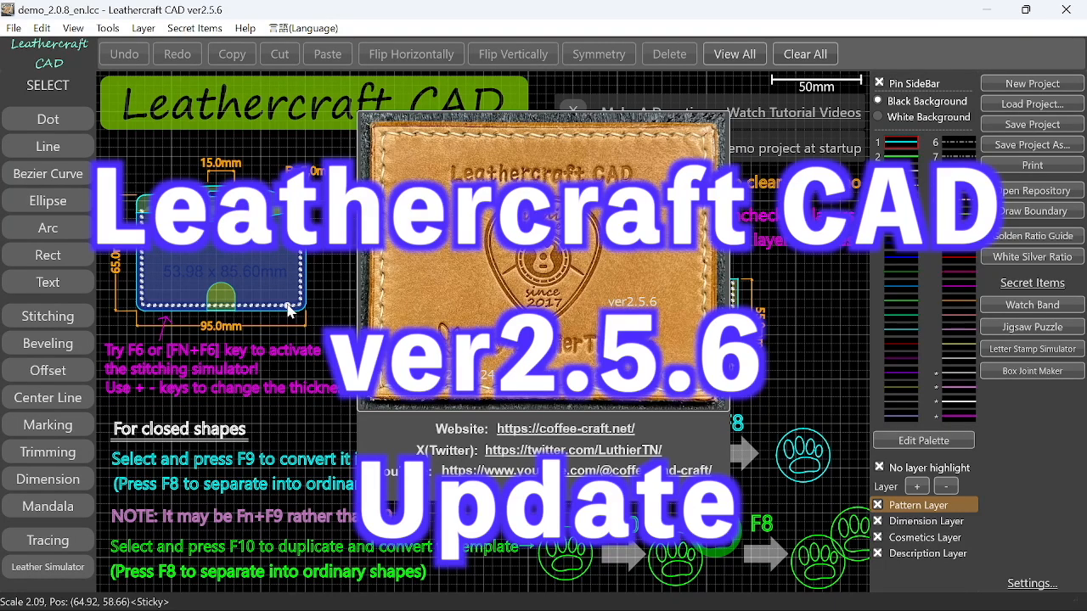
mouse_move(292, 309)
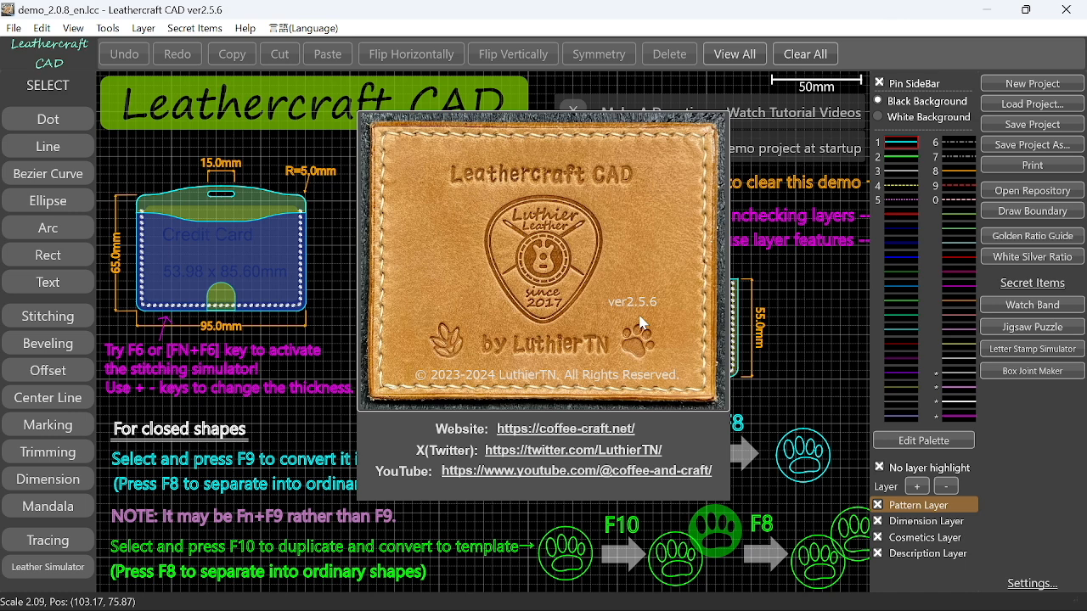
mouse_move(789, 284)
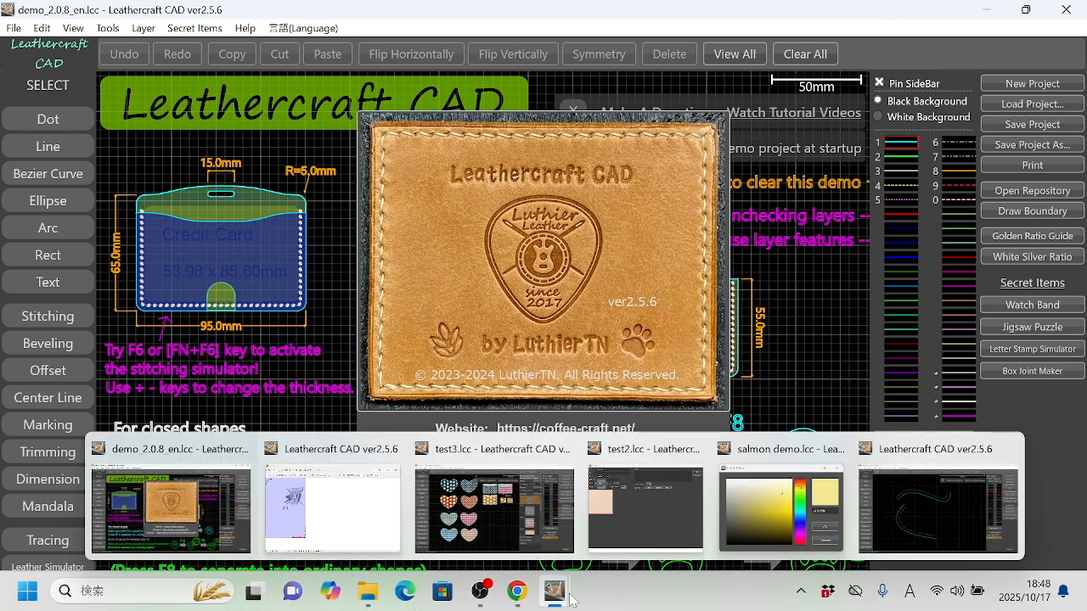
- Switch to the curves project and delete the stitching holes from both curved lines
click(938, 508)
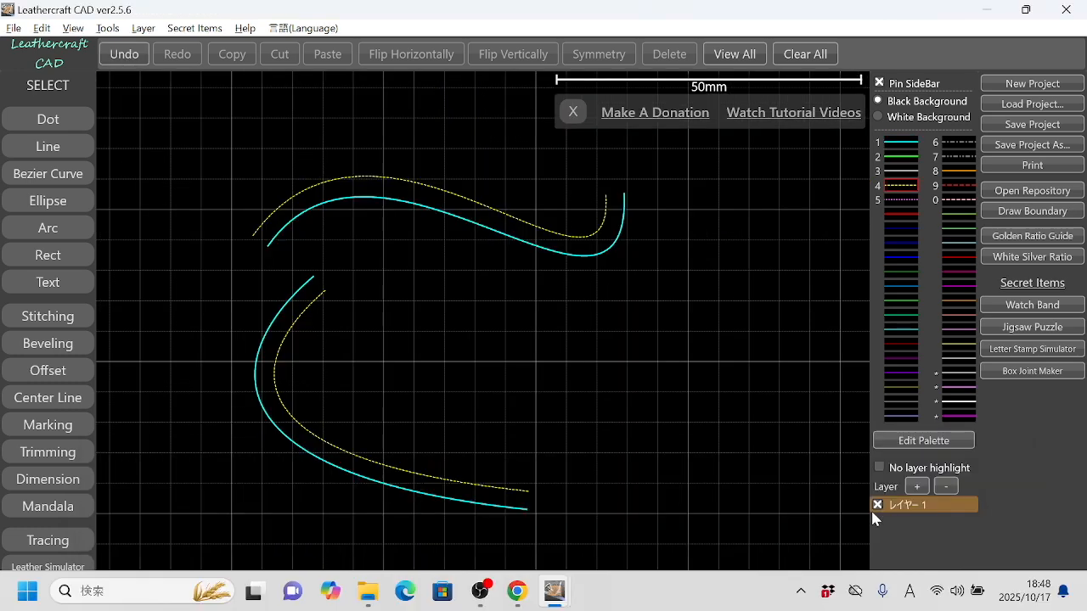
mouse_move(472, 245)
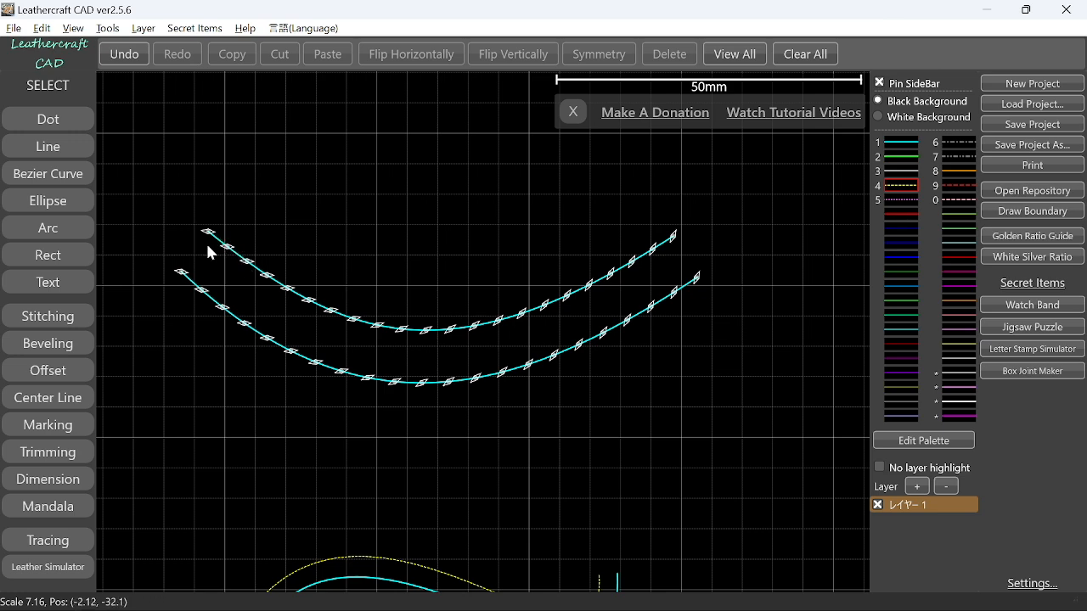
mouse_move(162, 201)
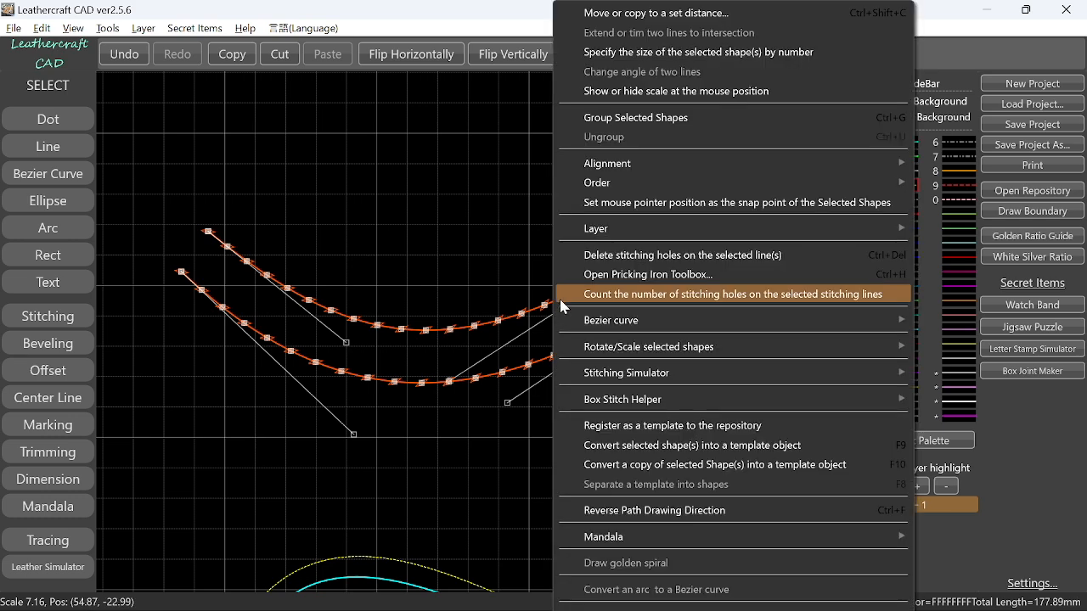
mouse_move(589, 262)
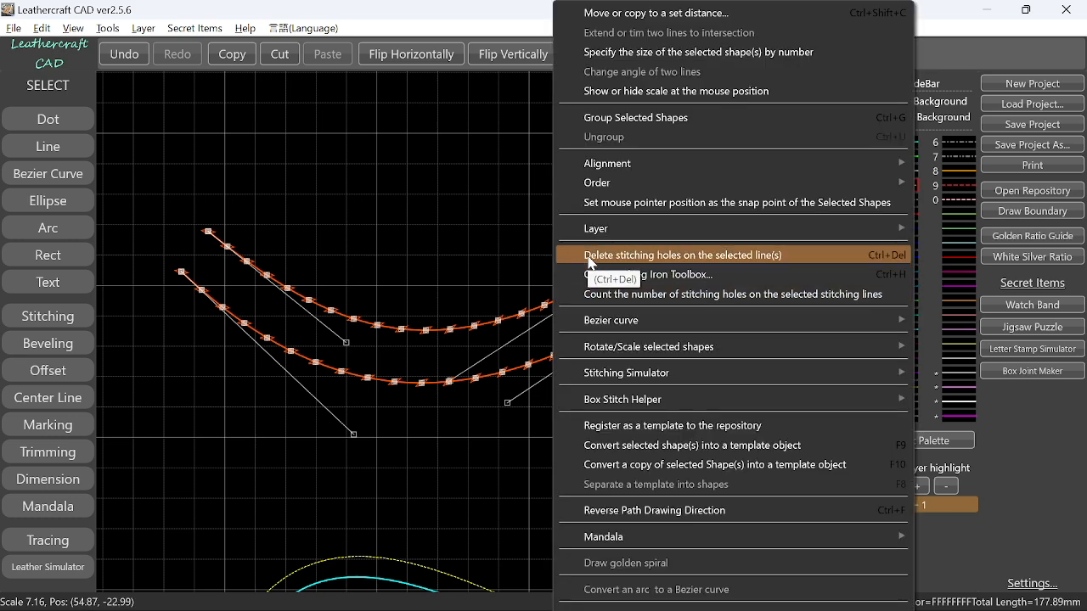
click(682, 254)
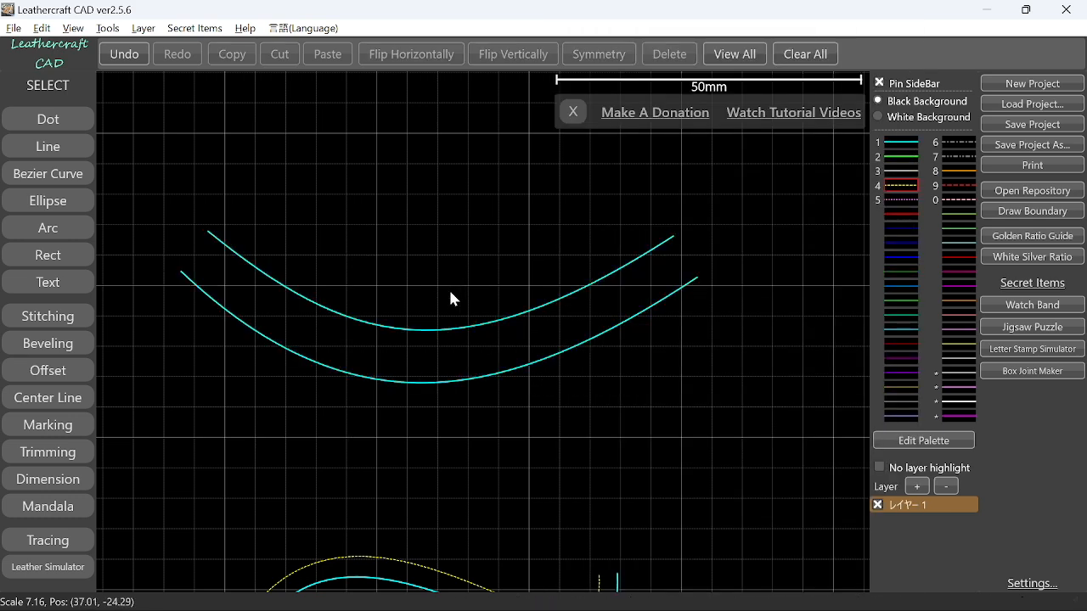
mouse_move(75, 313)
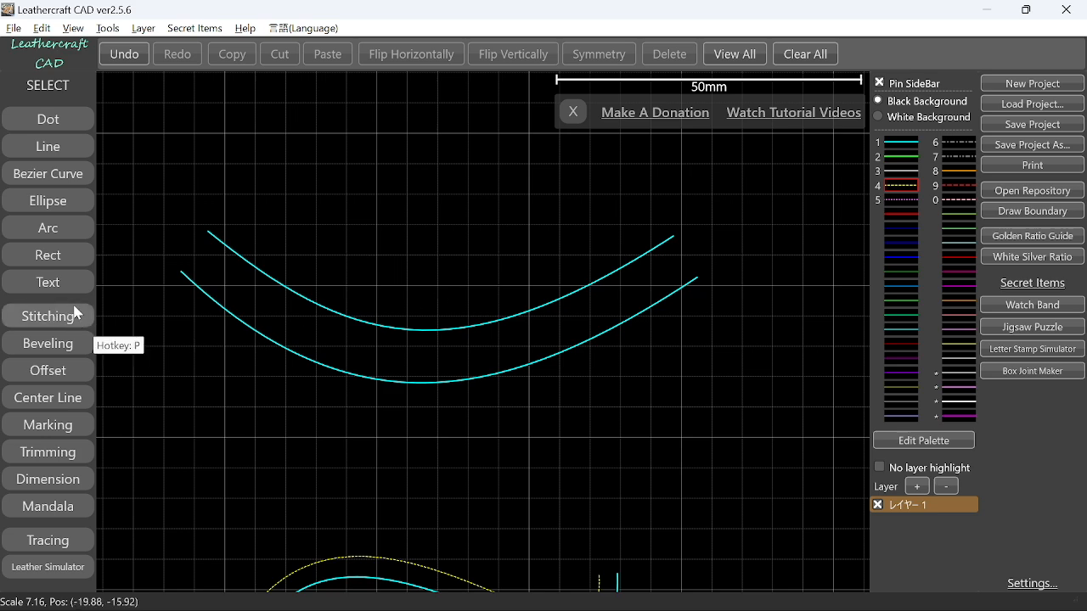
- With the Stitching tool on Auto Pitch, punch Diamond 4mm holes along the upper curve (Shift+J)
click(48, 316)
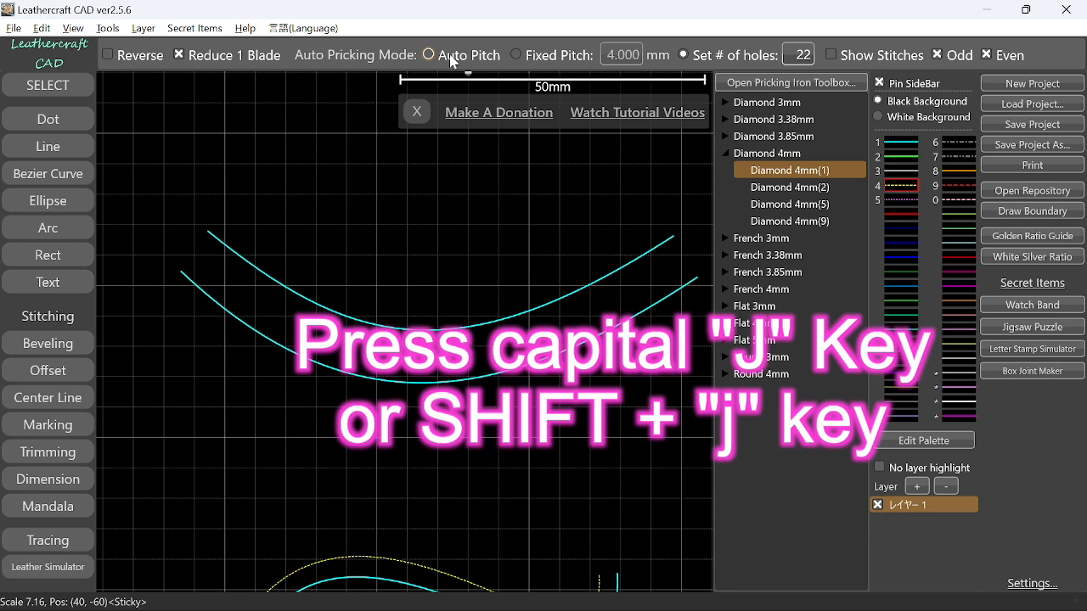
click(428, 55)
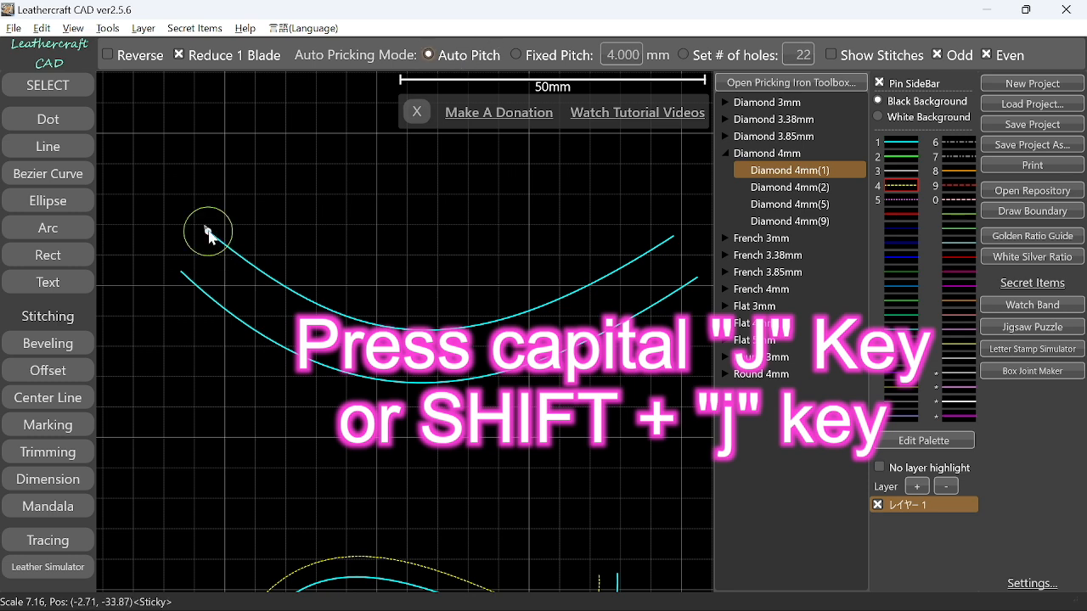
mouse_move(666, 248)
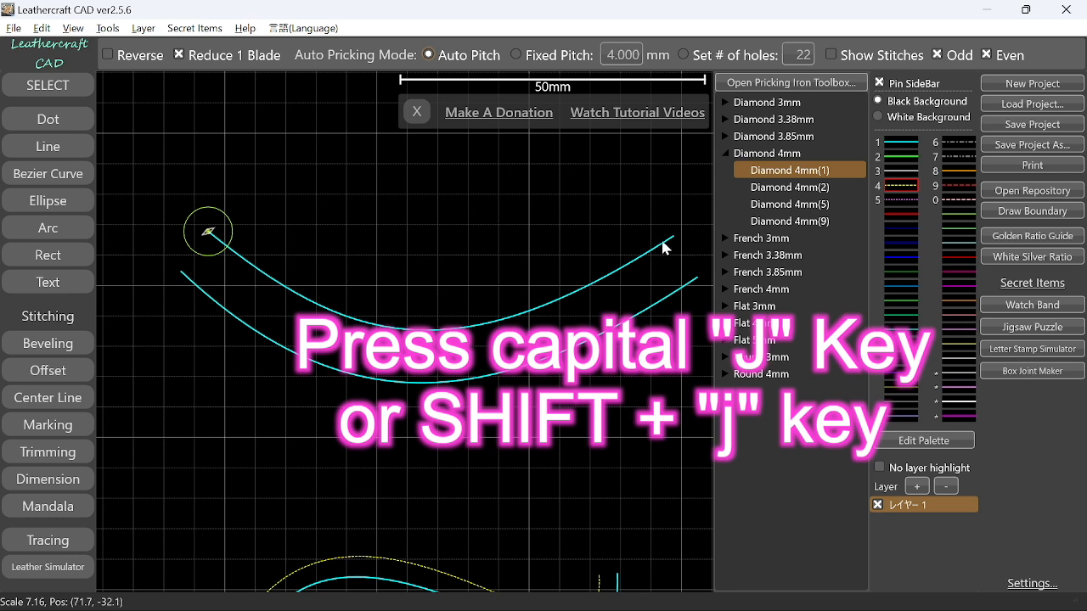
key(J)
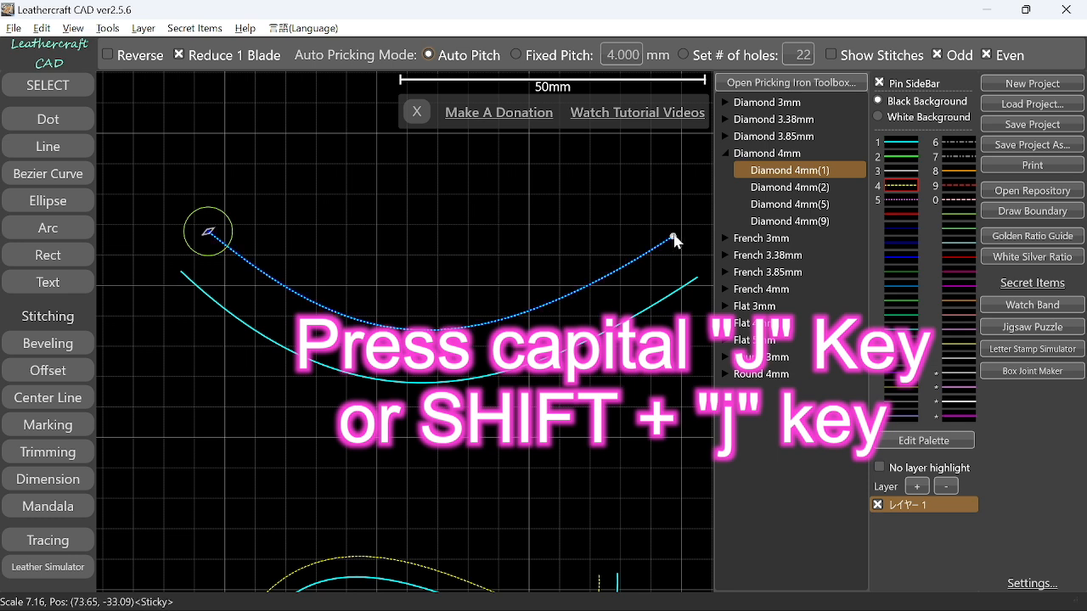
key(J)
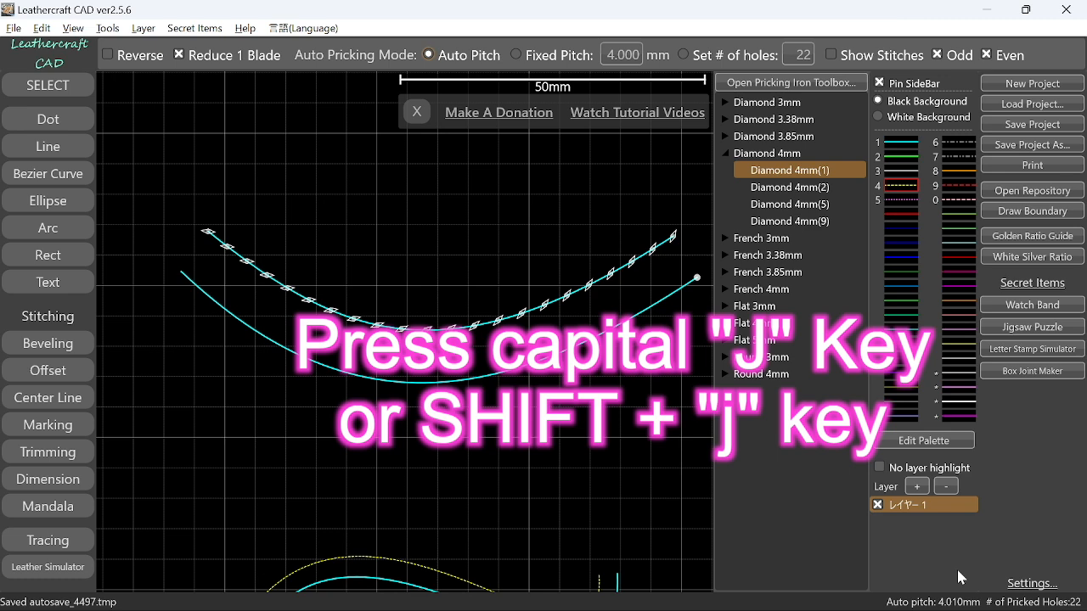
mouse_move(1077, 594)
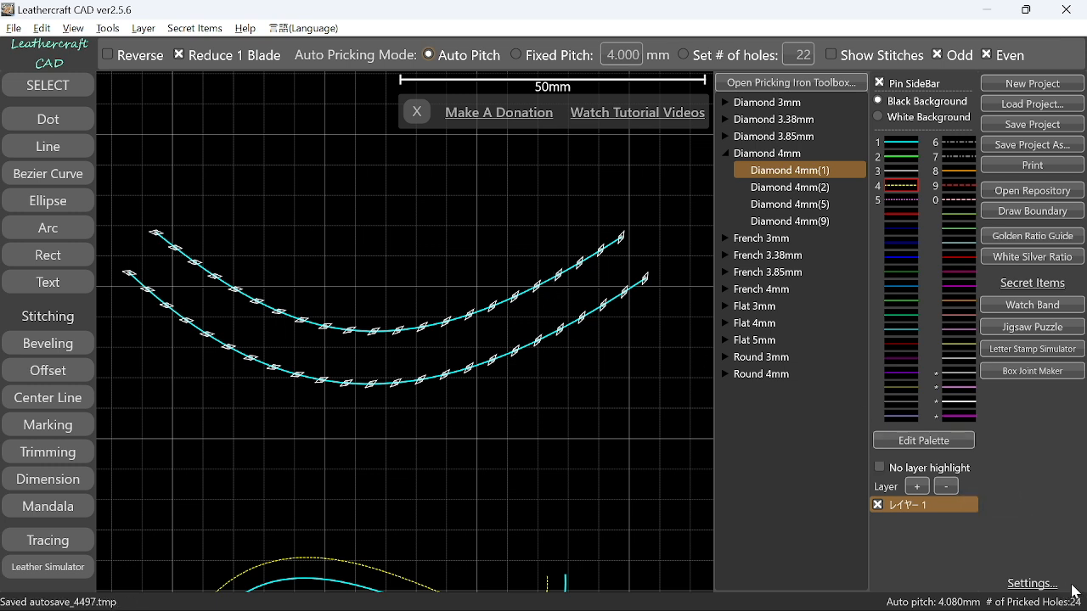
mouse_move(290, 404)
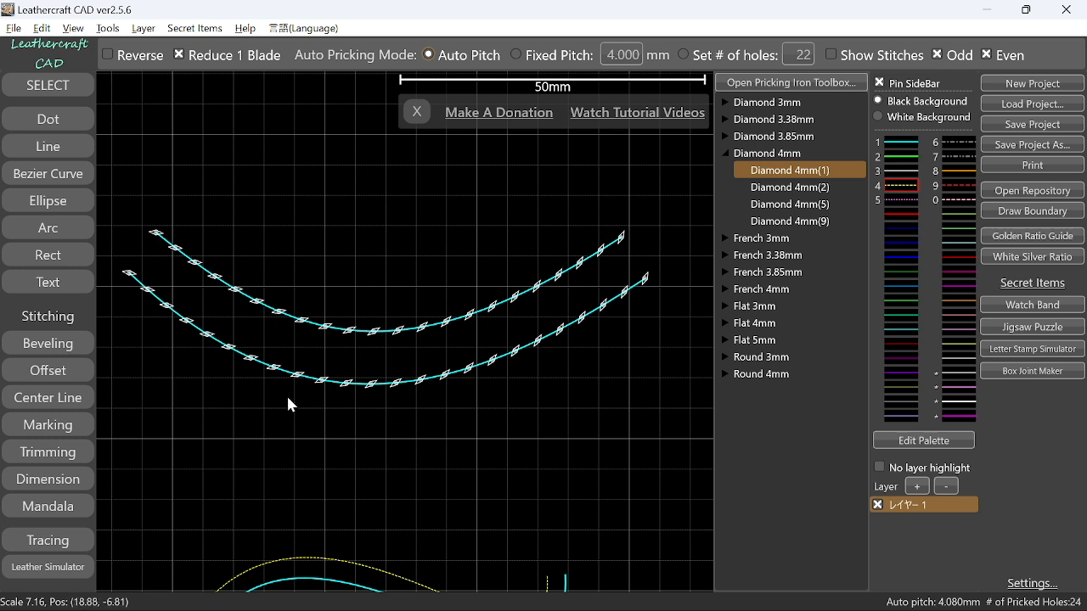
mouse_move(133, 286)
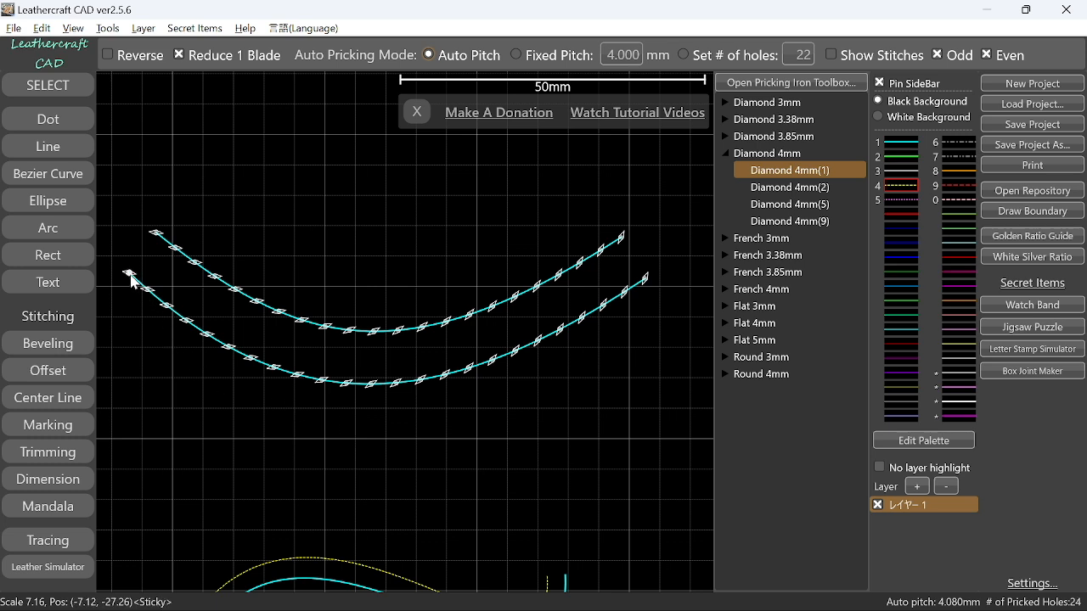
mouse_move(185, 258)
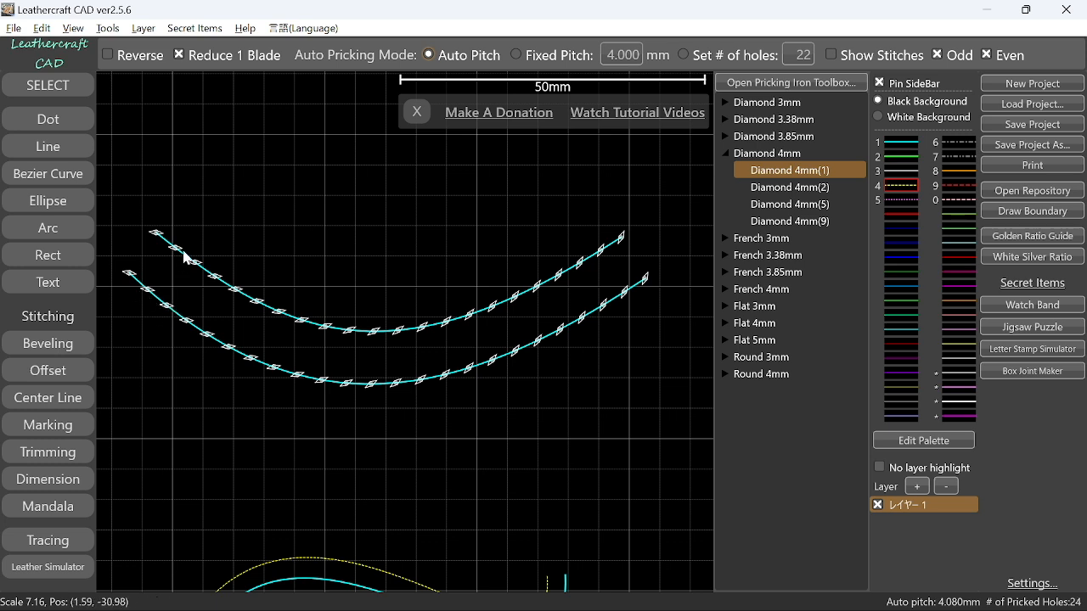
mouse_move(142, 289)
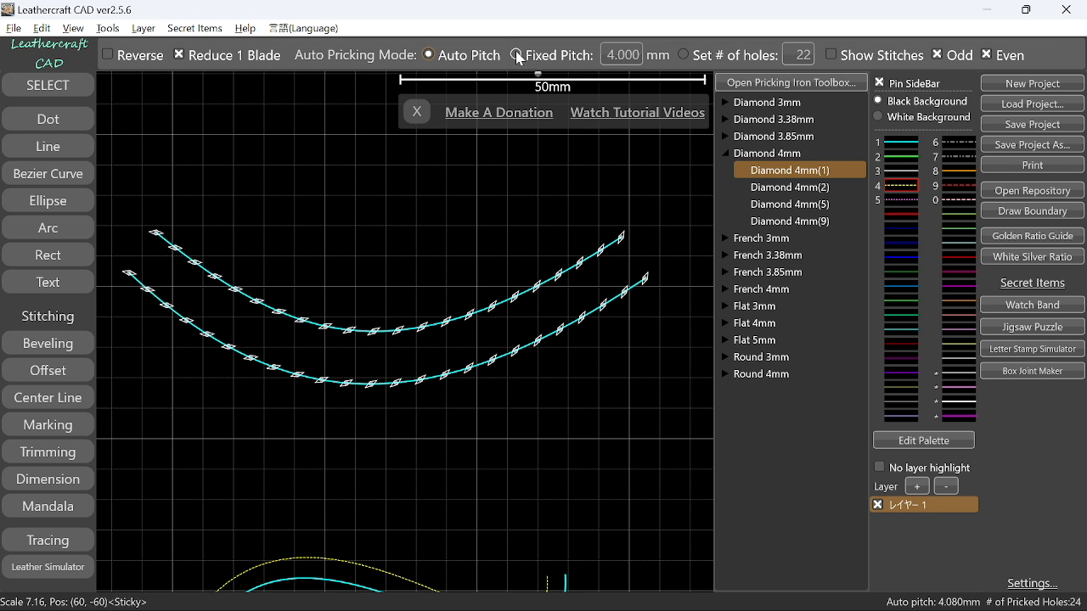
- Switch hole spacing to Fixed Pitch at 4.000 mm
click(516, 54)
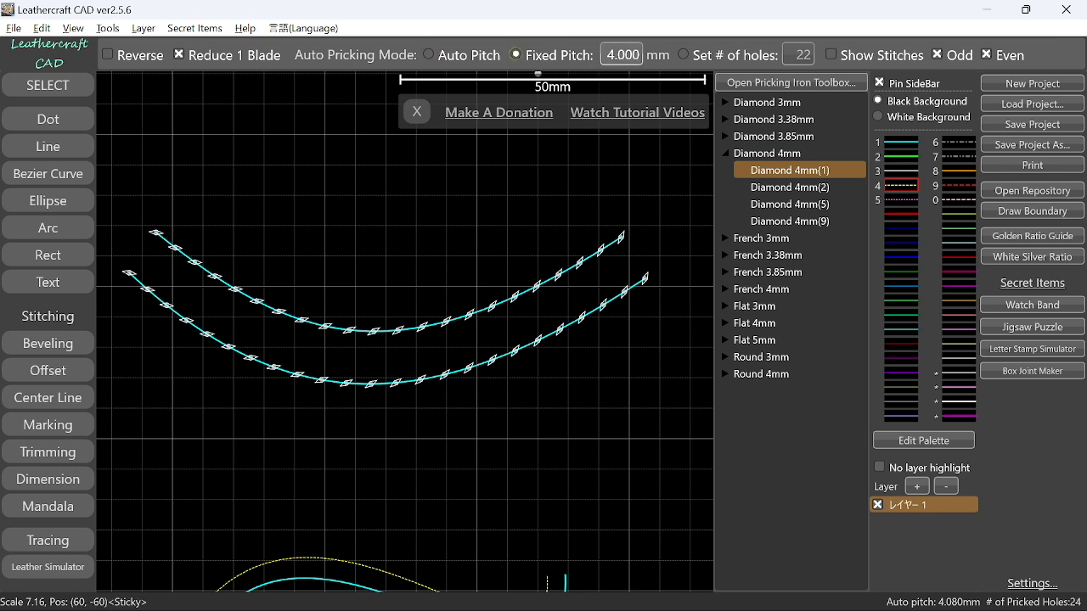
mouse_move(616, 158)
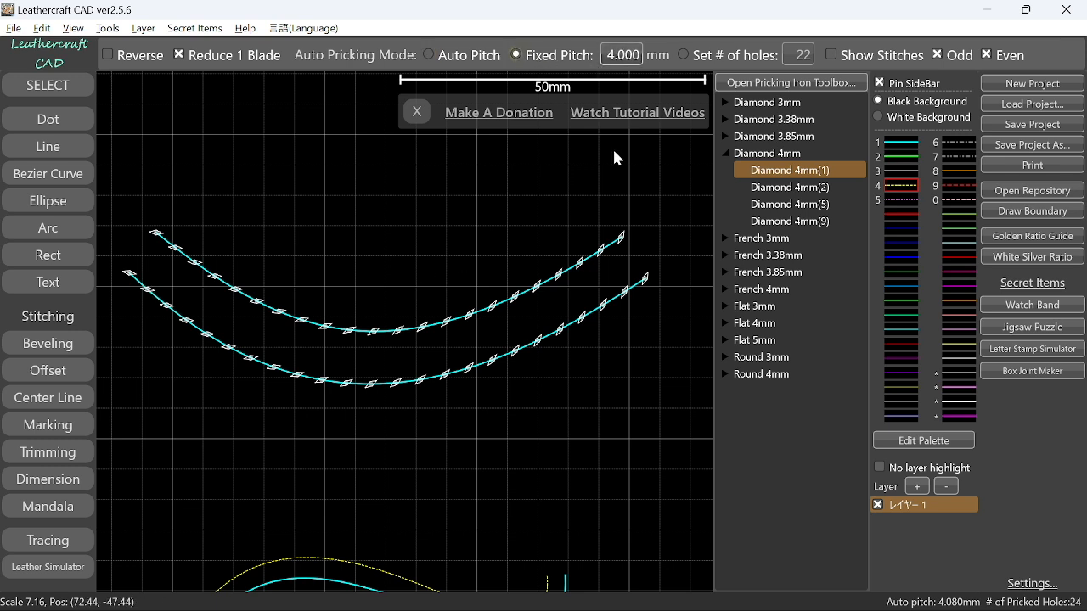
mouse_move(637, 292)
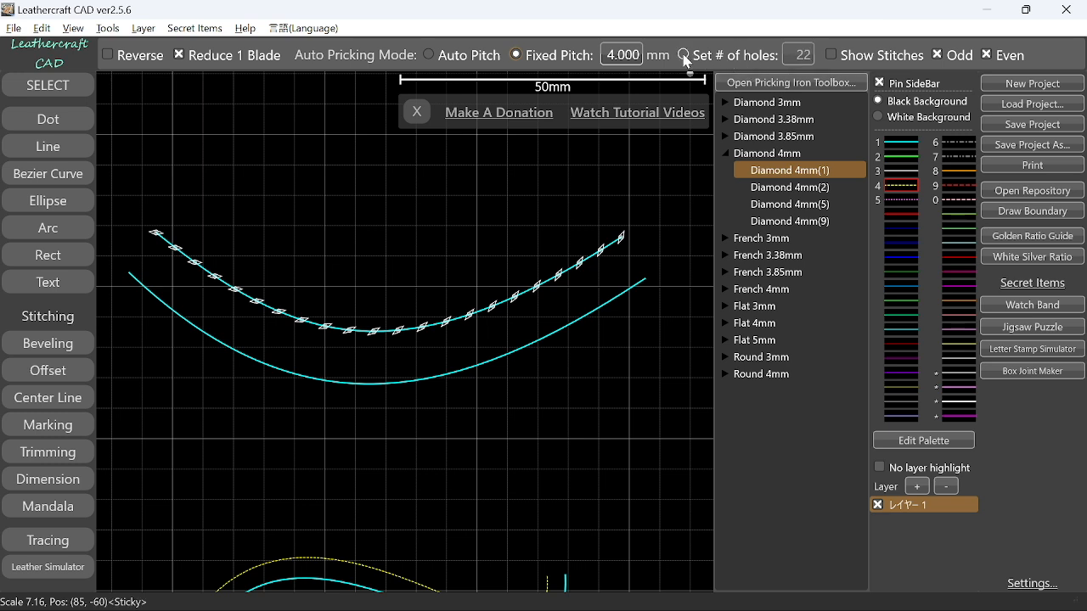
- Switch hole spacing to Set # of holes
click(682, 54)
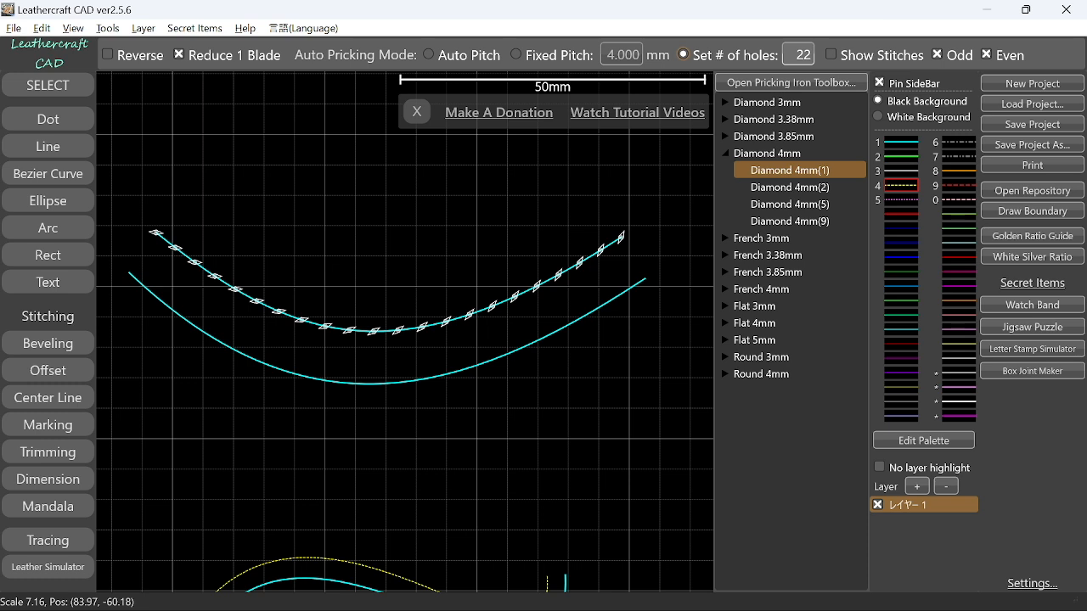
mouse_move(136, 278)
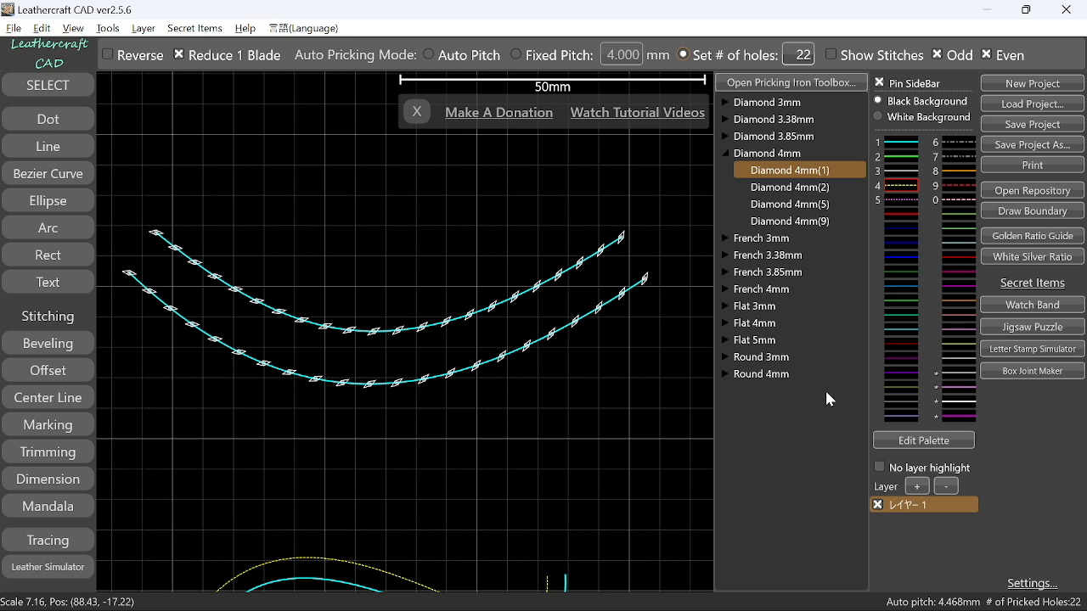
mouse_move(1056, 587)
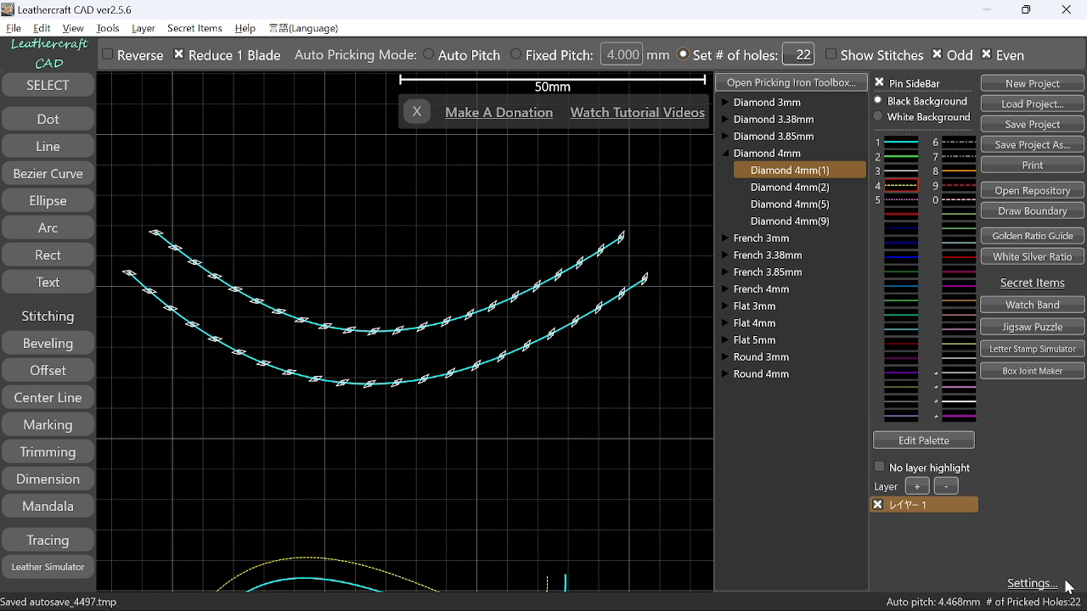
mouse_move(955, 605)
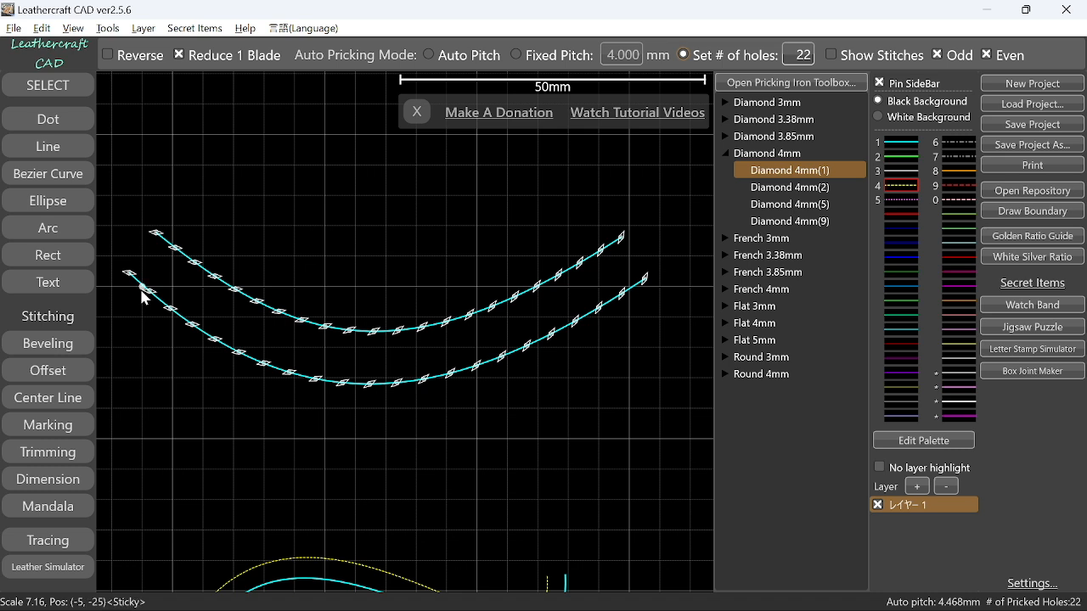
mouse_move(185, 256)
text(10)
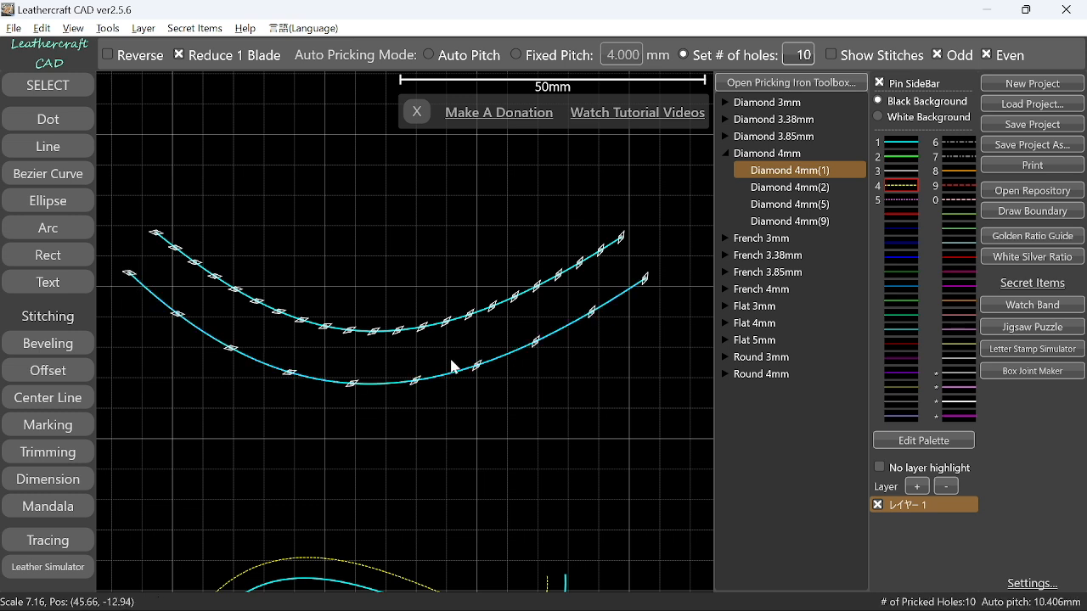
mouse_move(282, 375)
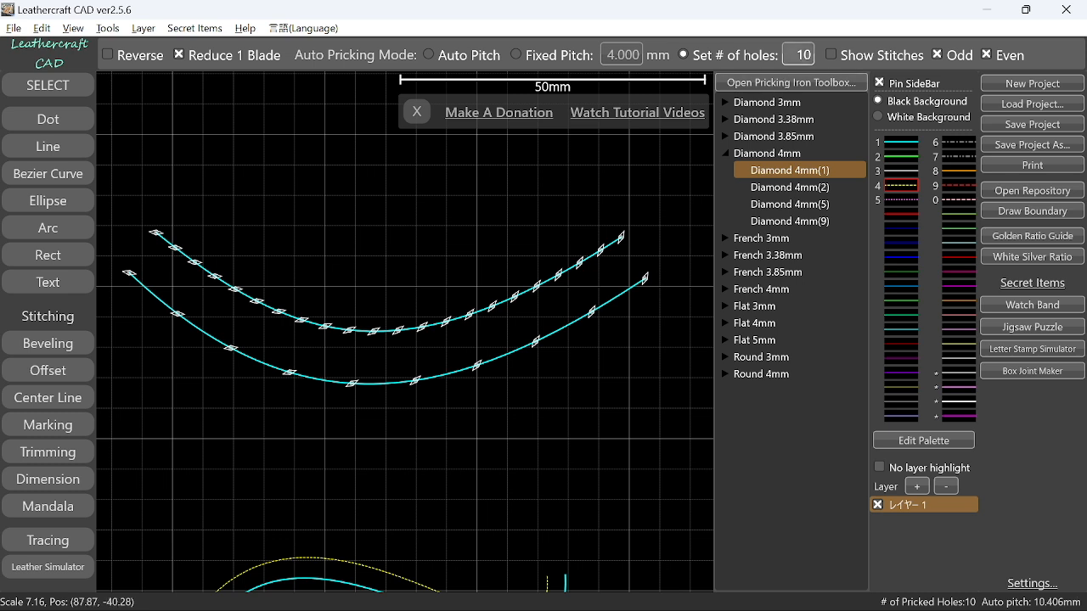
- Set the hole count to 40 and punch the lower curve, giving about 2.41 mm pitch
click(798, 55)
text(40)
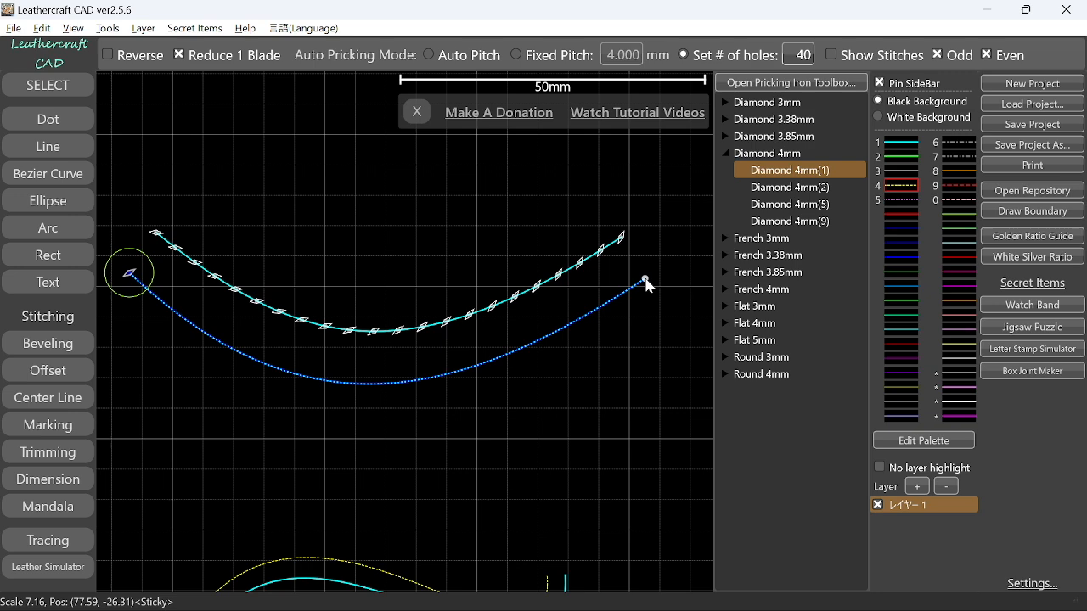
click(646, 280)
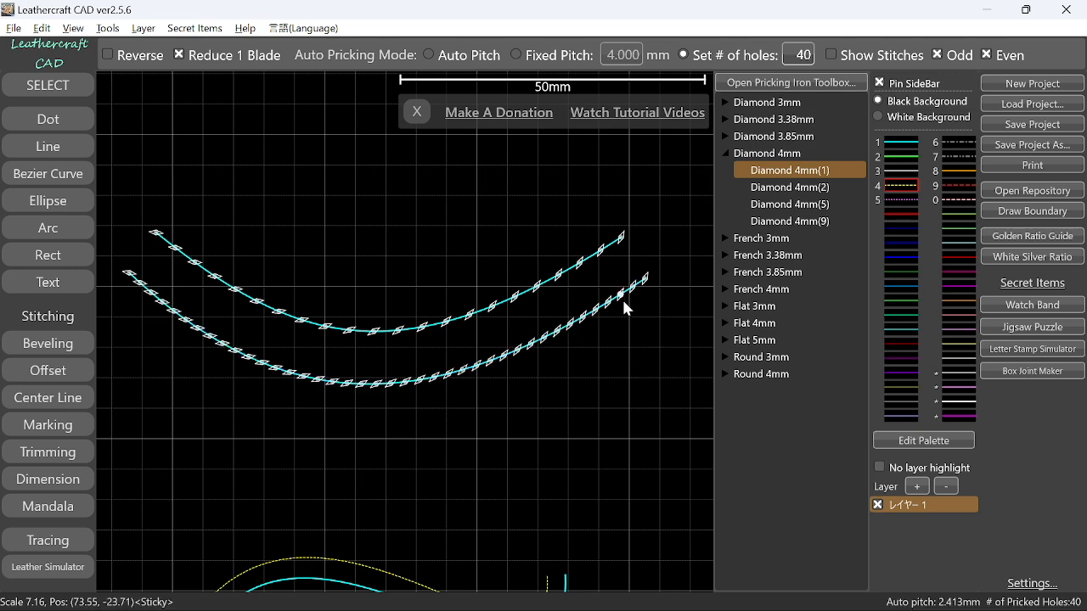
mouse_move(139, 297)
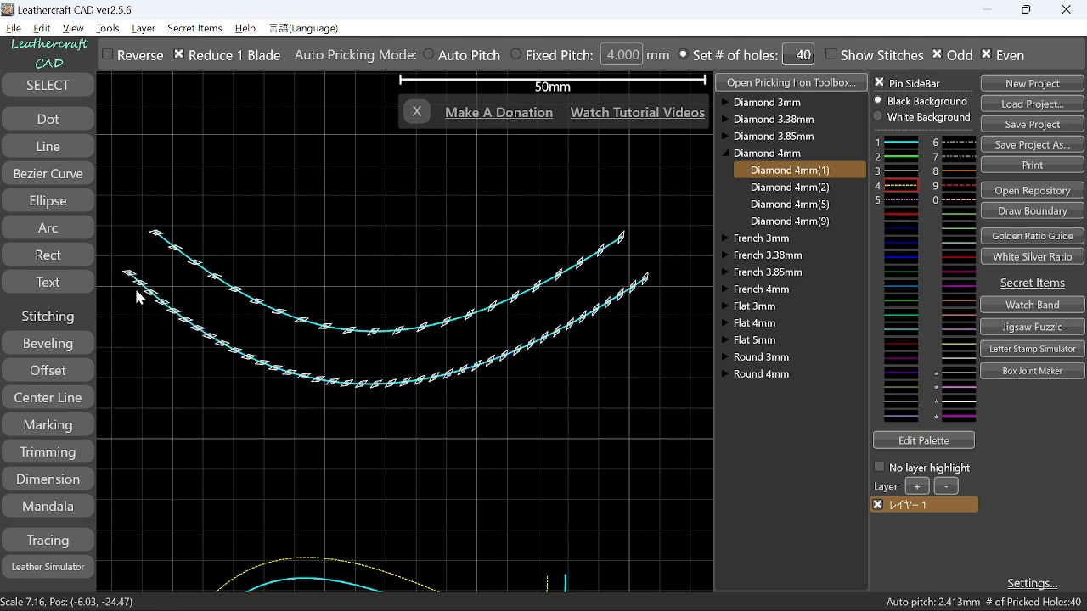
mouse_move(138, 295)
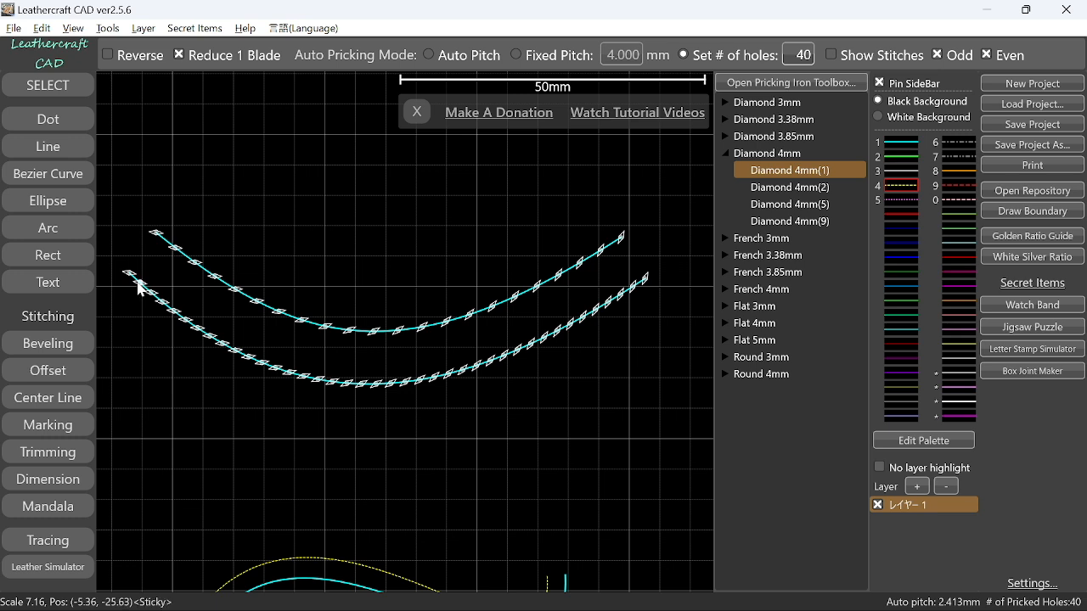
mouse_move(139, 287)
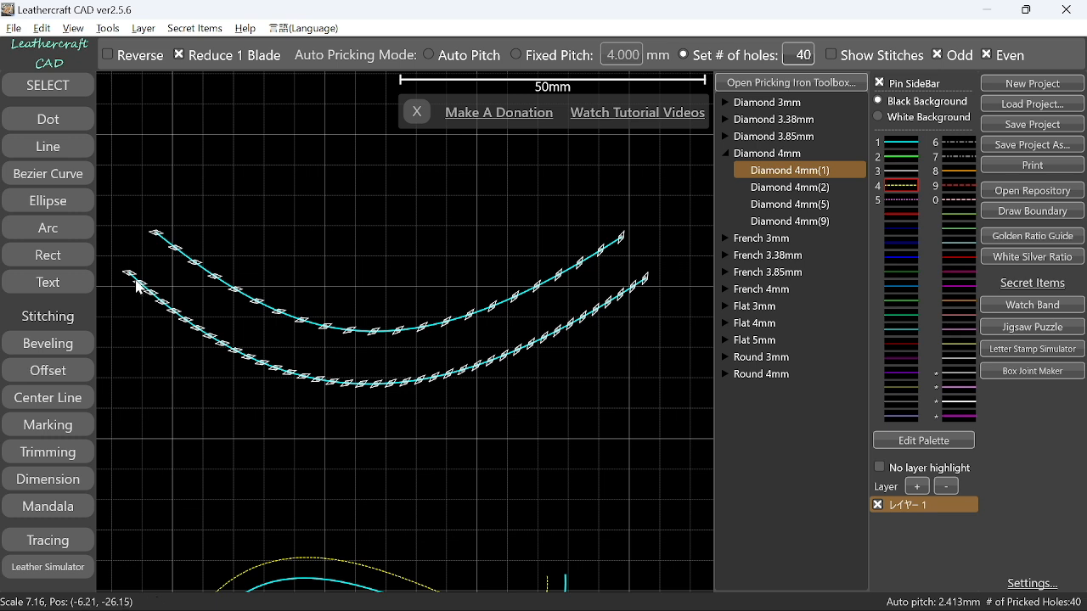
mouse_move(127, 275)
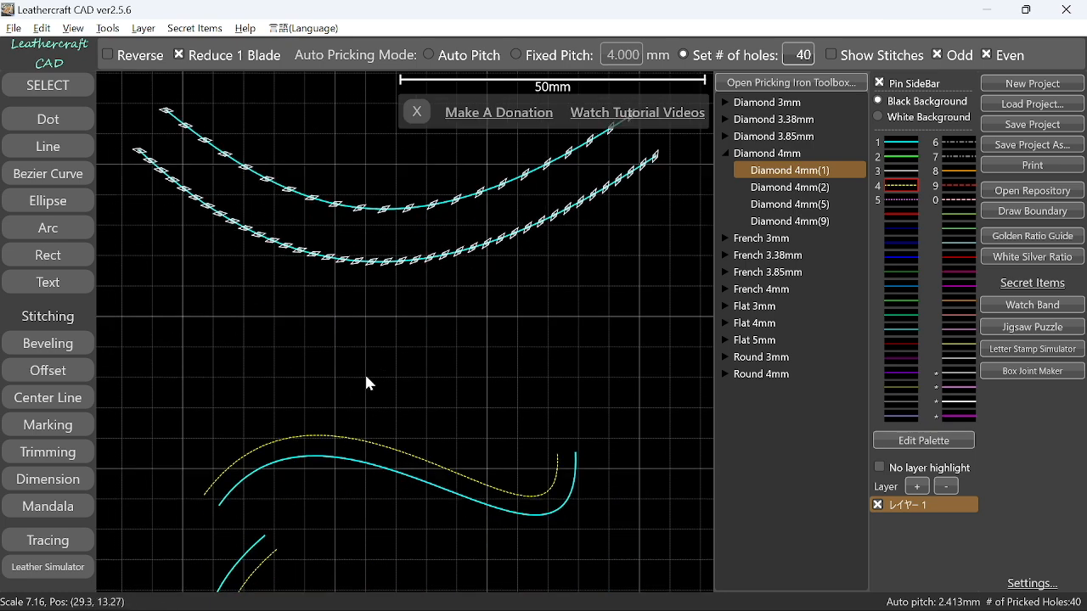
- Scroll down to the plain curves with their dashed offset guides
scroll(down, 3)
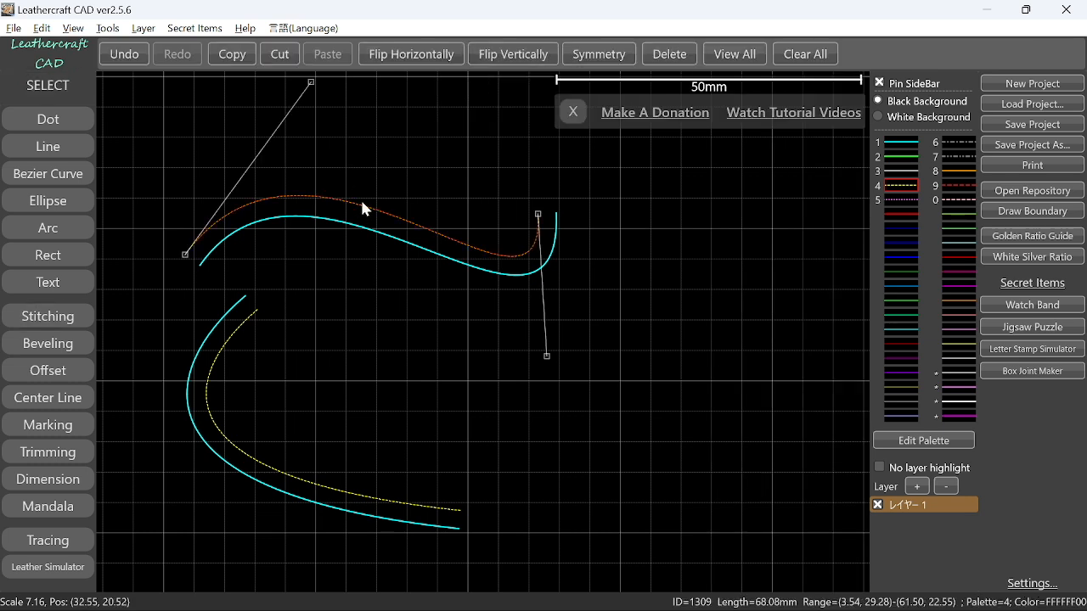
mouse_move(292, 329)
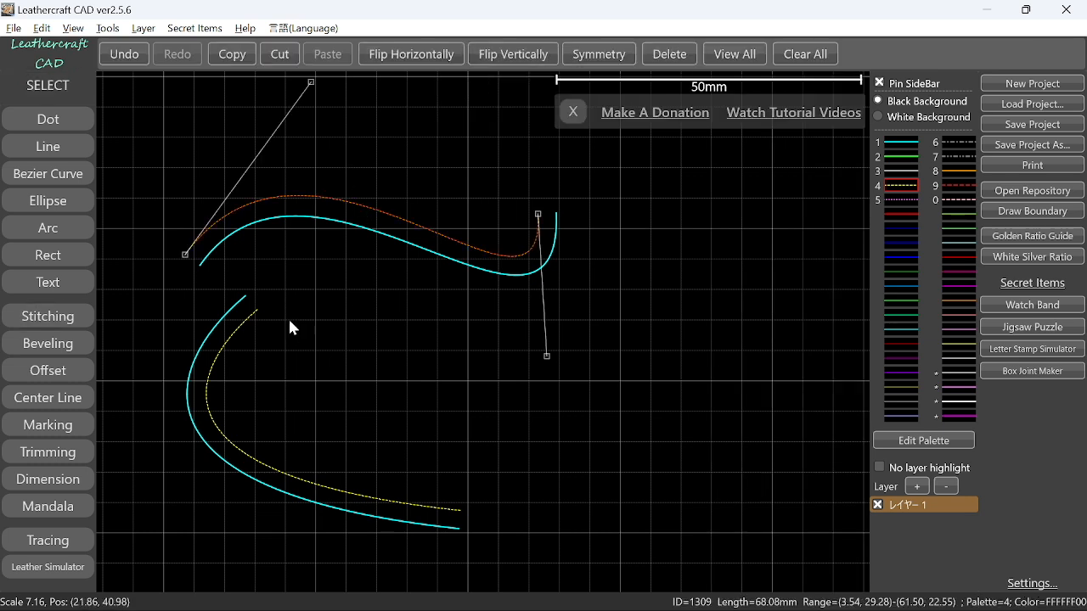
mouse_move(252, 321)
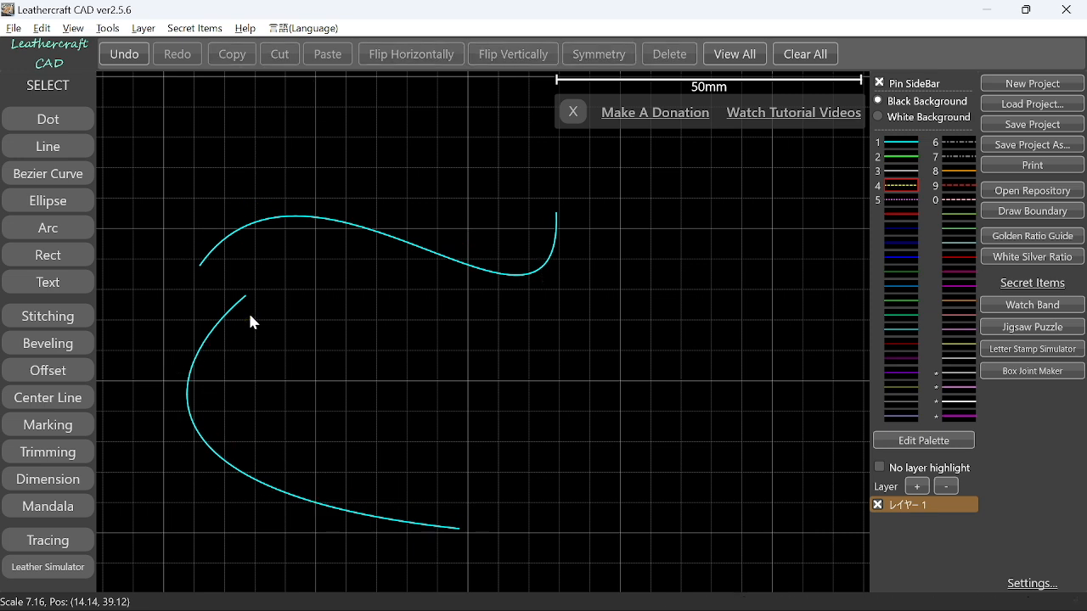
mouse_move(717, 241)
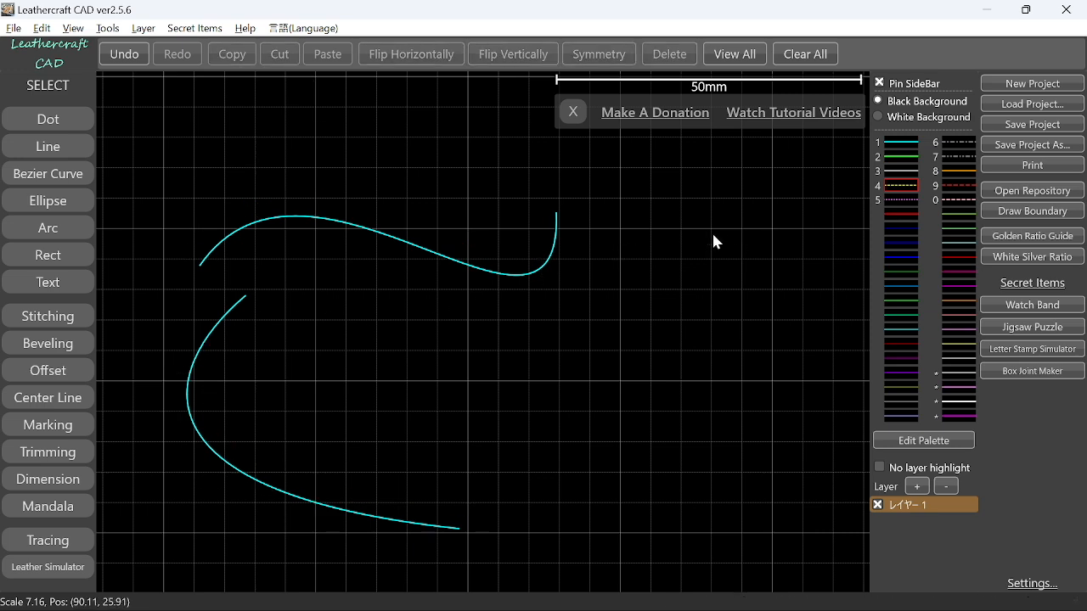
mouse_move(48, 343)
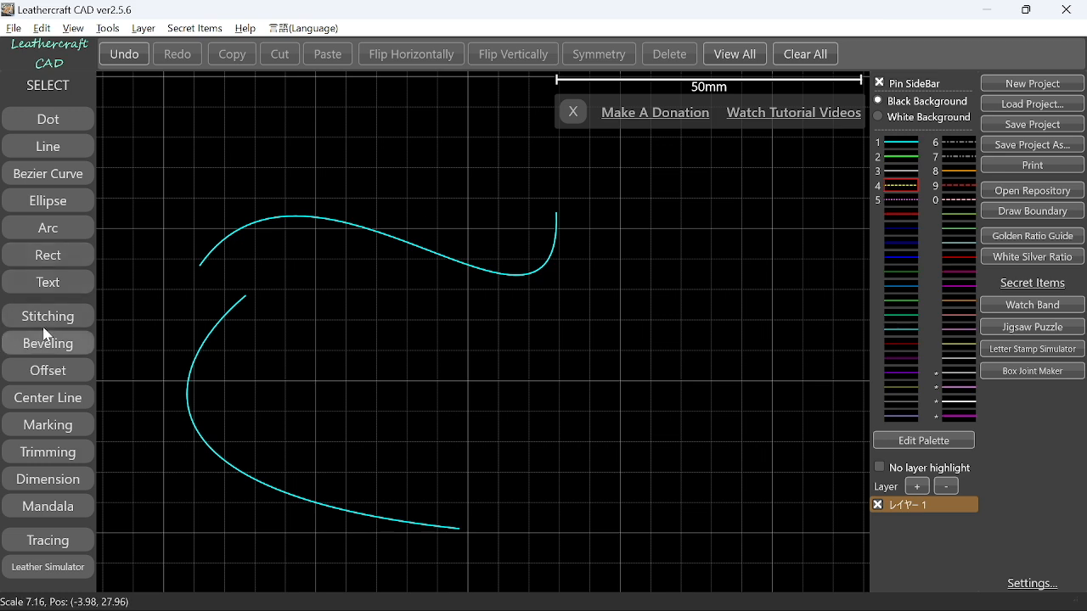
mouse_move(108, 345)
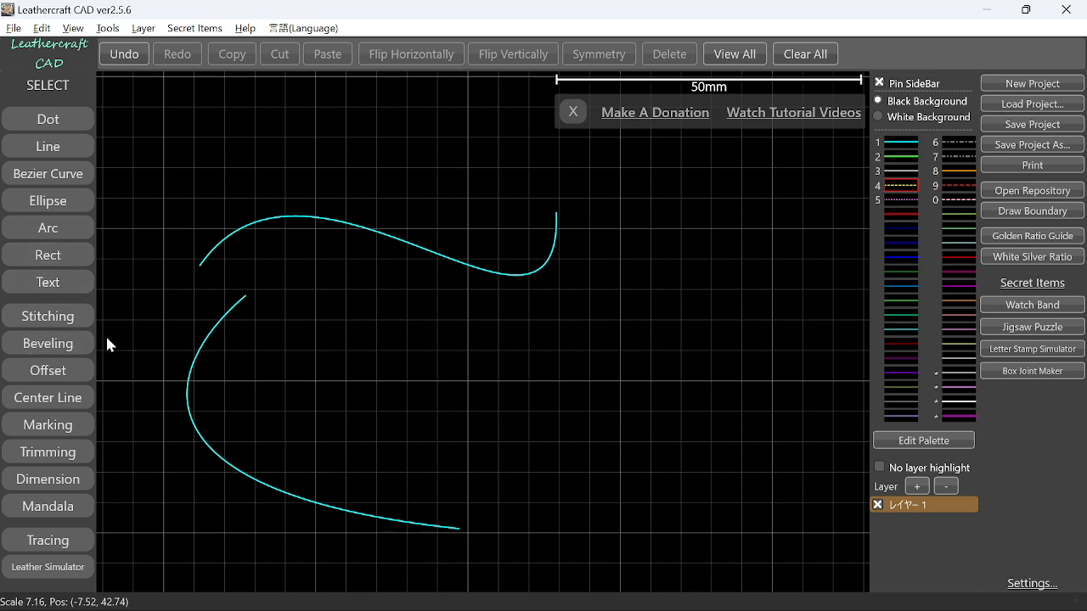
- Add a 3.00 mm offset guideline to the upper curve and fill the band with perpendicular ticks (J)
click(48, 370)
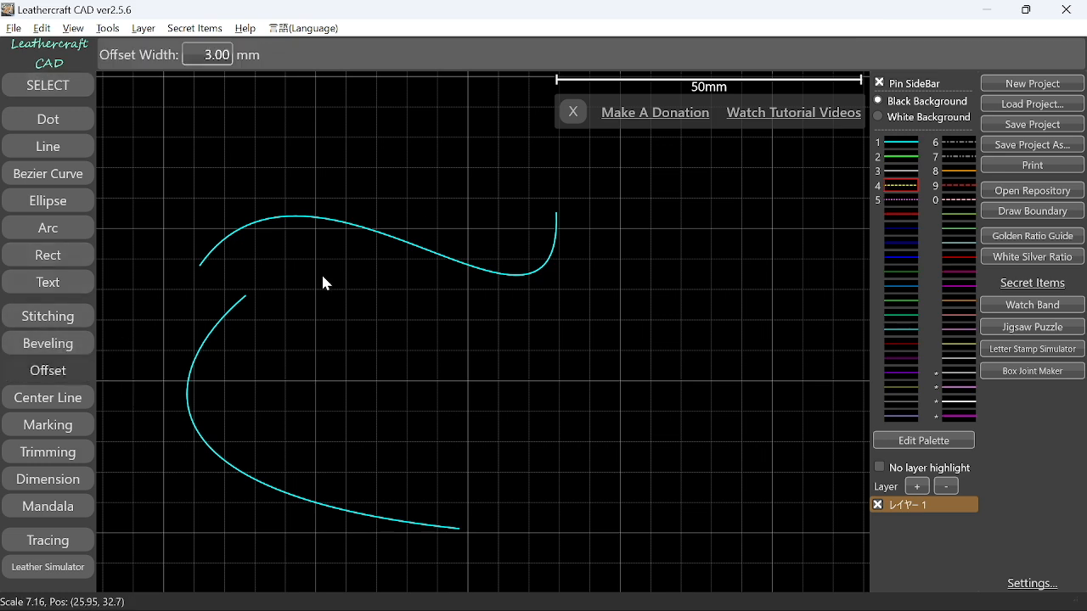
mouse_move(357, 234)
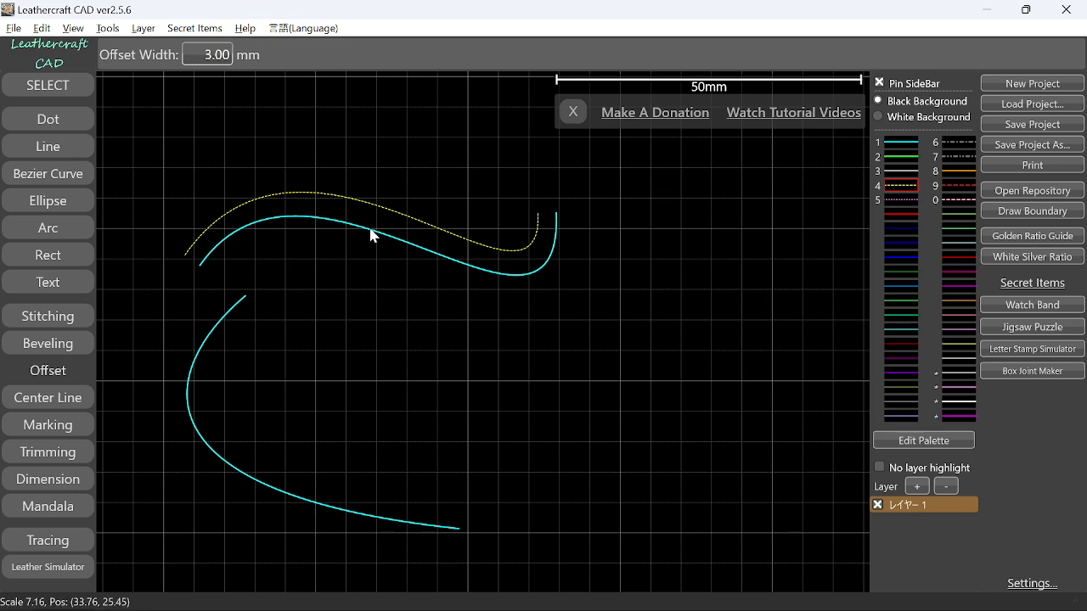
scroll(up, 3)
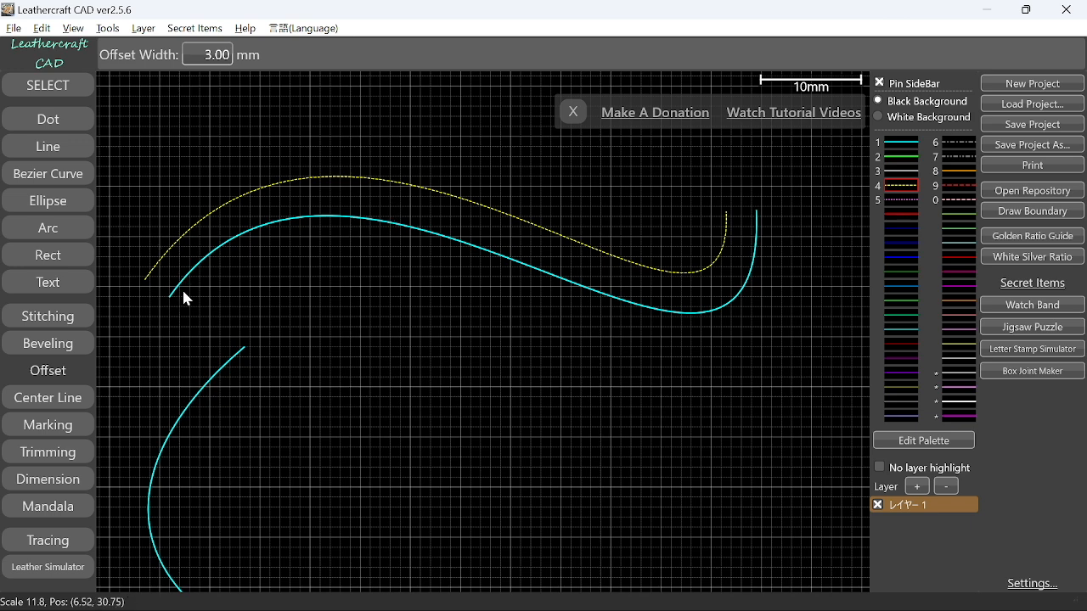
mouse_move(348, 185)
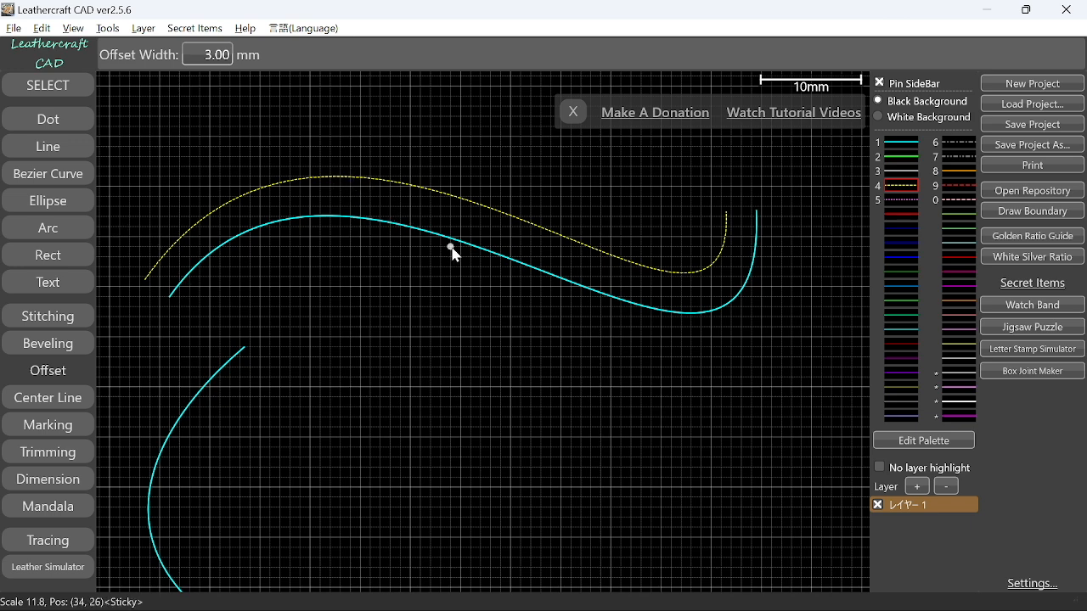
mouse_move(477, 214)
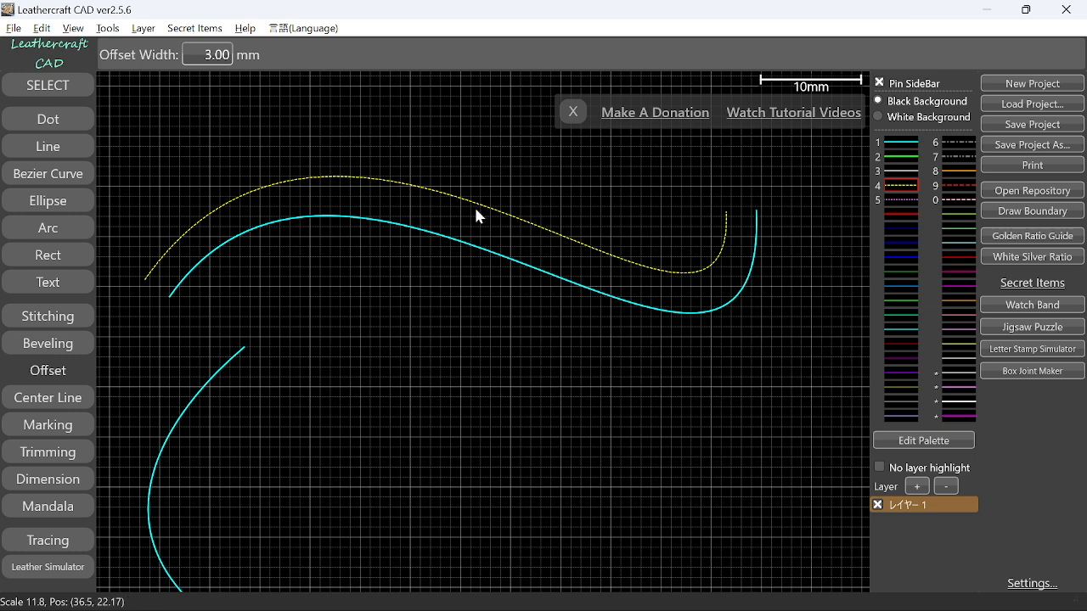
mouse_move(421, 195)
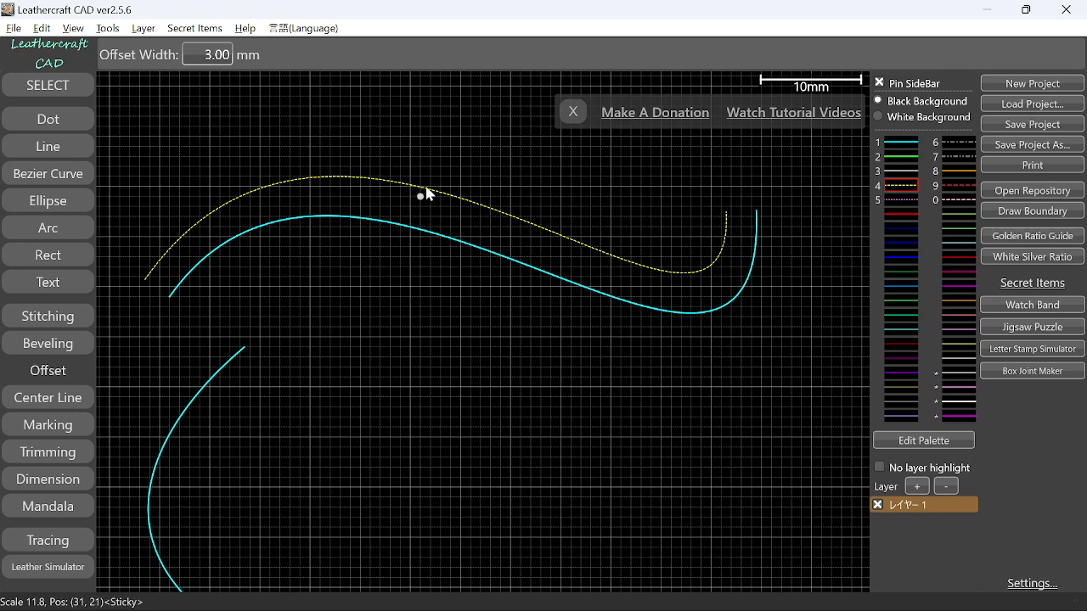
mouse_move(421, 231)
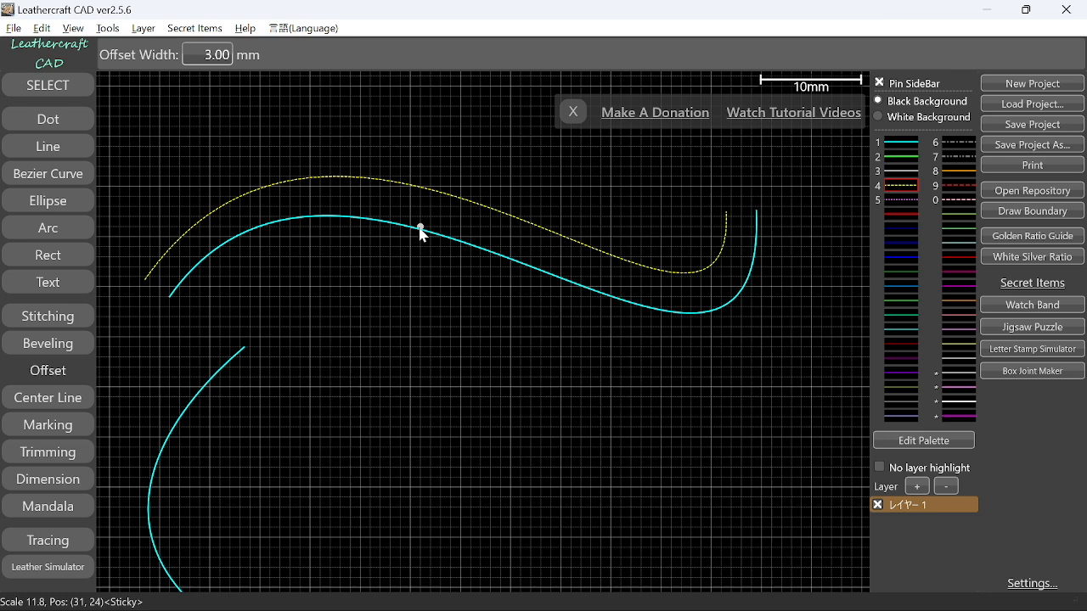
click(48, 85)
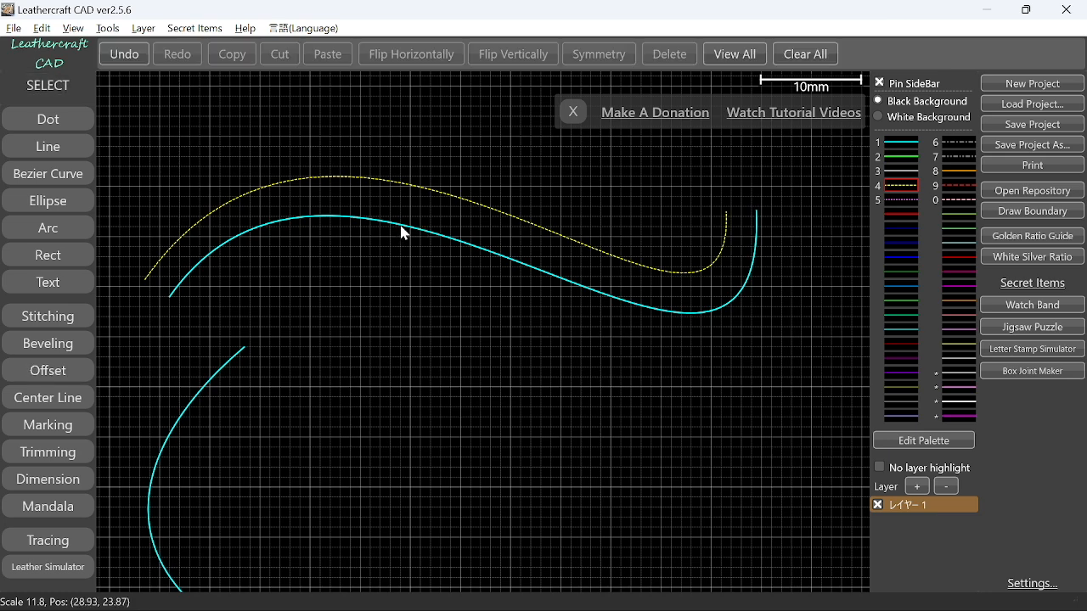
click(404, 235)
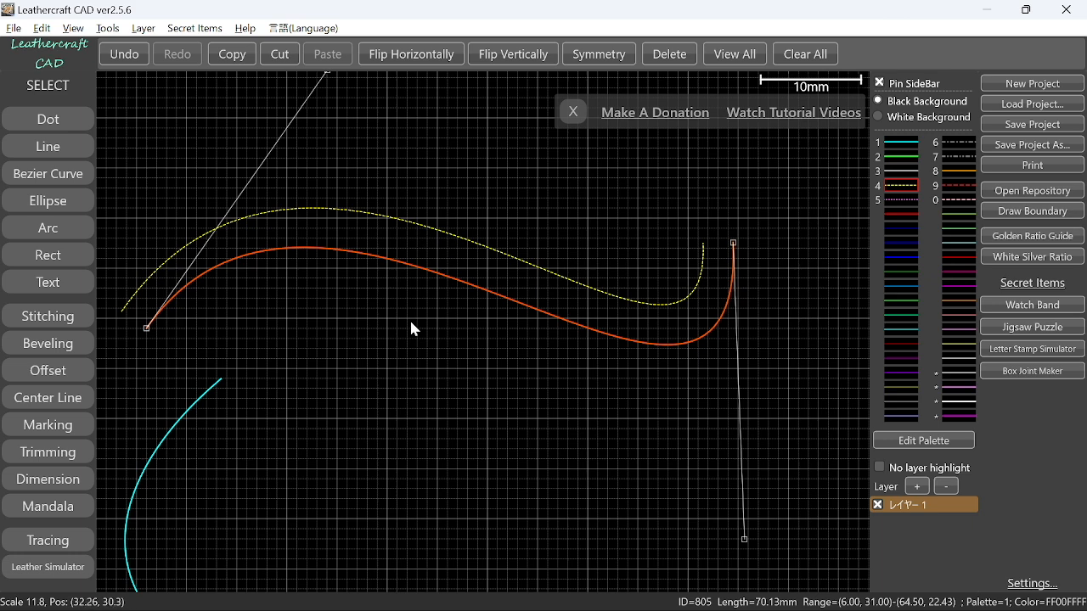
mouse_move(433, 272)
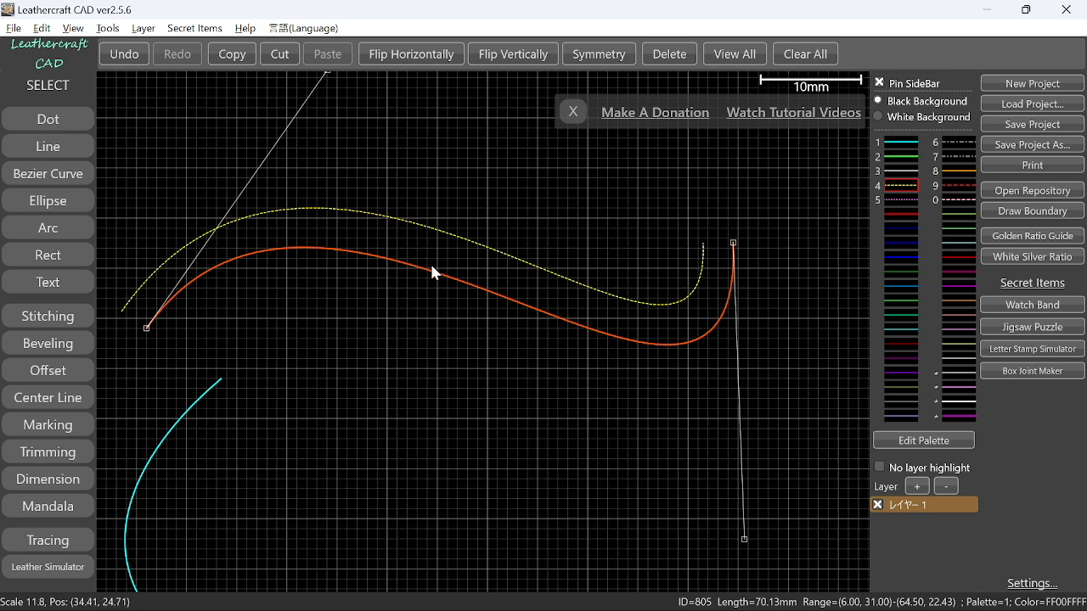
key(j)
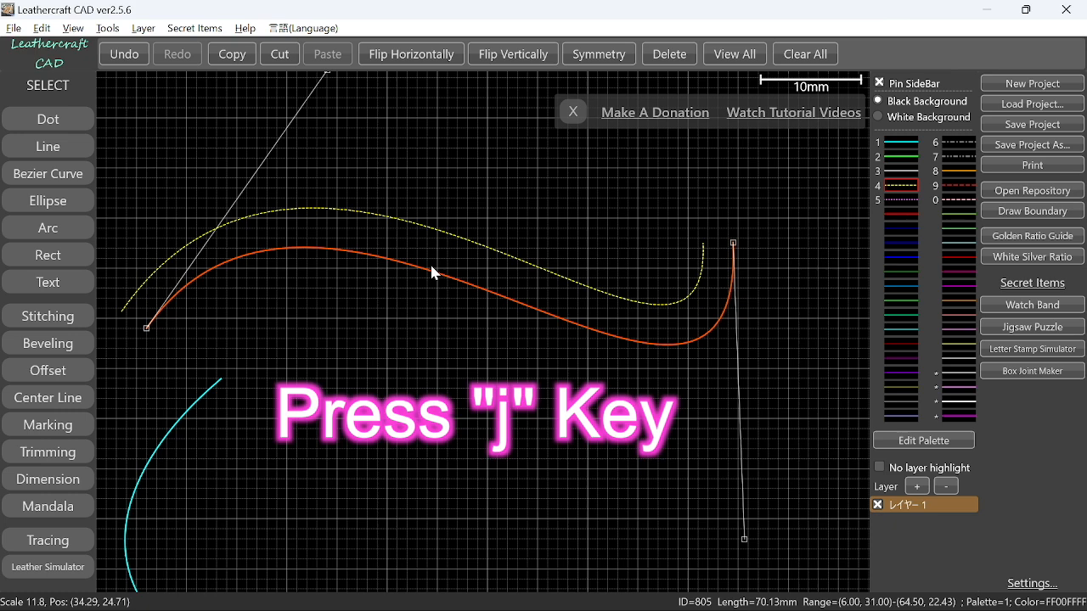
key(j)
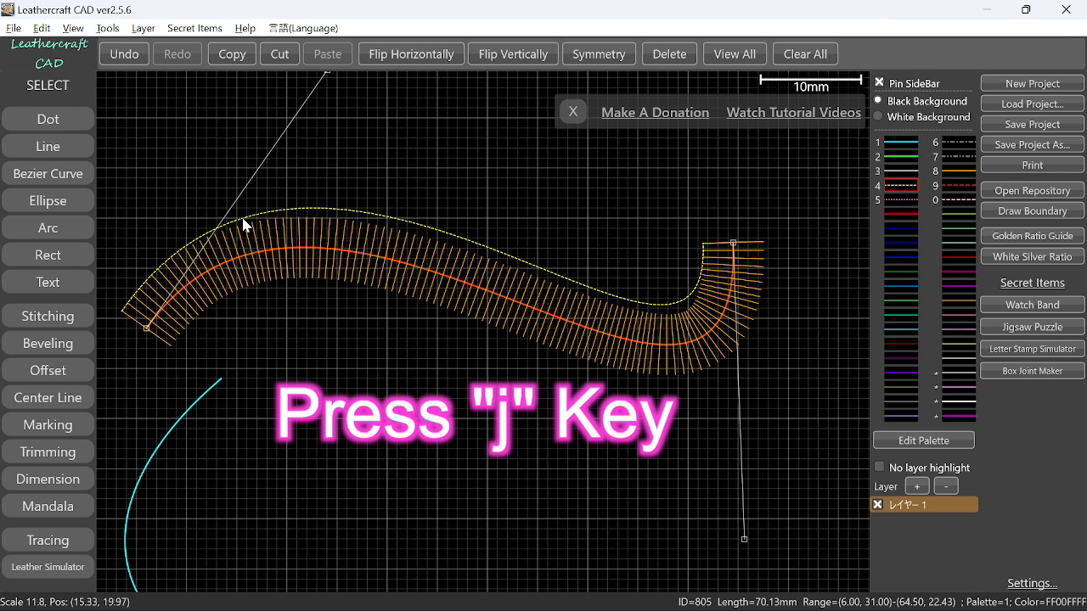
mouse_move(333, 251)
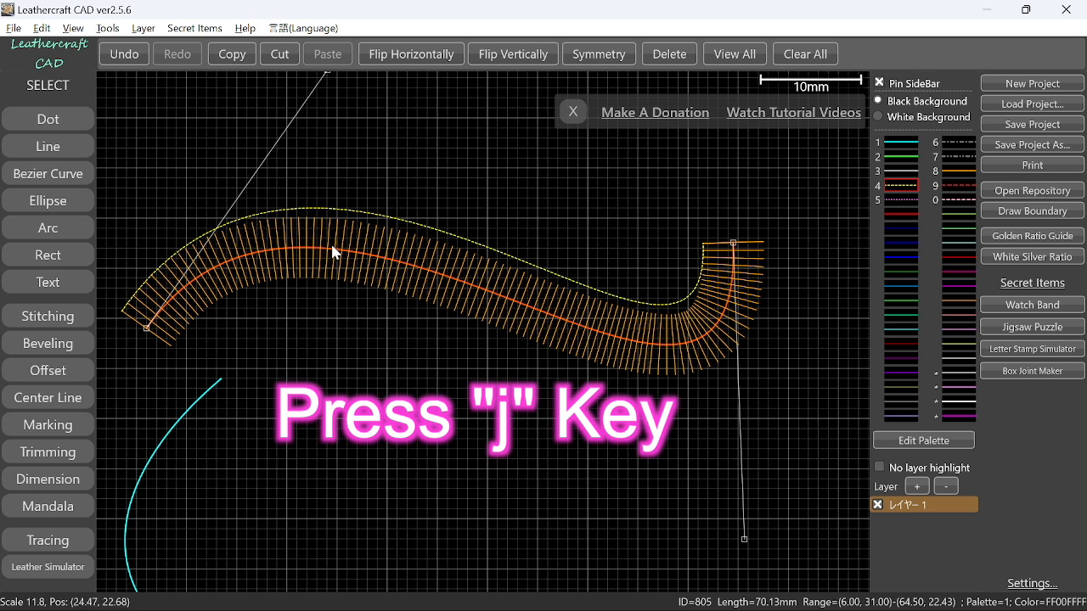
mouse_move(329, 237)
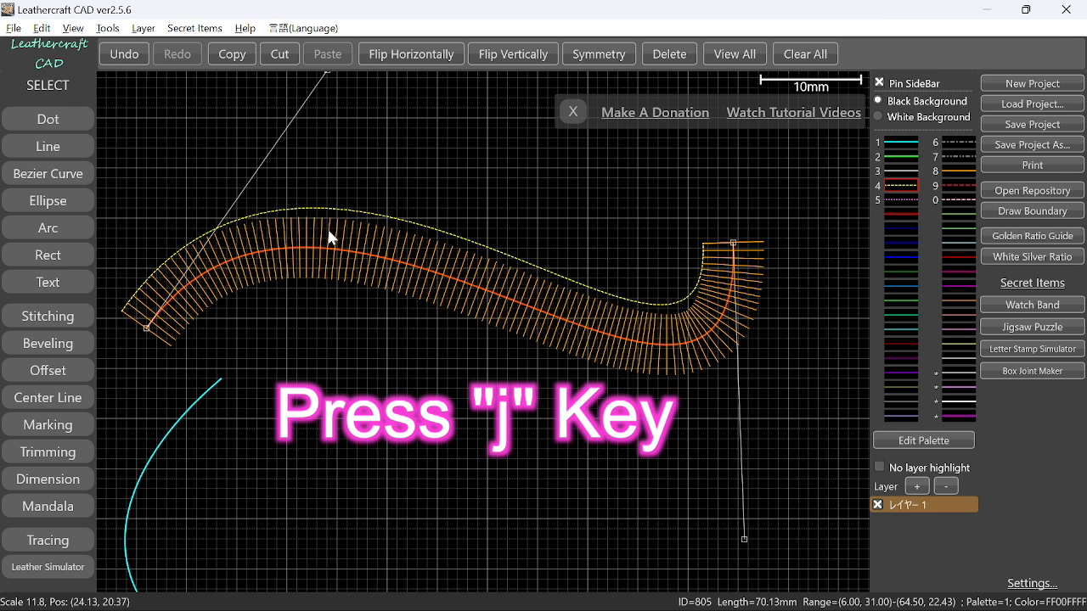
mouse_move(331, 219)
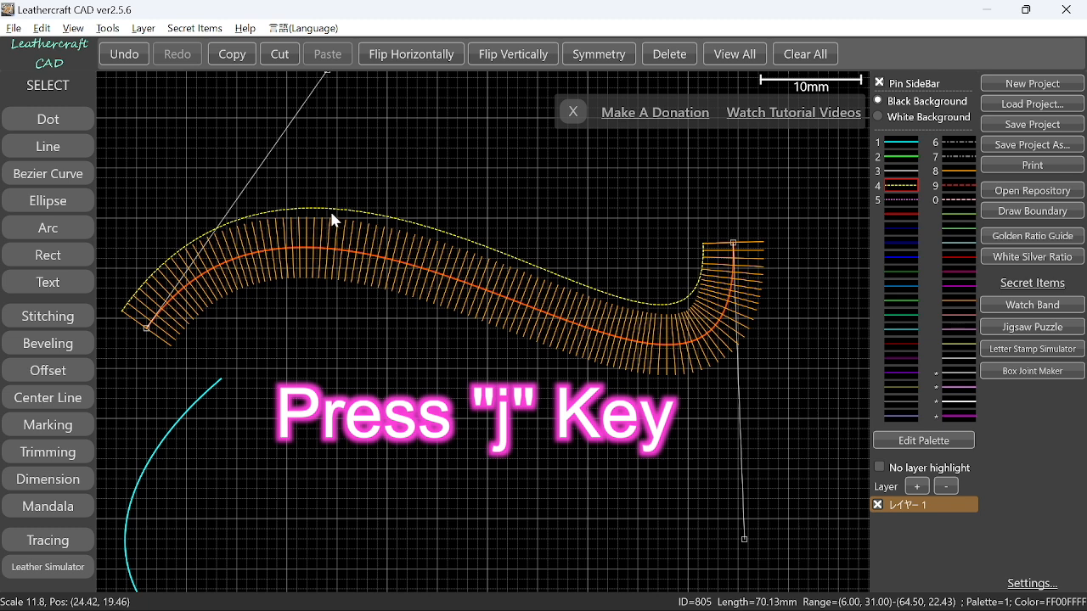
mouse_move(415, 238)
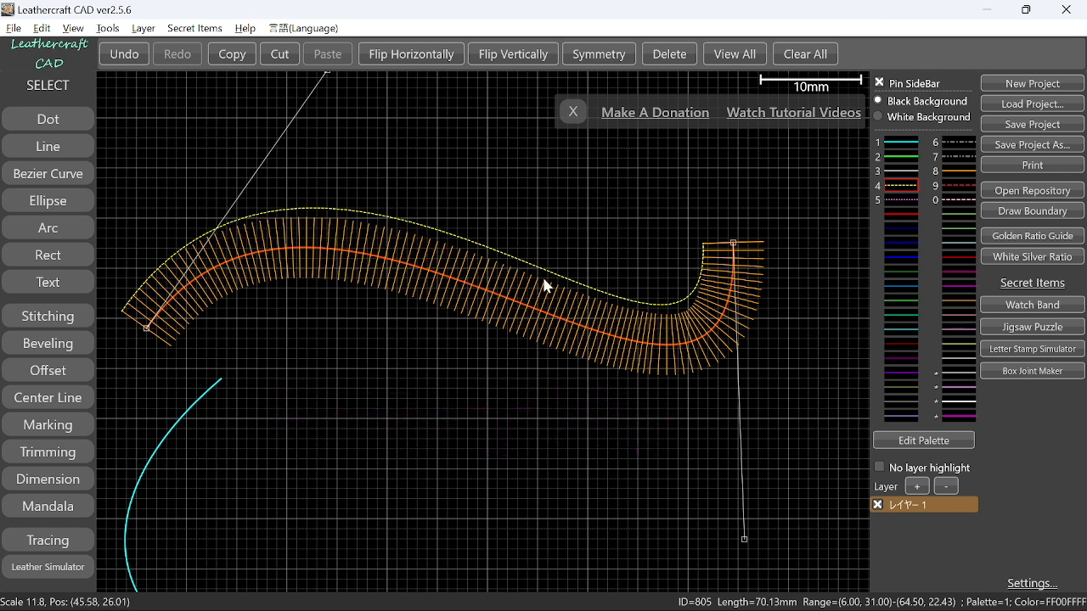
mouse_move(635, 357)
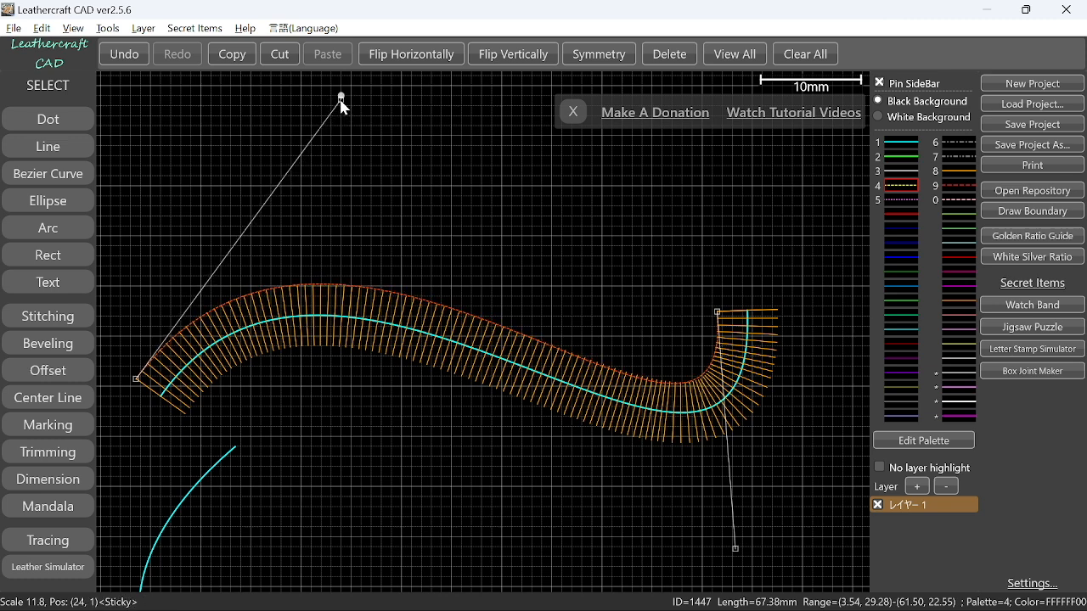
mouse_move(739, 564)
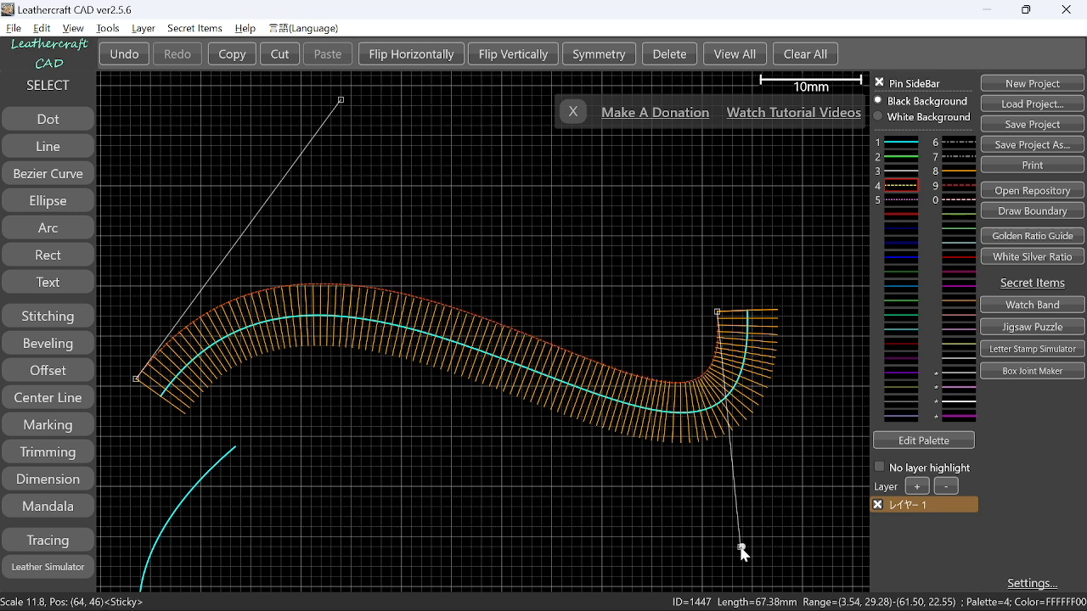
mouse_move(591, 408)
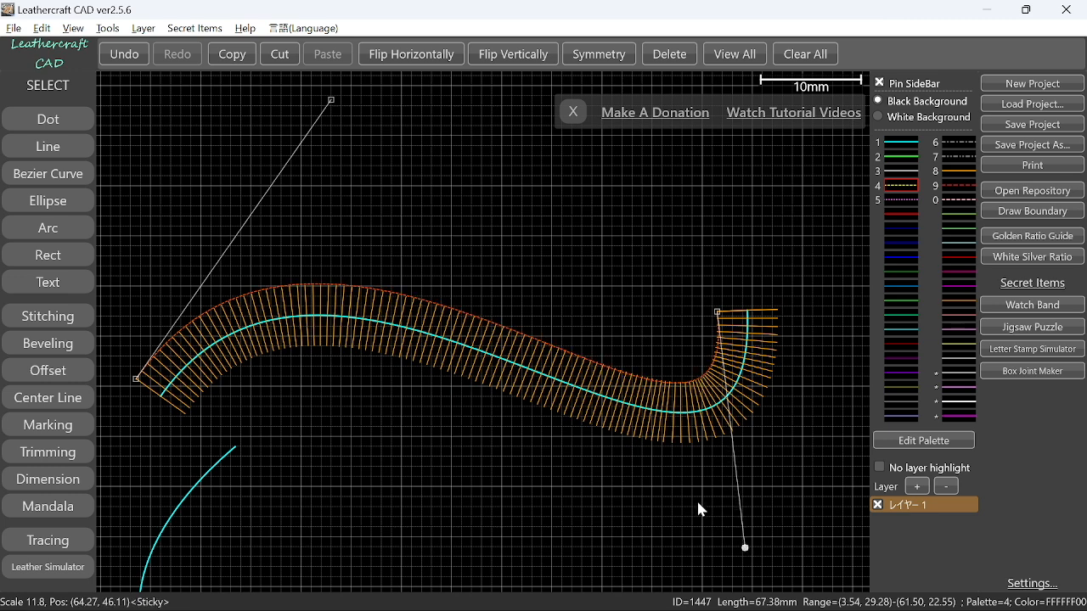
mouse_move(620, 482)
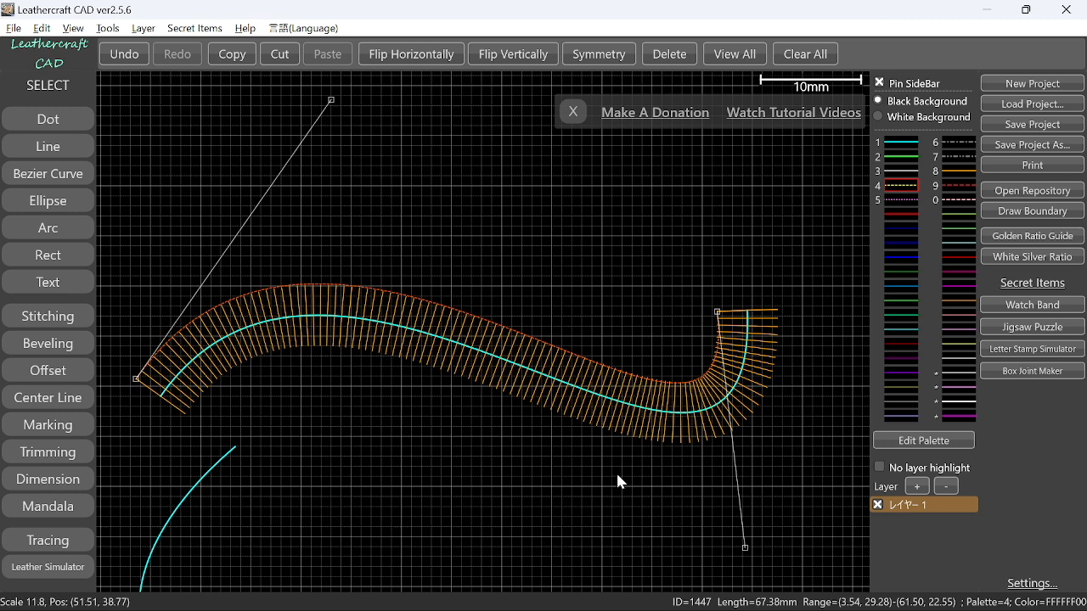
mouse_move(622, 474)
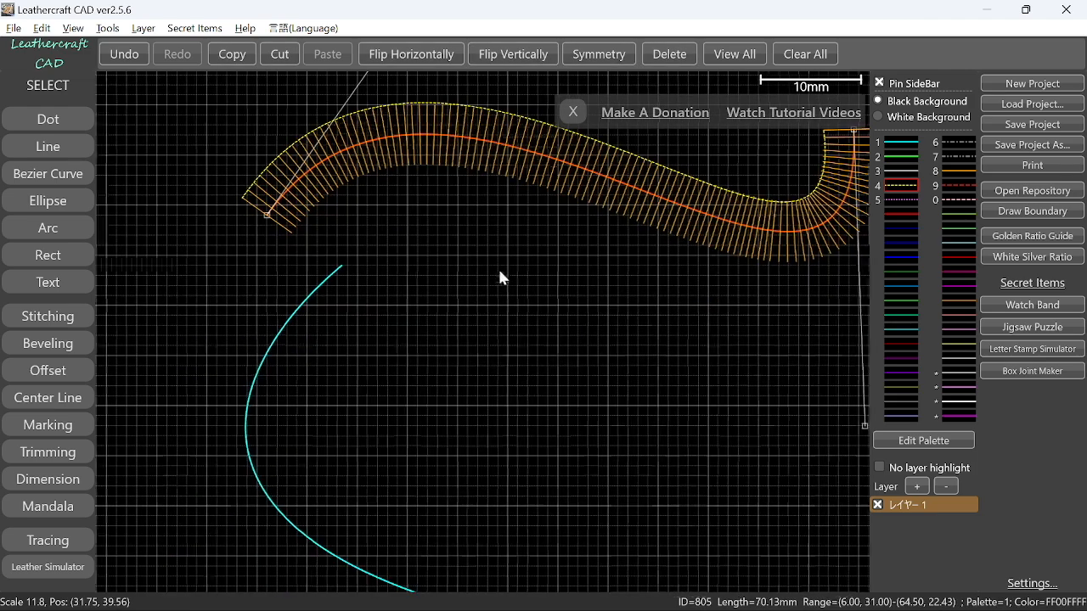
- Give the lower S-shaped curve an offset guideline and a matching band of perpendicular ticks
scroll(down, 3)
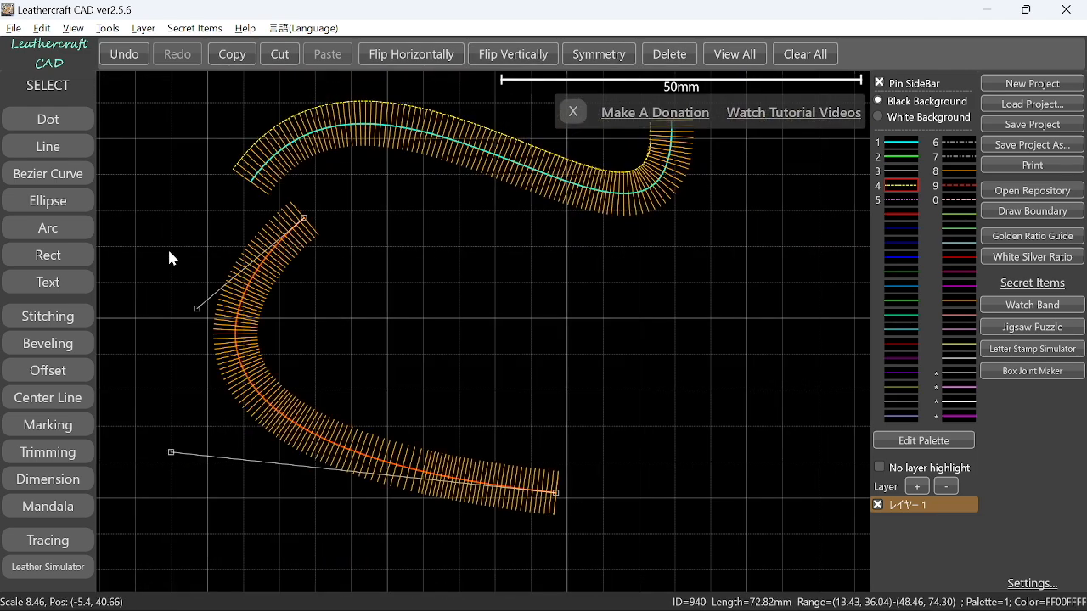
click(48, 371)
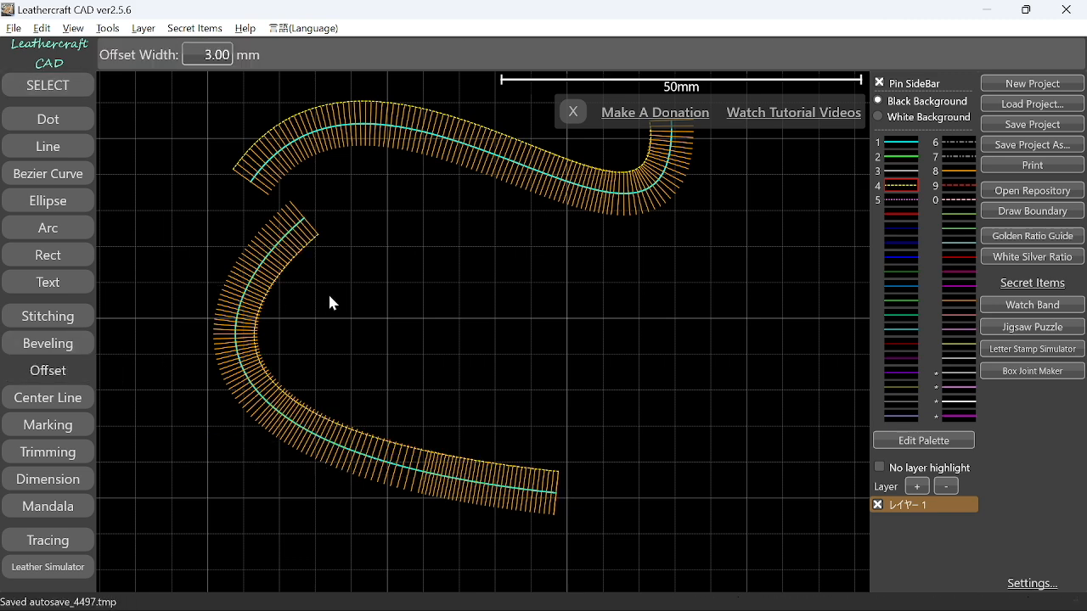
click(48, 85)
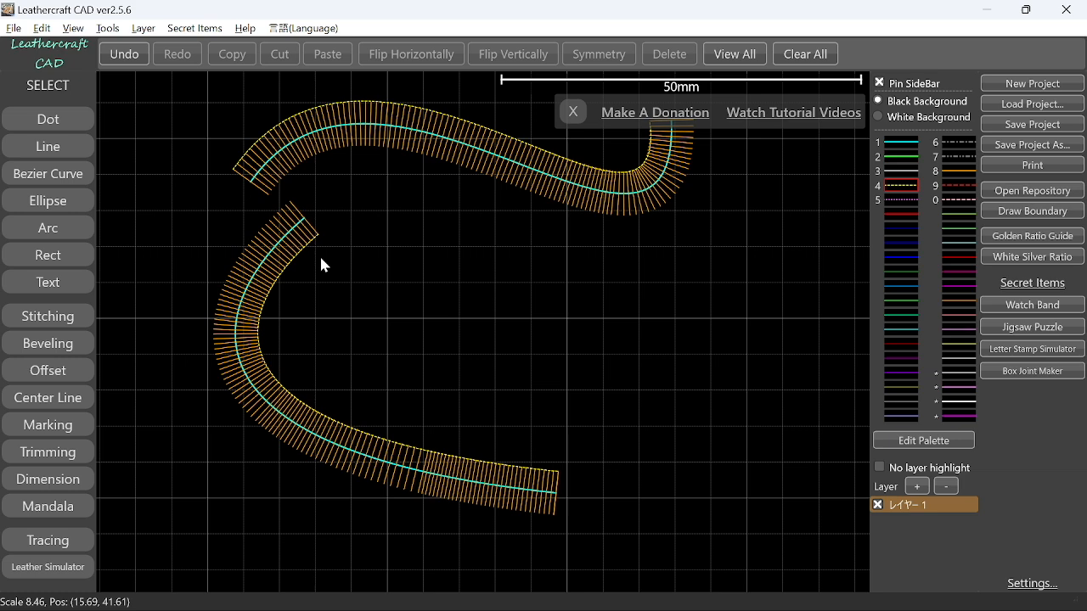
mouse_move(299, 286)
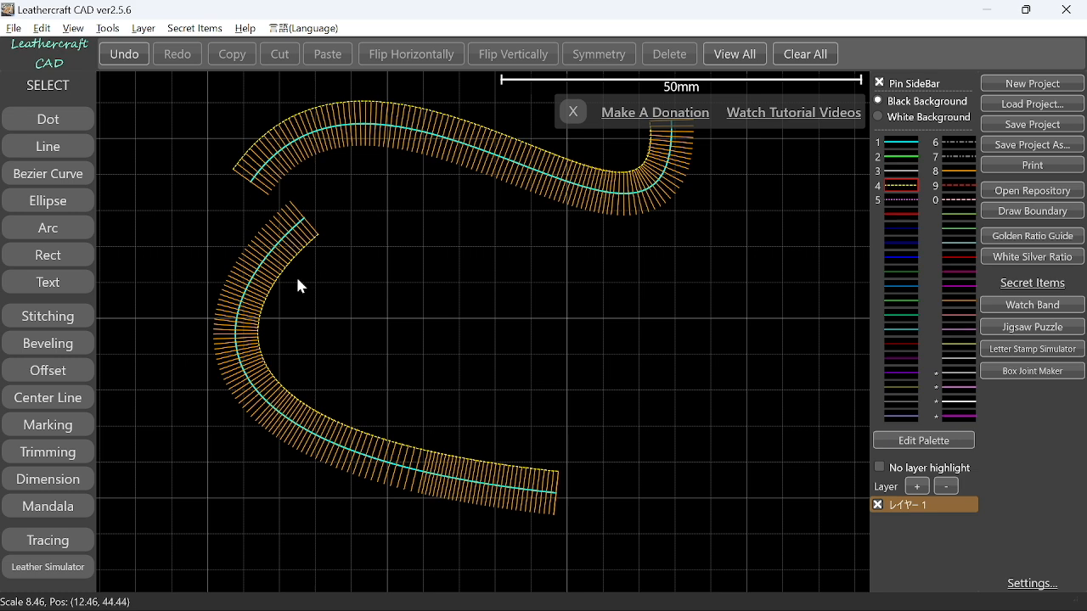
click(302, 228)
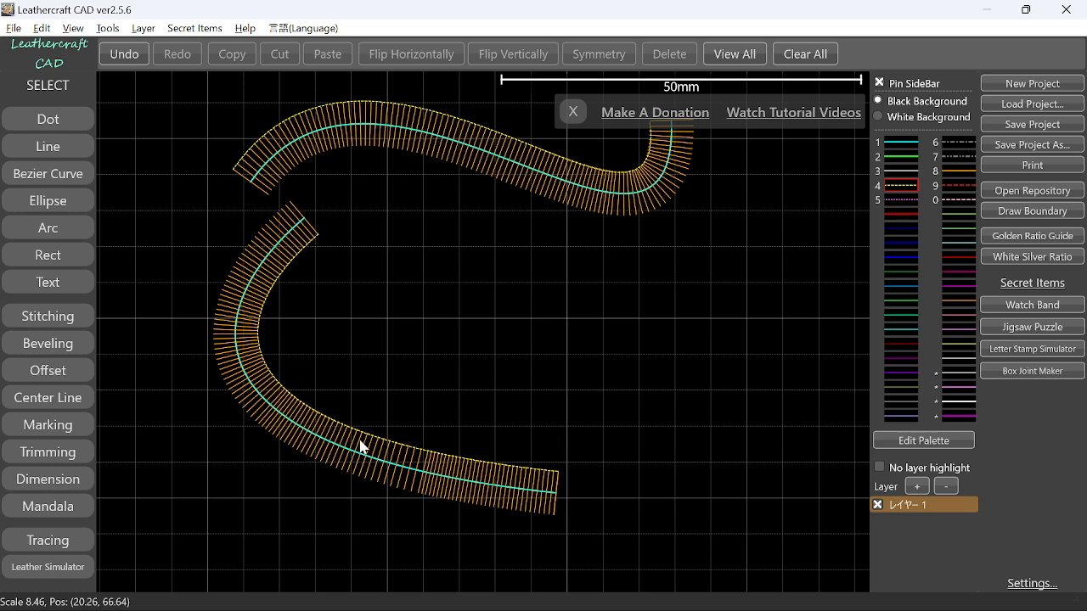
mouse_move(448, 409)
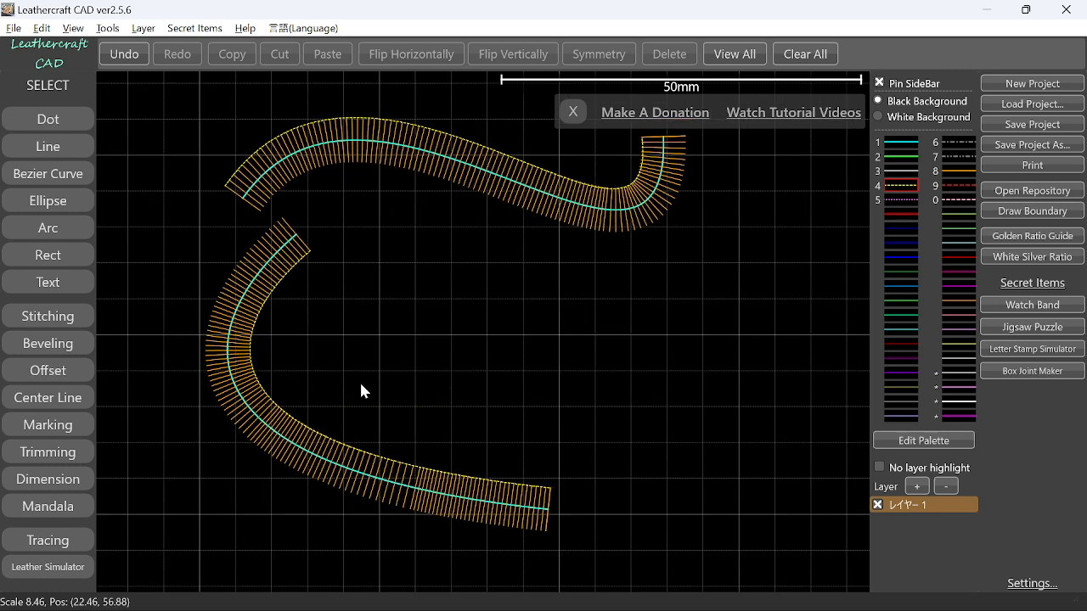
mouse_move(433, 389)
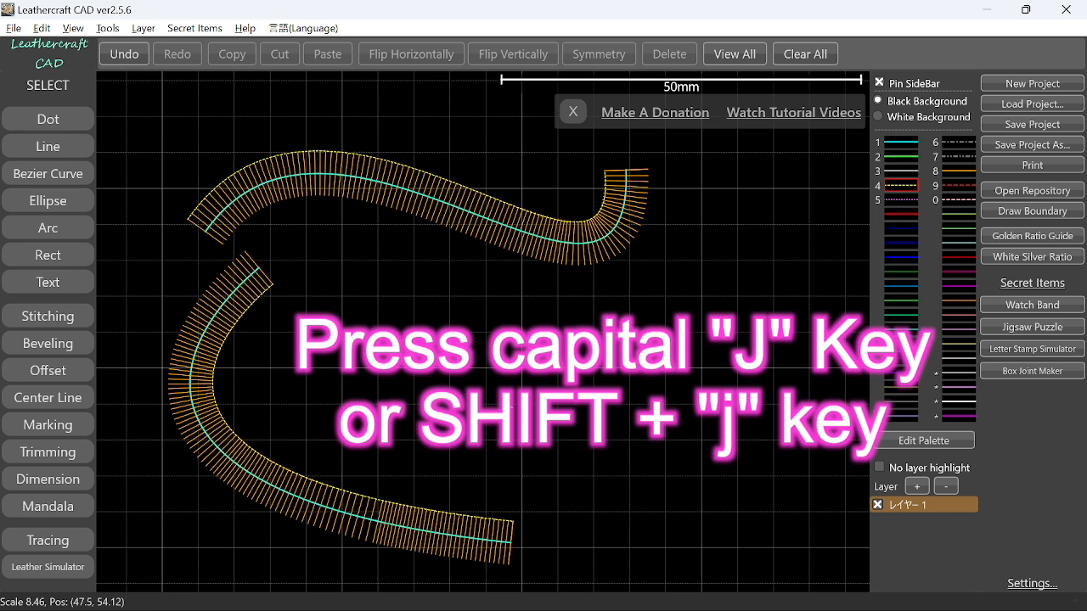
- Toggle the tick-mark display with Shift+J several times, ending hidden, and select the upper S-curve
key(J)
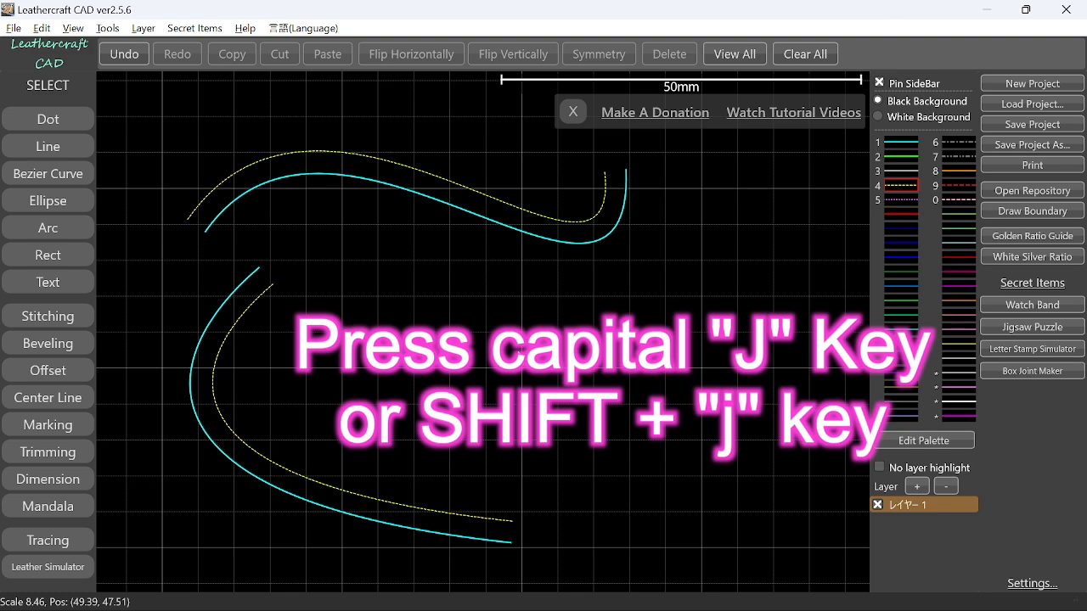
mouse_move(329, 292)
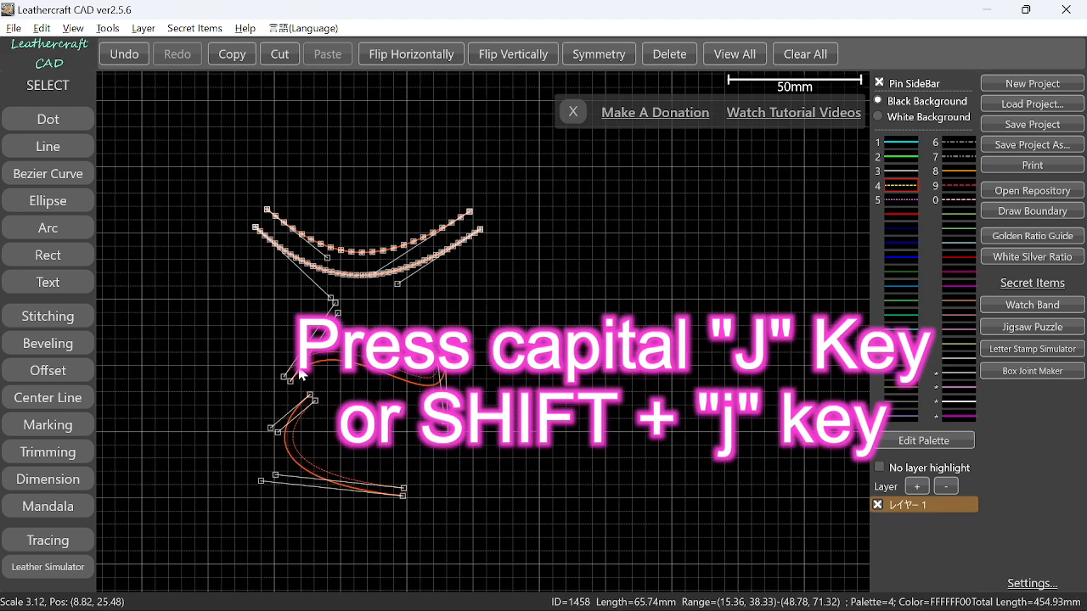
key(J)
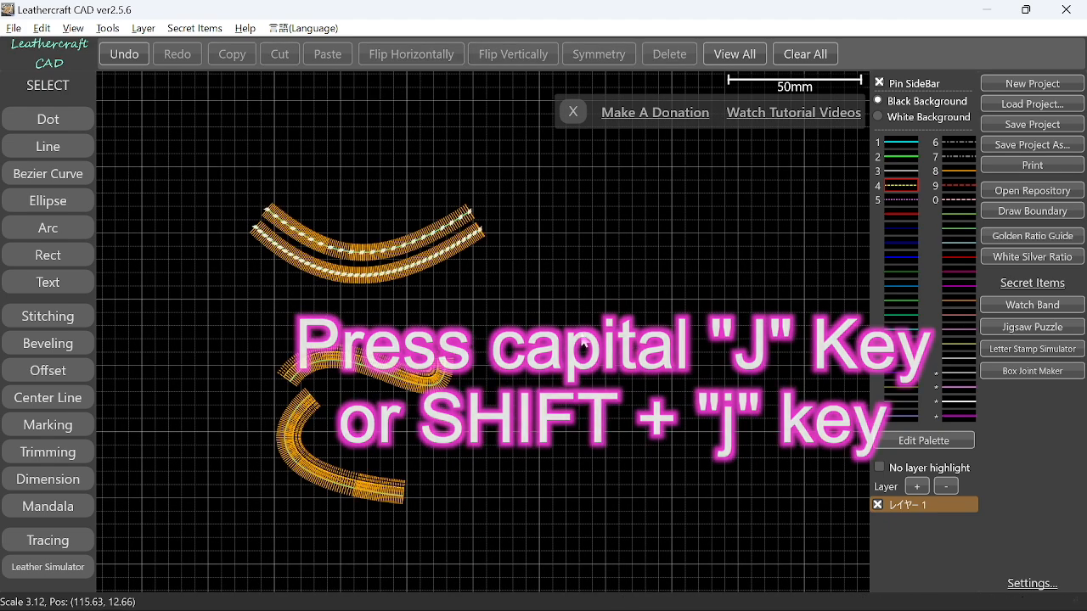
key(J)
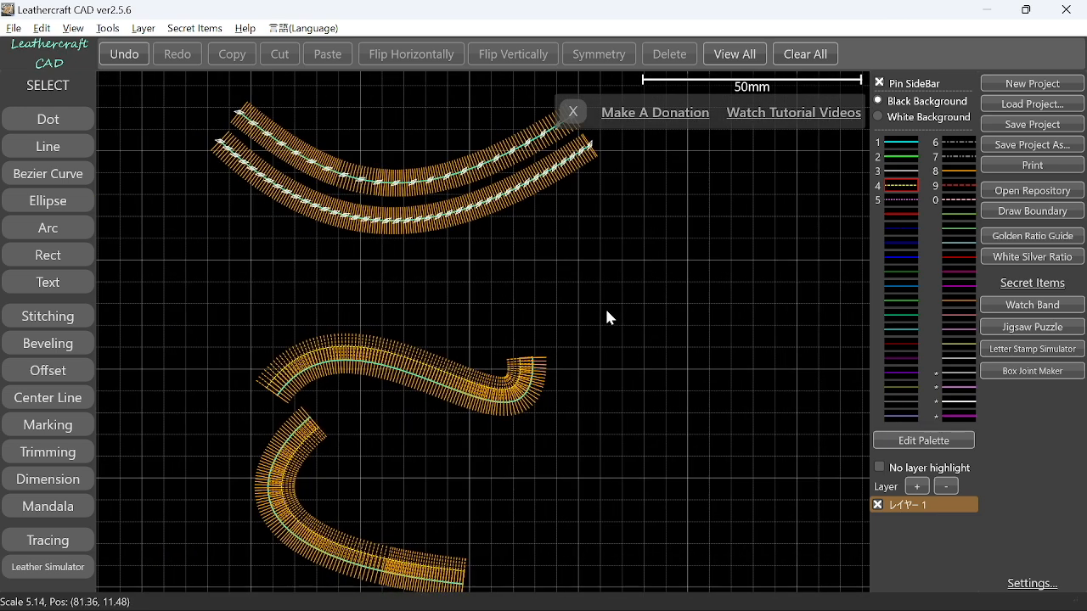
key(J)
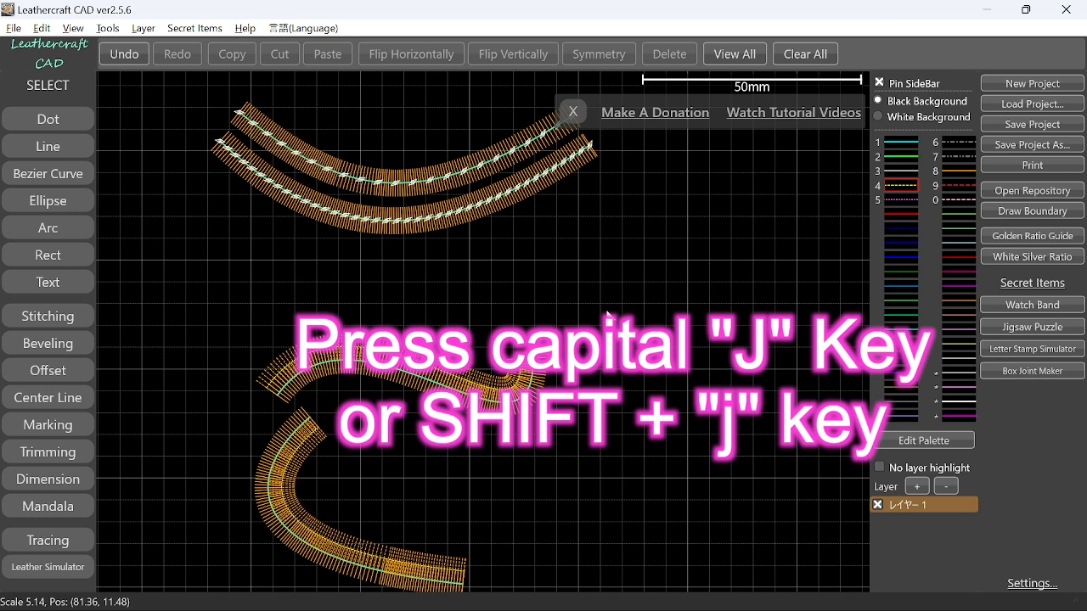
key(J)
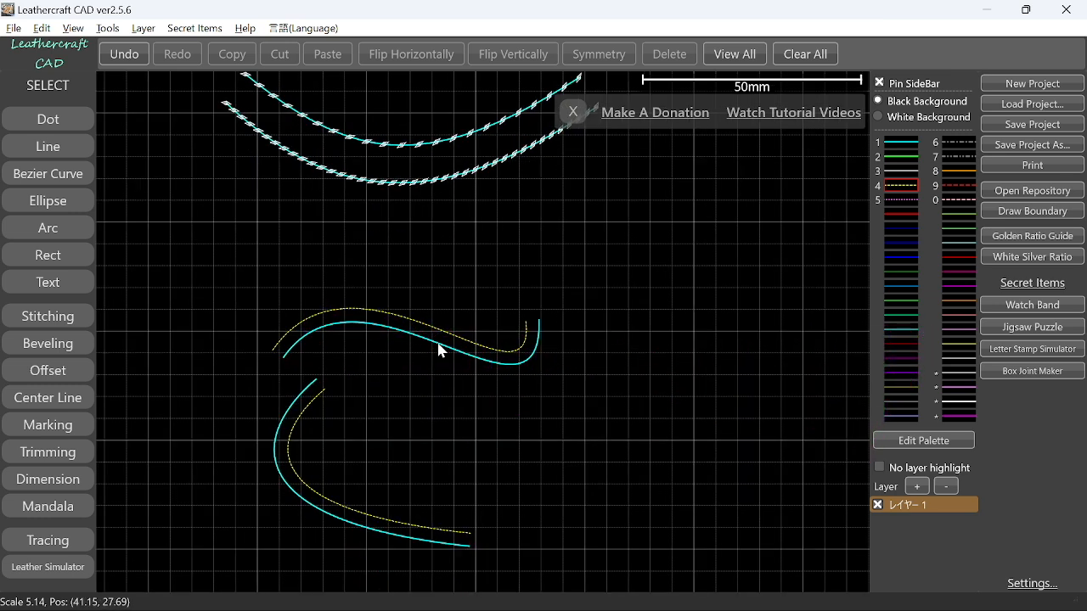
click(425, 326)
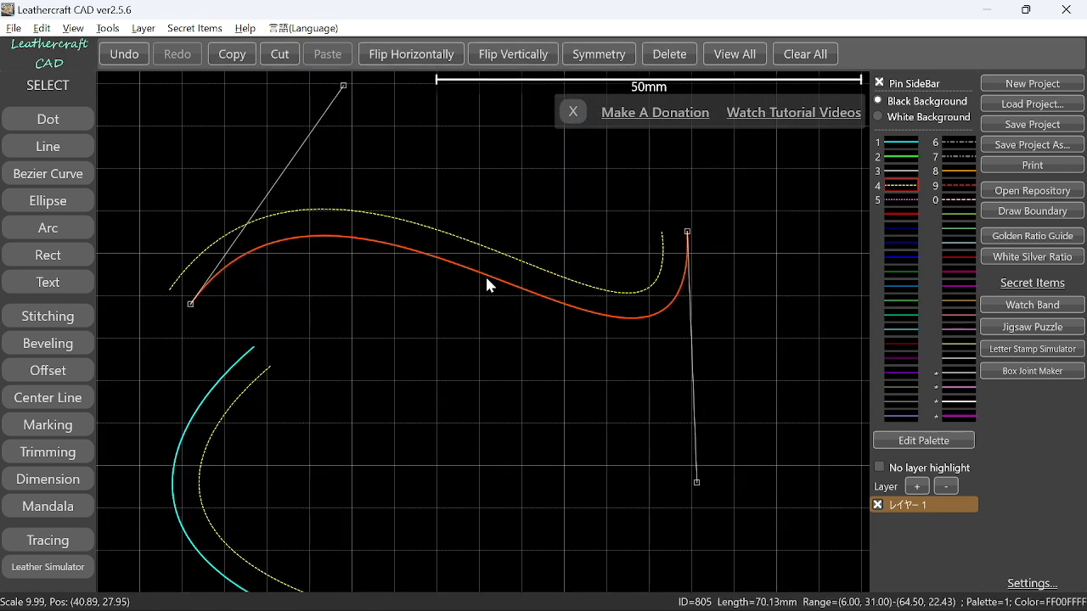
click(47, 315)
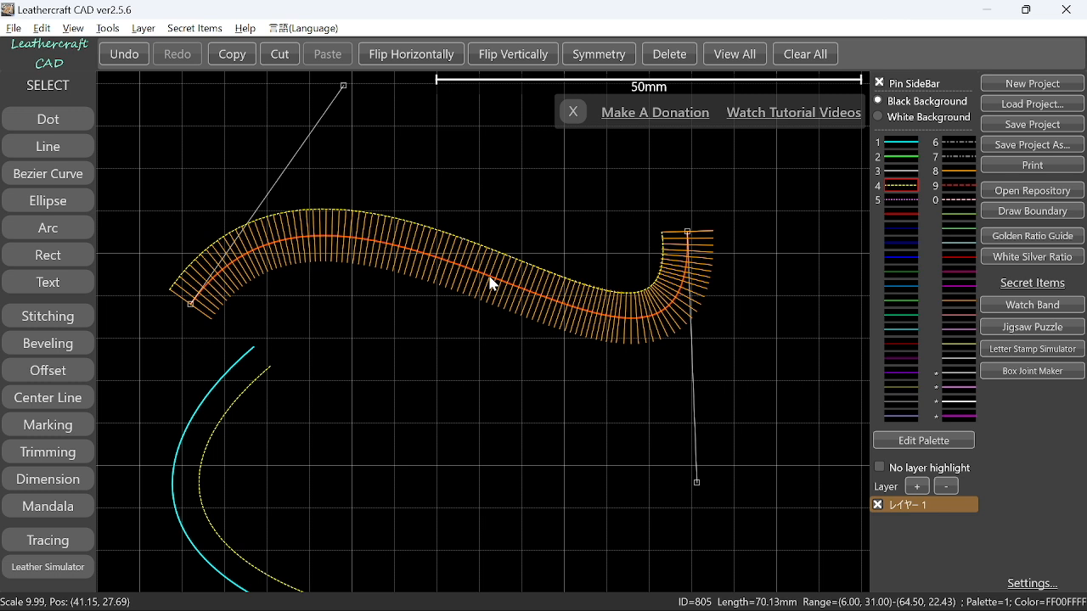
mouse_move(501, 262)
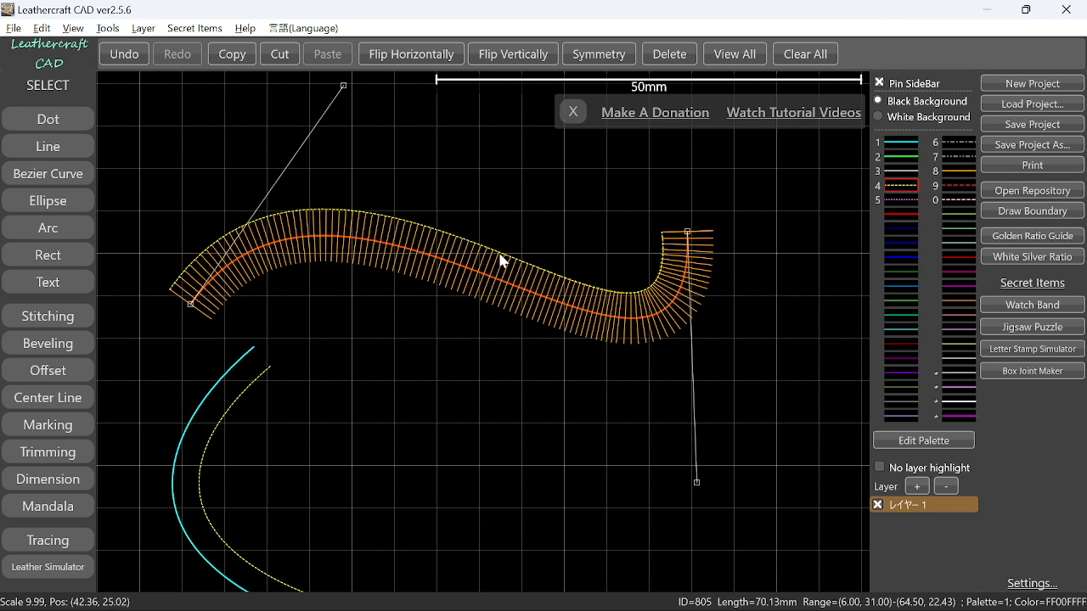
mouse_move(501, 261)
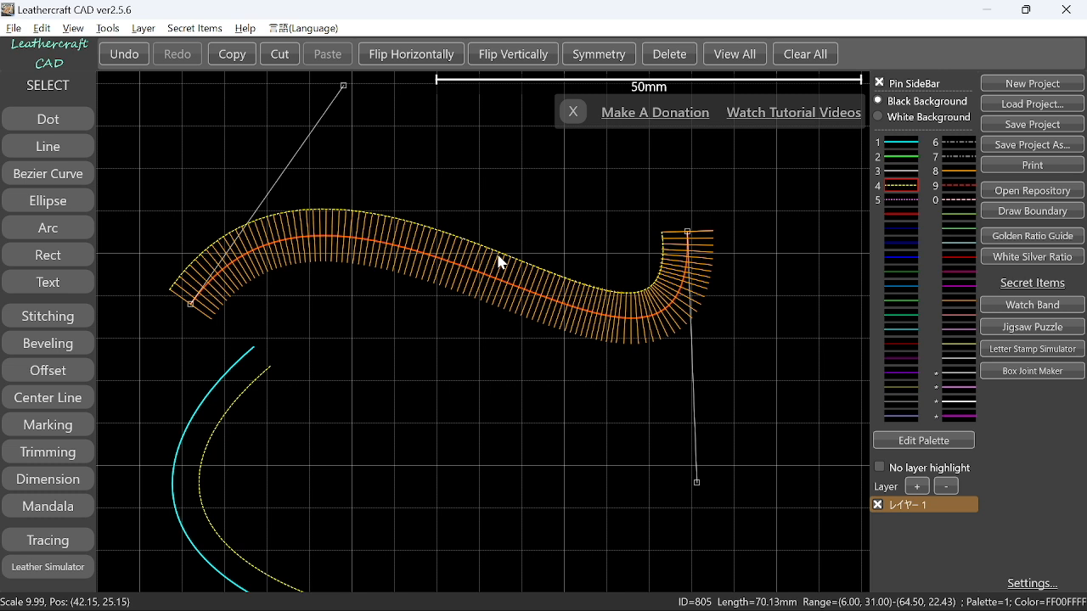
mouse_move(501, 265)
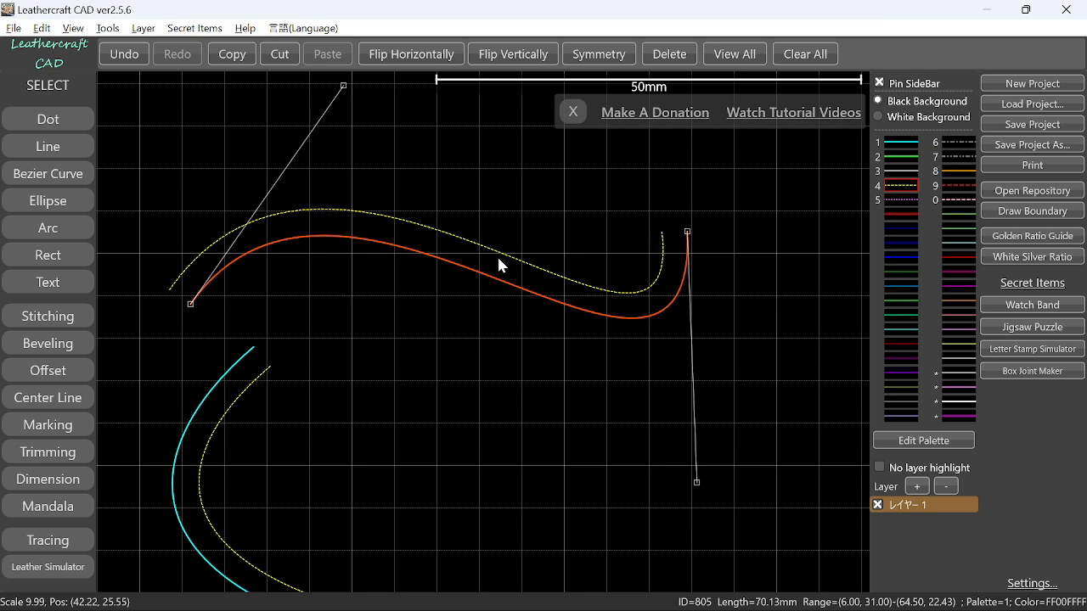
click(519, 381)
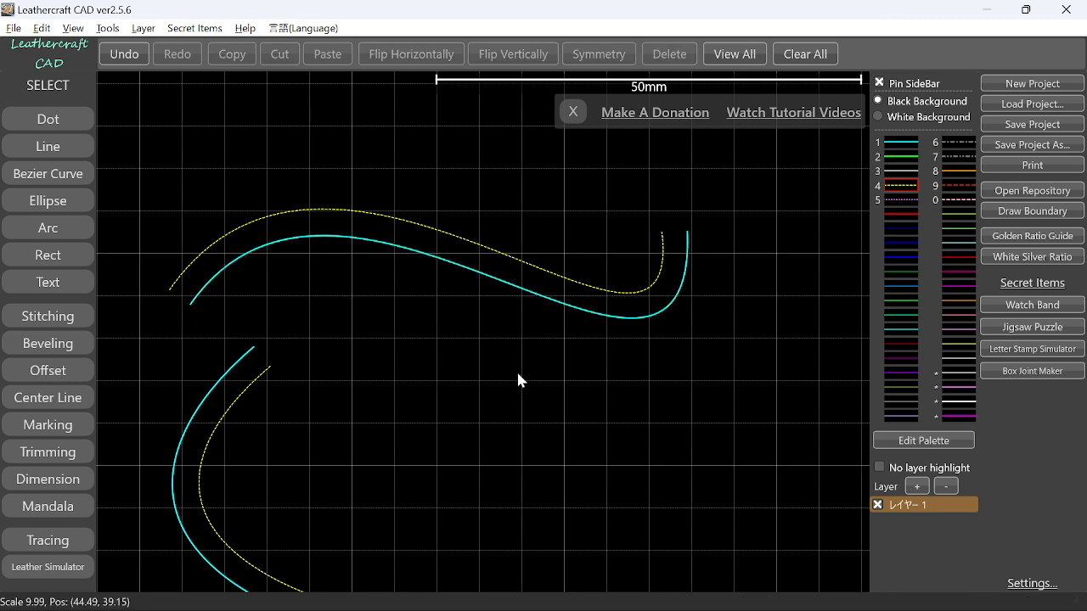
click(1030, 104)
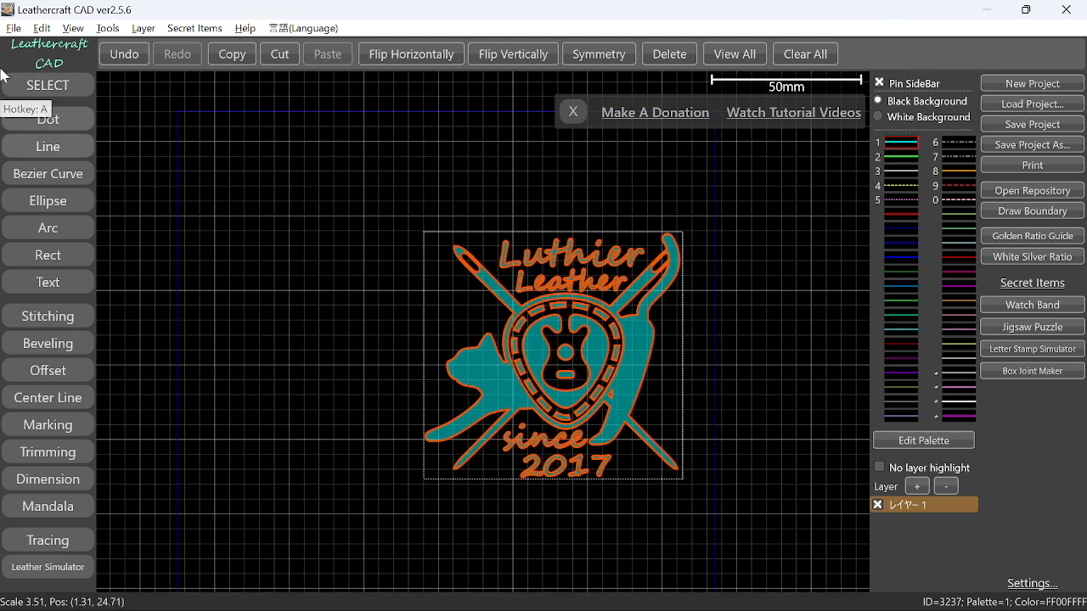
- Import the Luthier Leather logo via File > Import SVG File, then return to the curves drawing
click(14, 27)
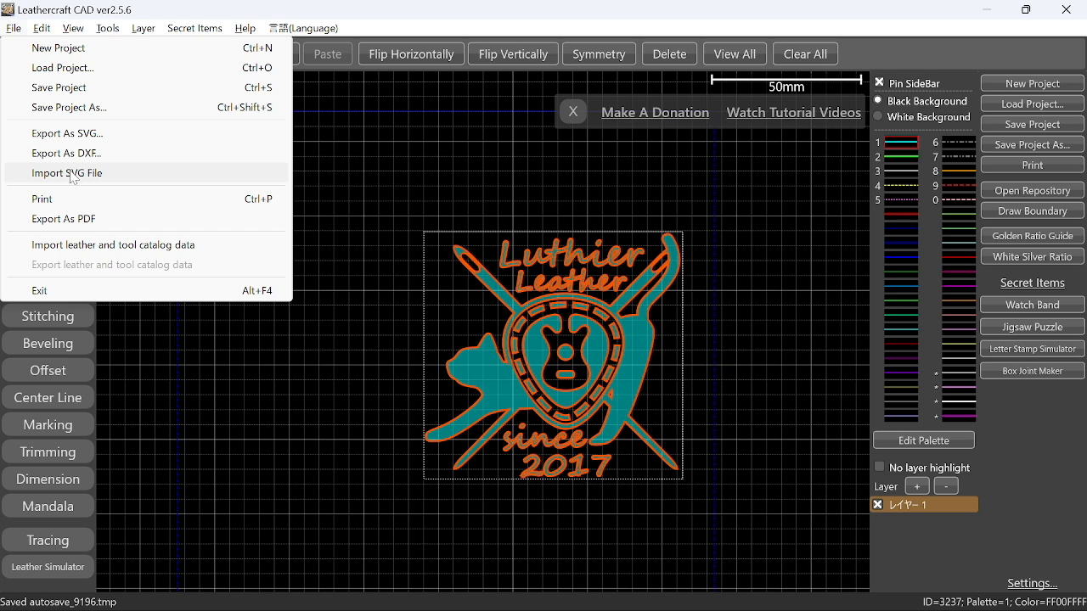
mouse_move(326, 184)
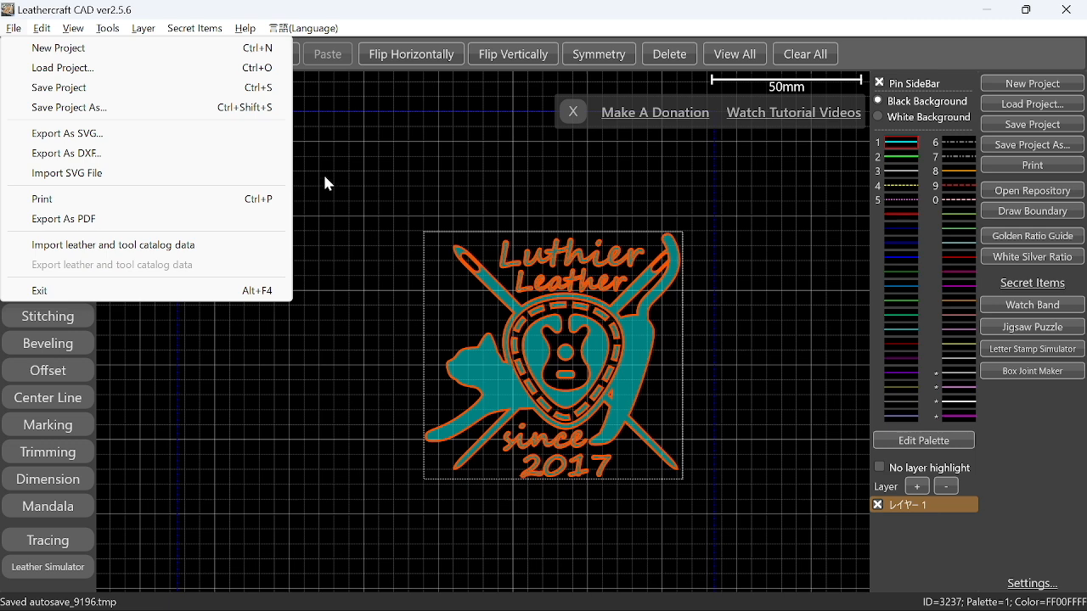
mouse_move(397, 217)
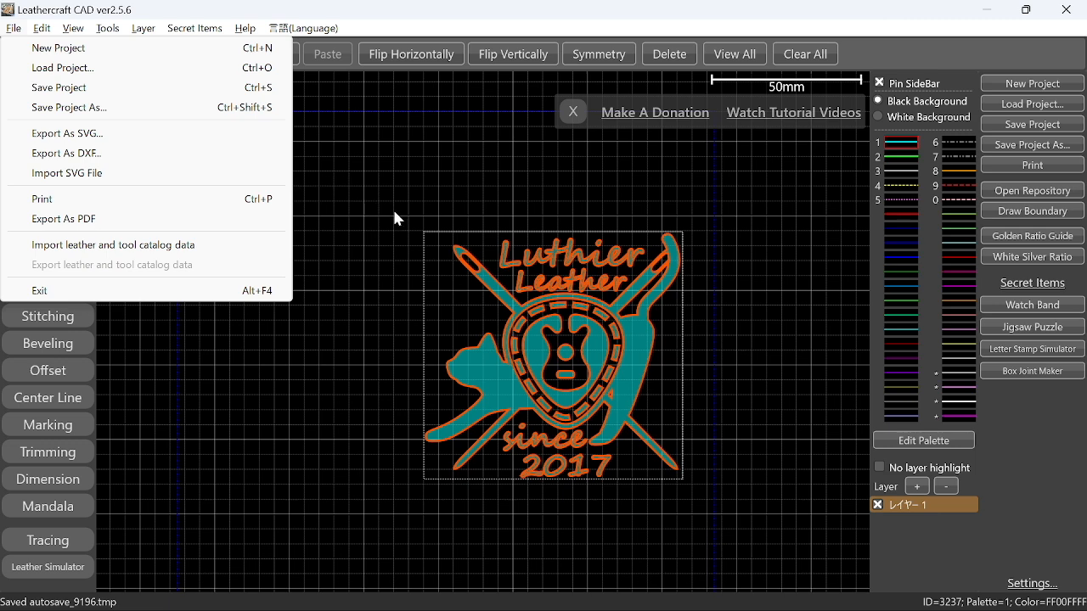
mouse_move(489, 330)
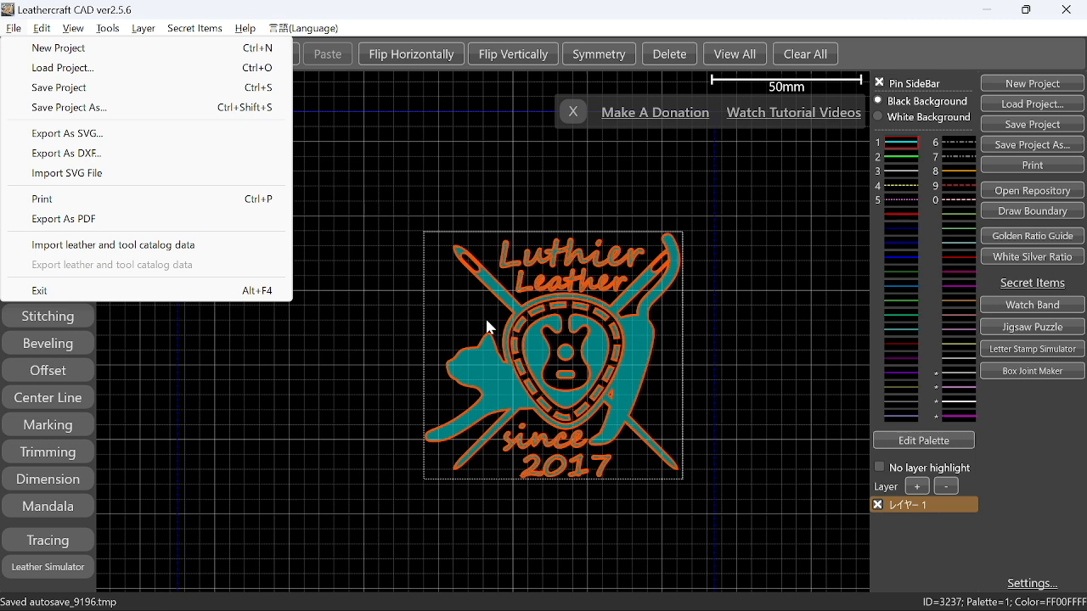
mouse_move(399, 333)
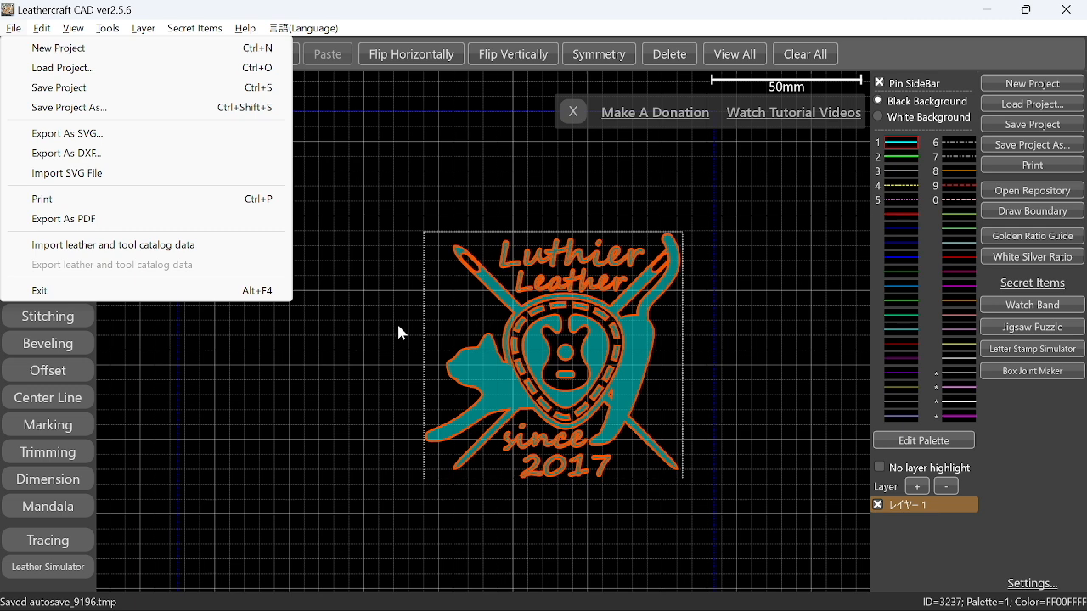
mouse_move(316, 346)
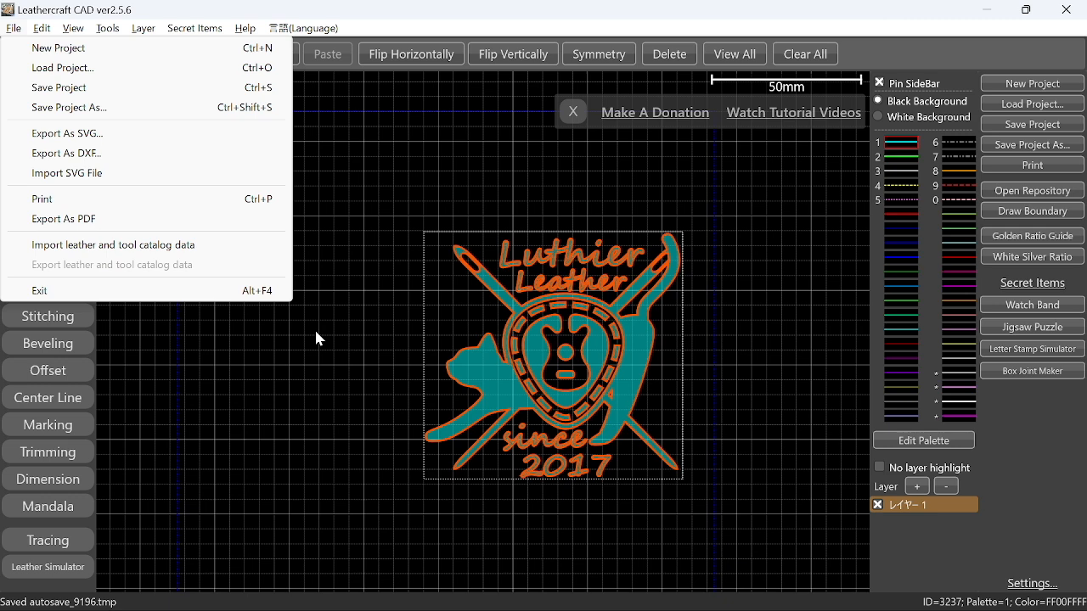
mouse_move(258, 344)
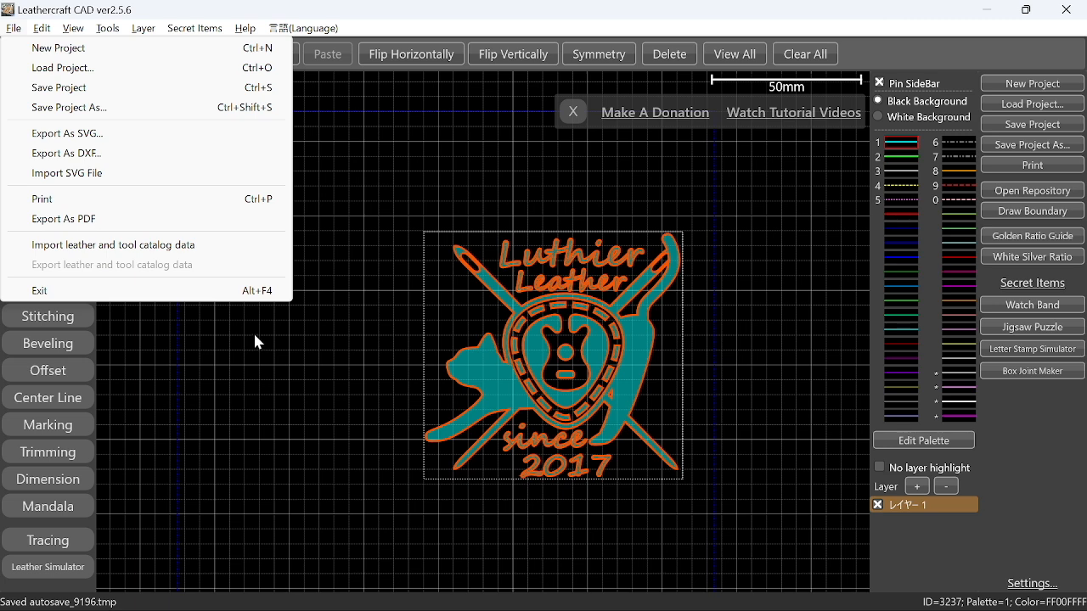
mouse_move(143, 353)
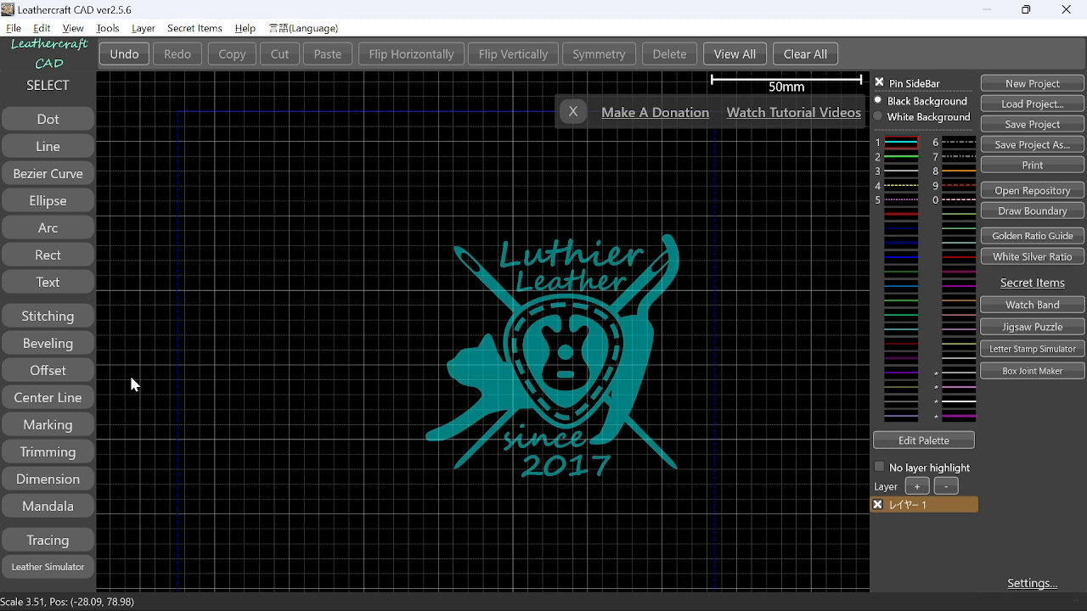
mouse_move(788, 331)
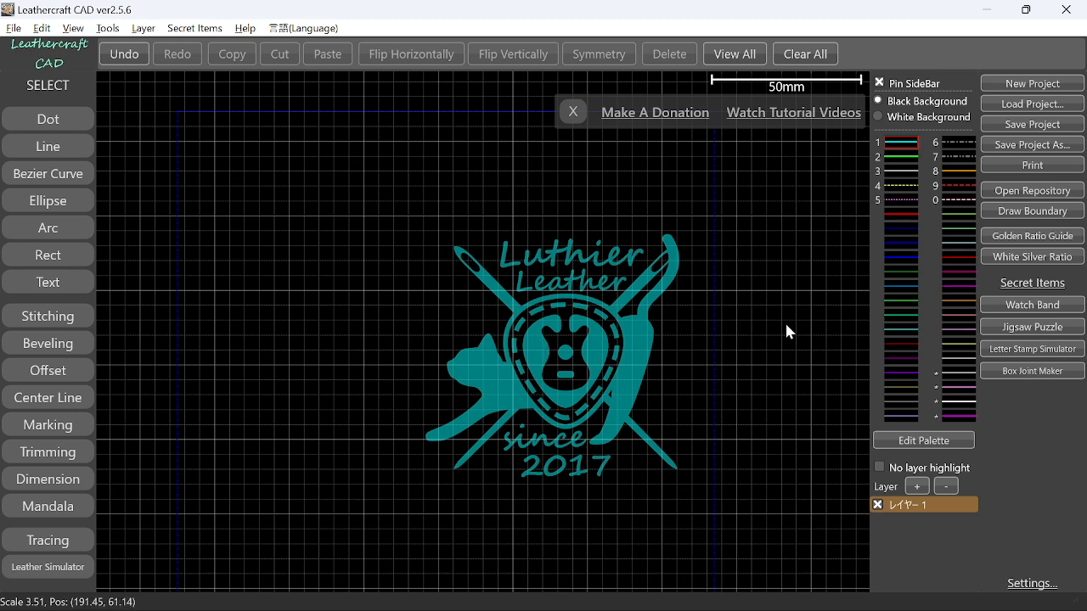
key(alt+tab)
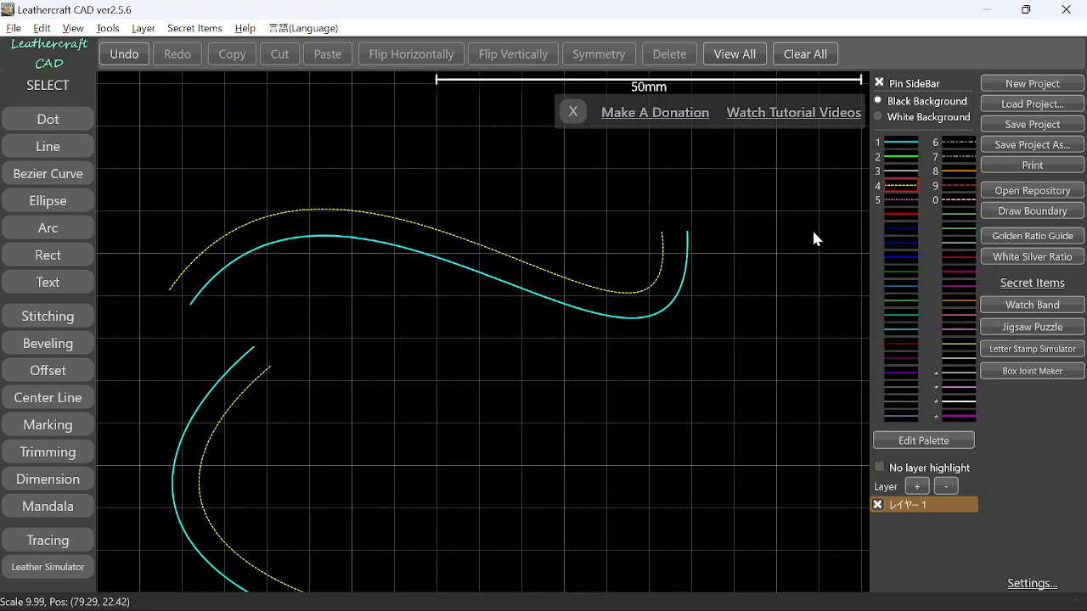
mouse_move(1005, 176)
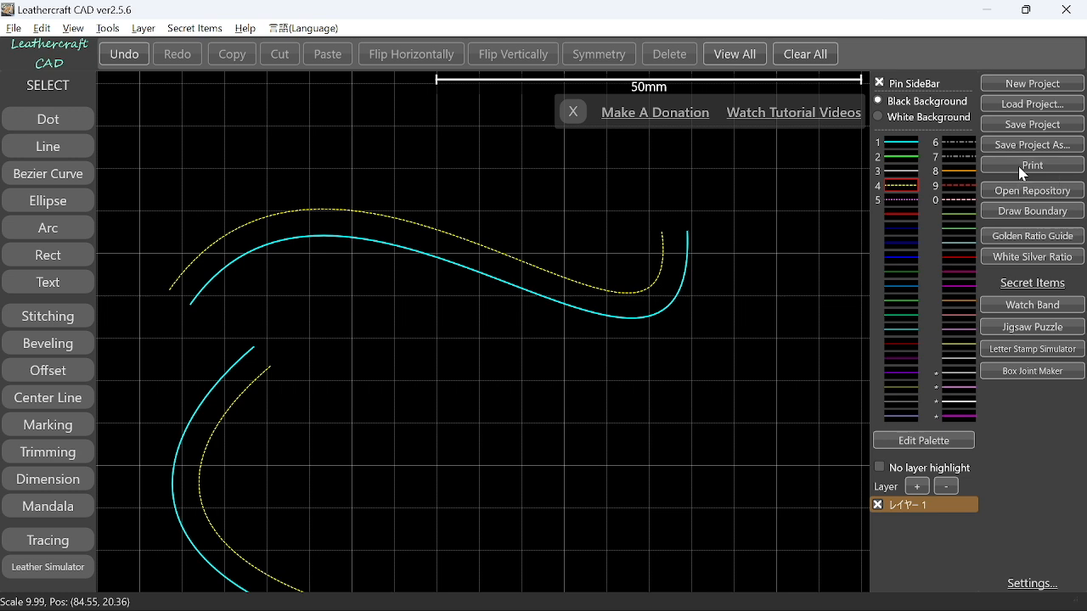
- Start printing the pattern and acknowledge the print-scale calibration notice
click(1030, 164)
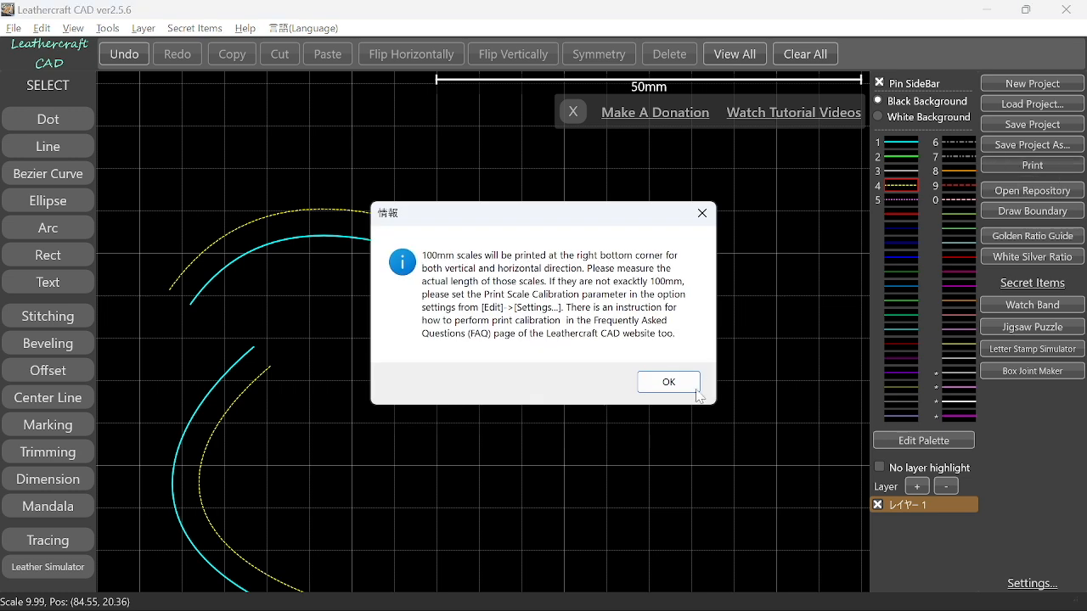
click(669, 380)
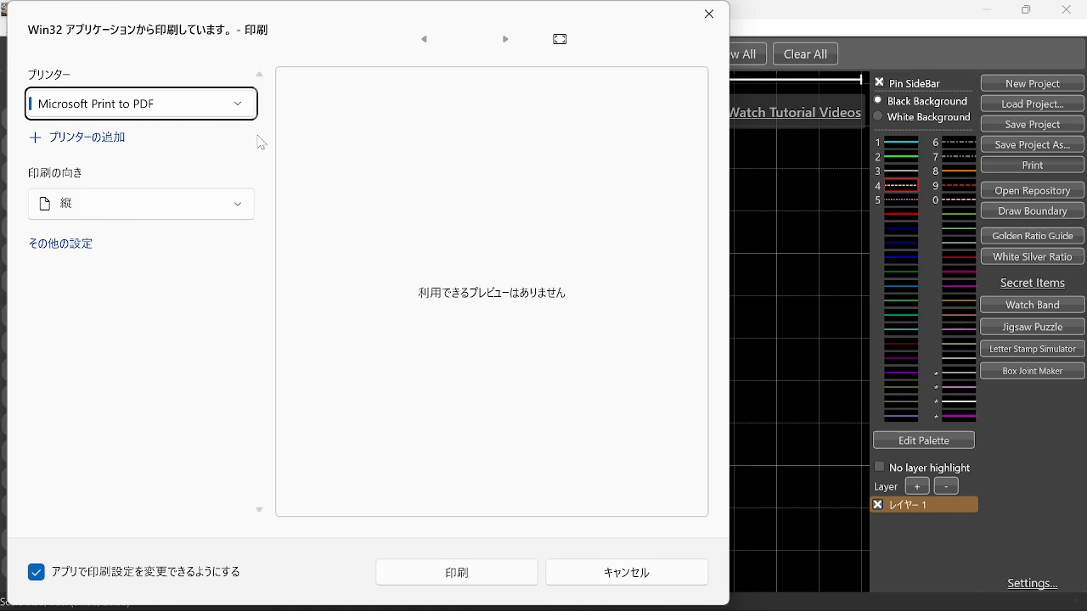
mouse_move(408, 405)
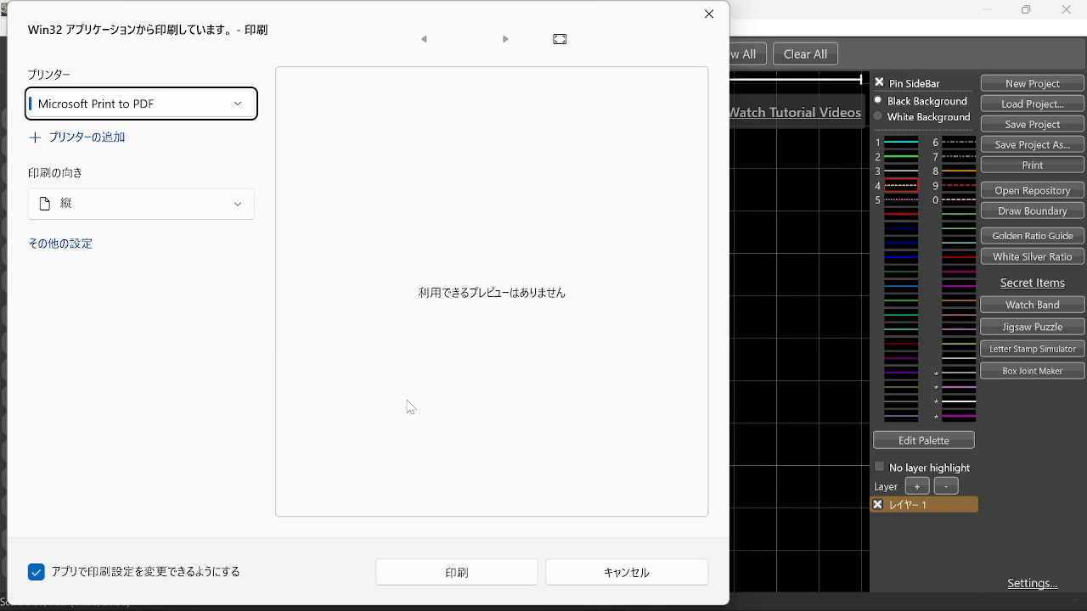
mouse_move(218, 122)
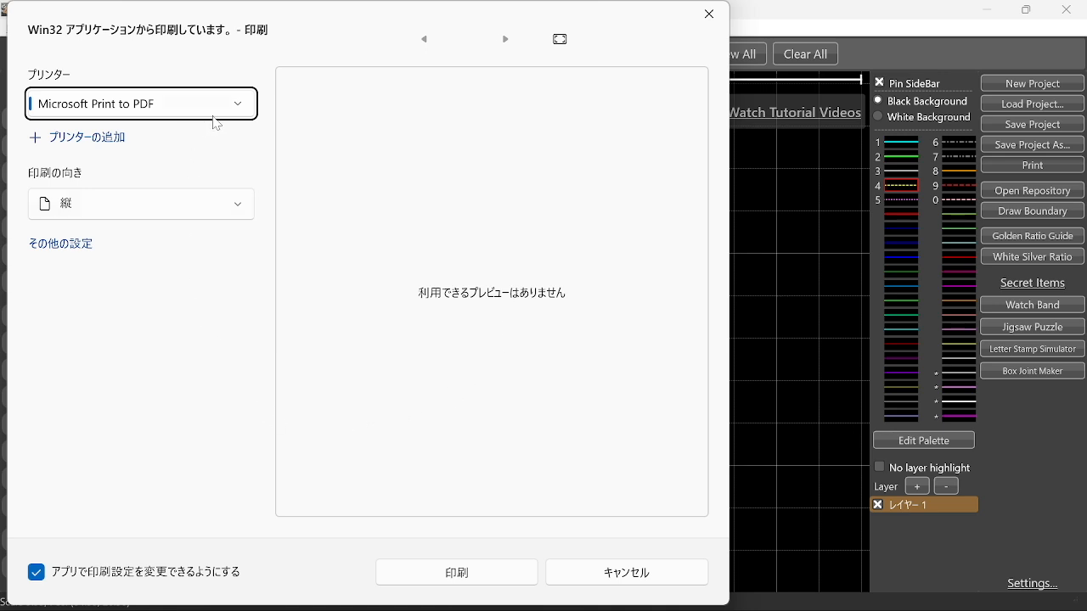
mouse_move(216, 242)
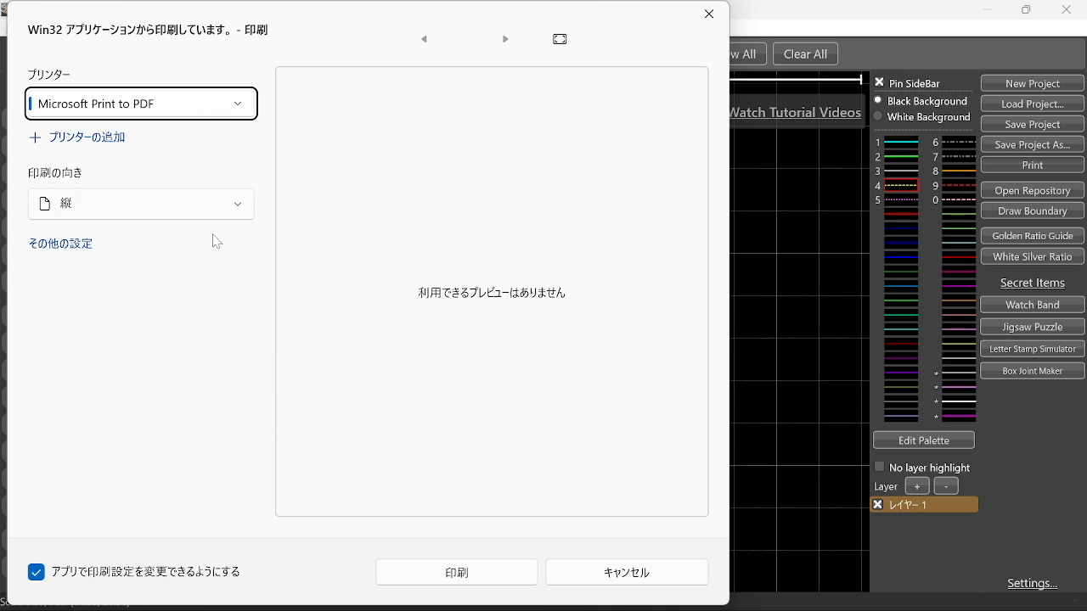
mouse_move(462, 591)
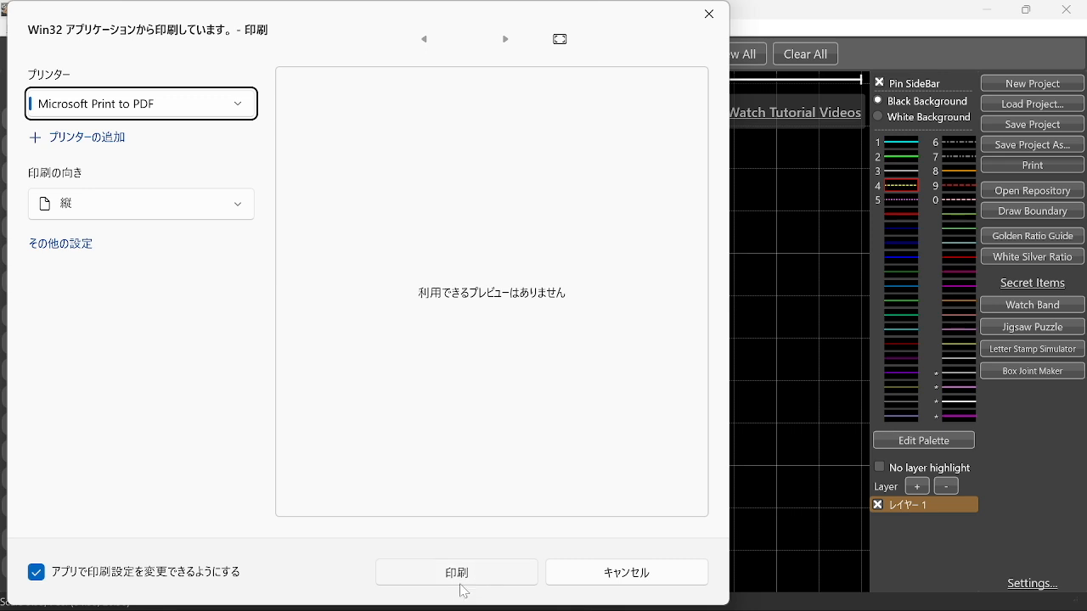
mouse_move(457, 594)
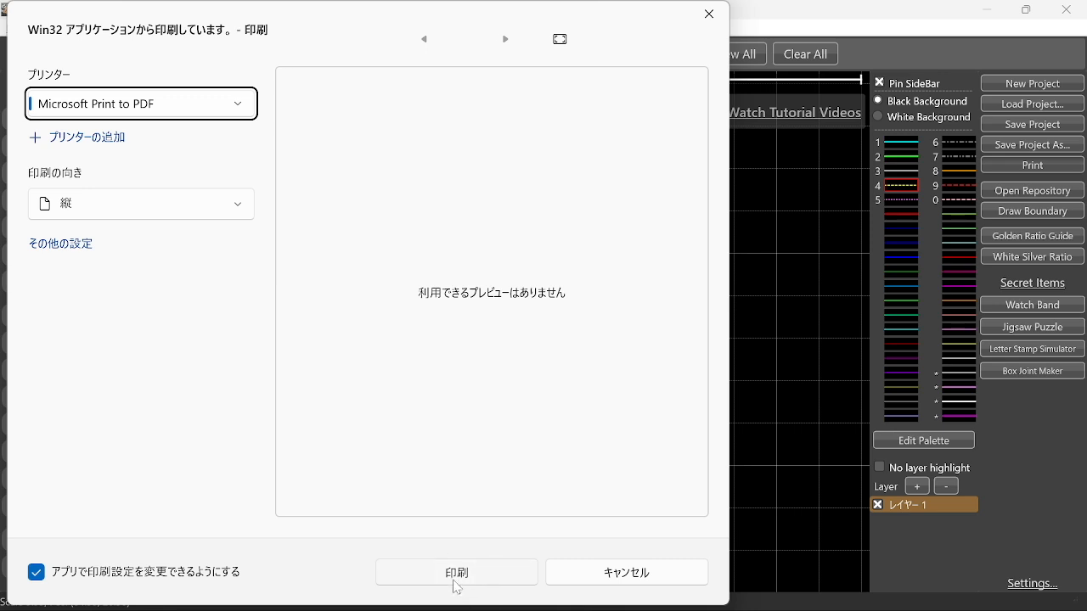
mouse_move(195, 190)
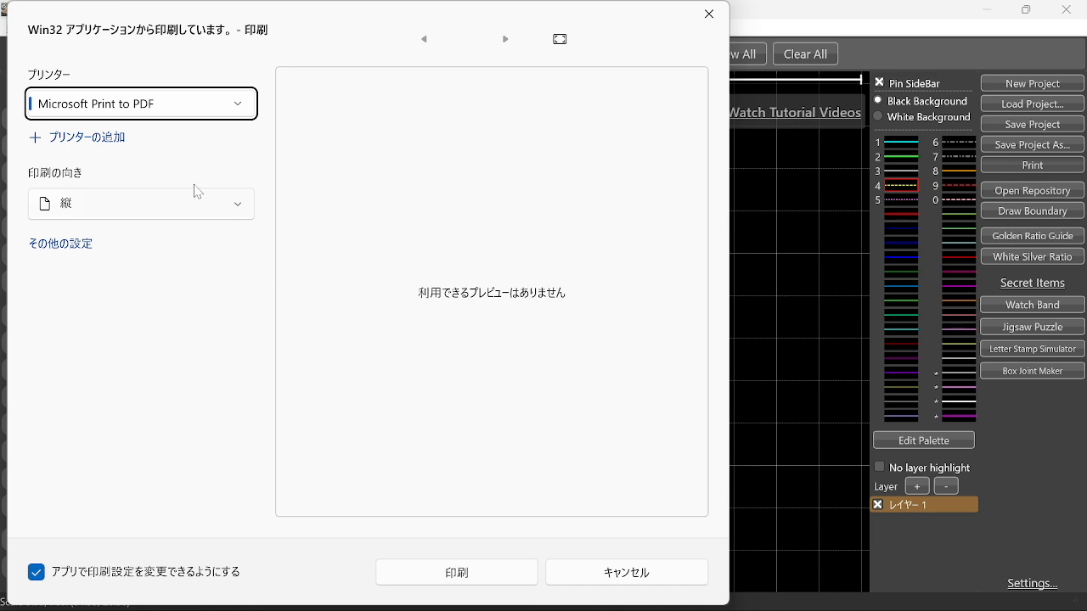
mouse_move(93, 122)
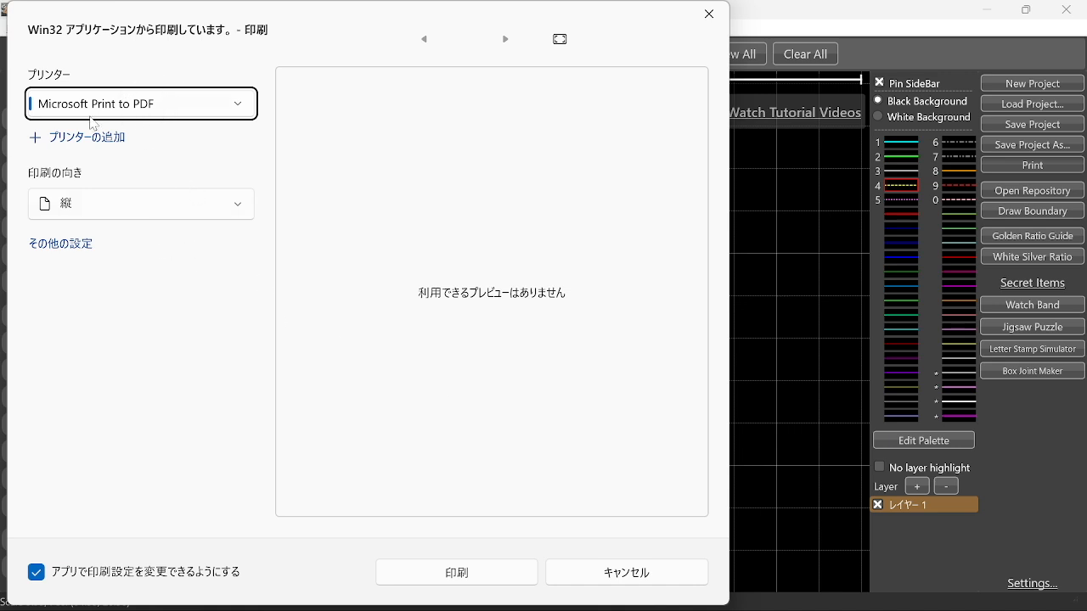
mouse_move(163, 124)
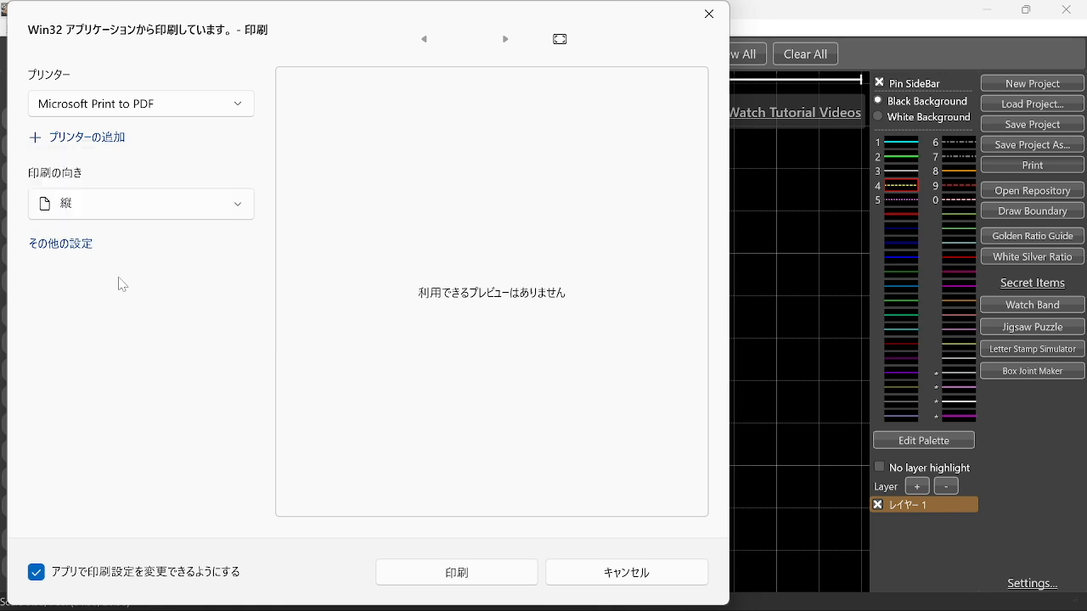
mouse_move(466, 571)
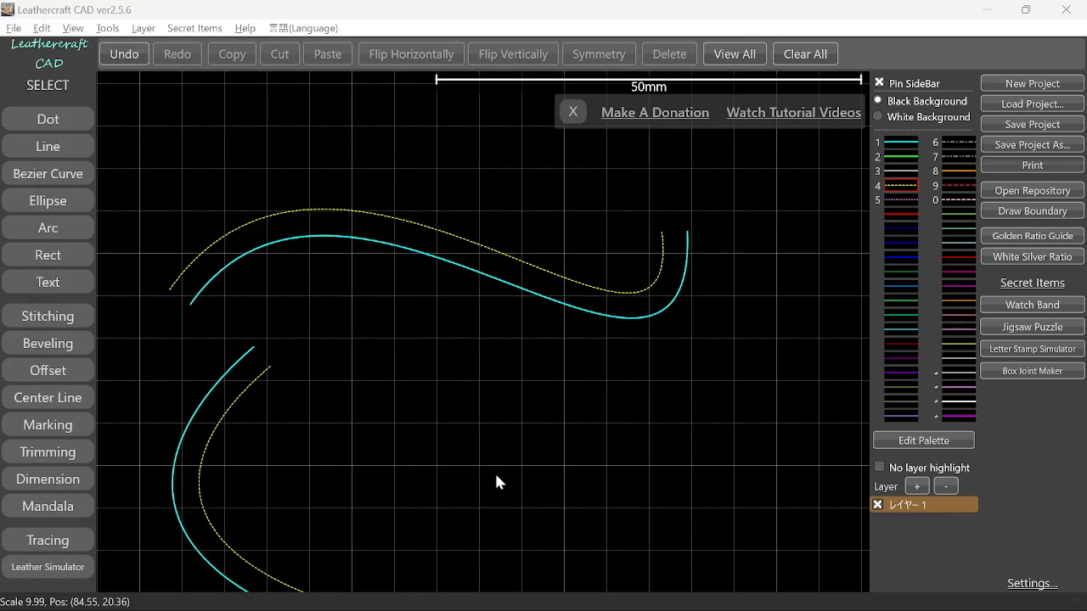
mouse_move(615, 465)
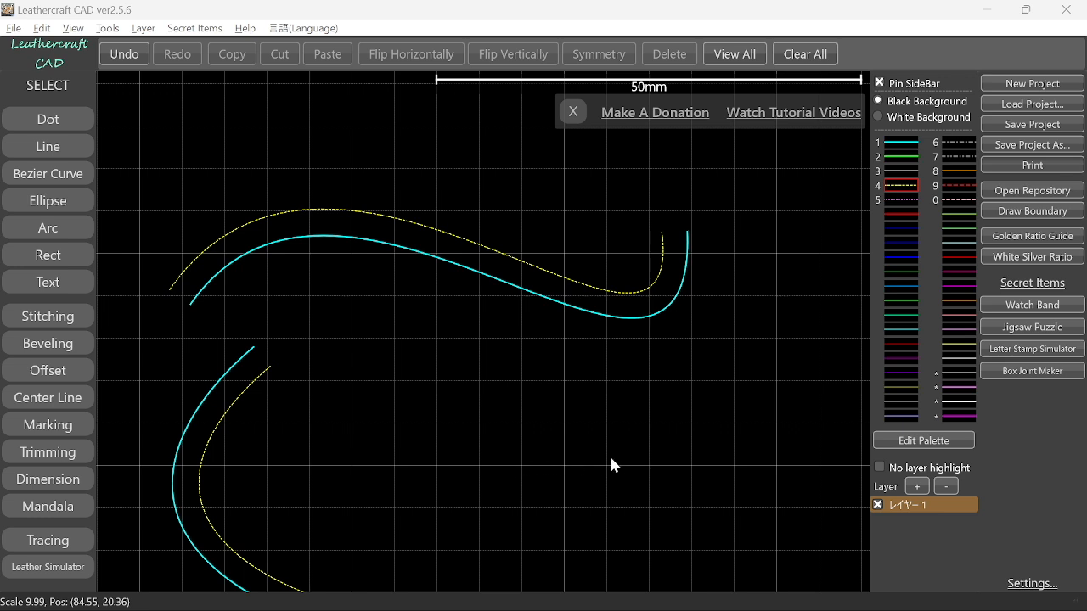
mouse_move(475, 399)
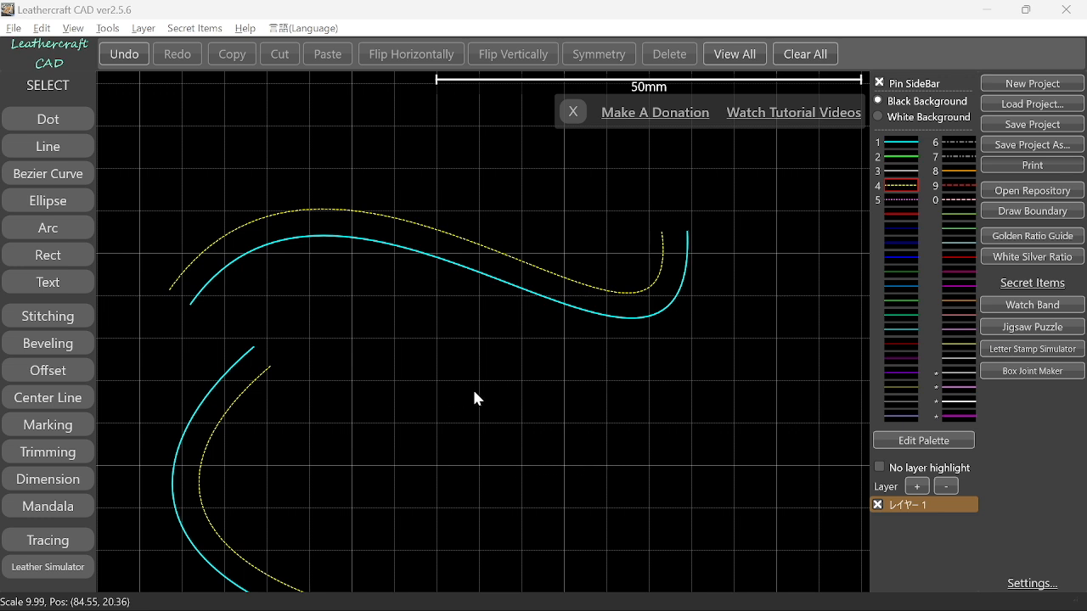
mouse_move(486, 391)
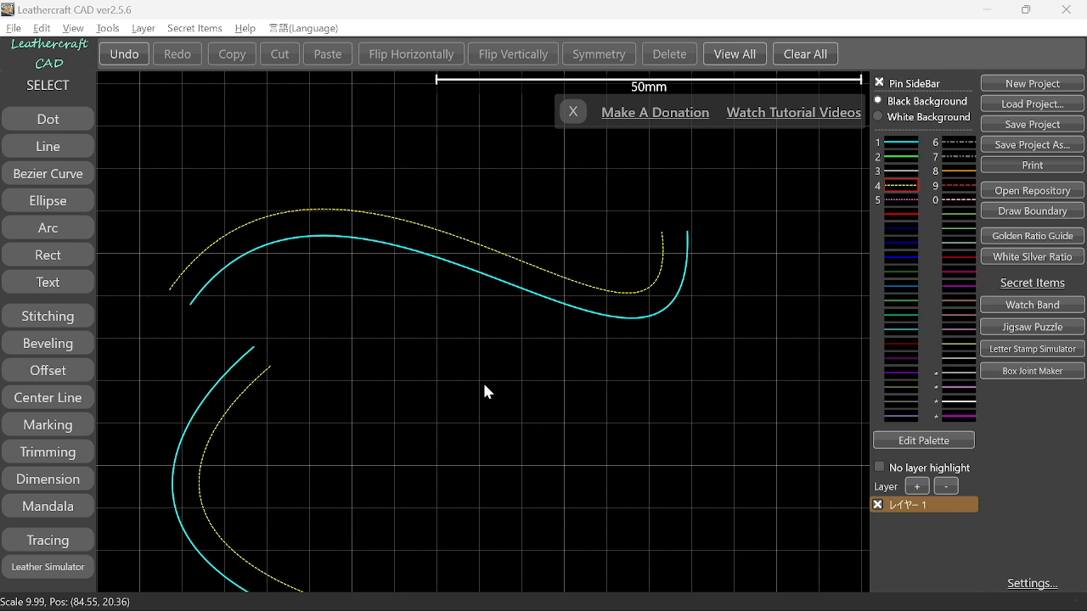
mouse_move(416, 391)
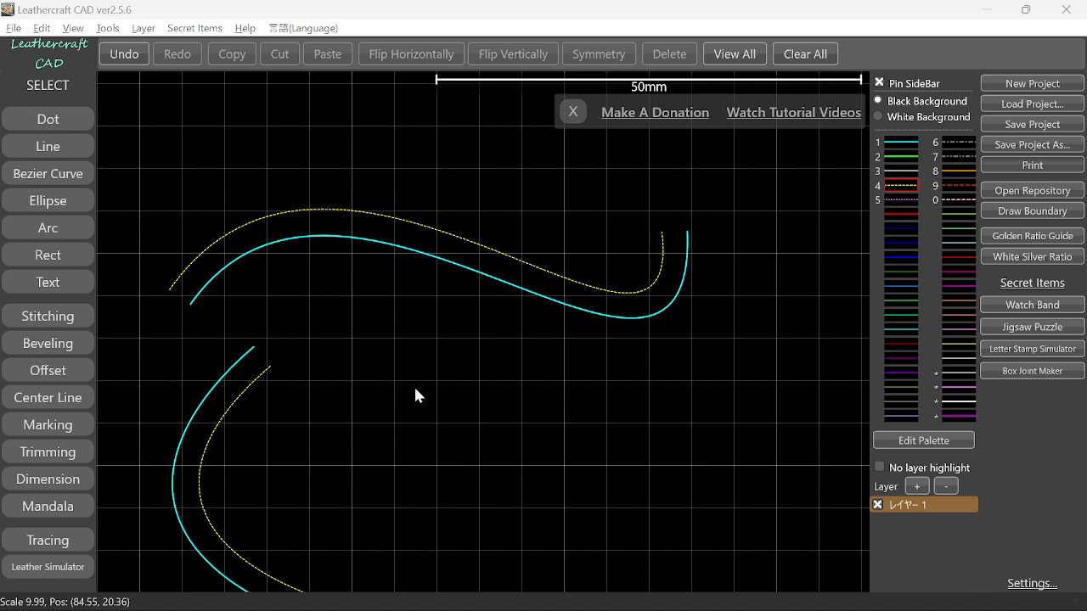
mouse_move(426, 187)
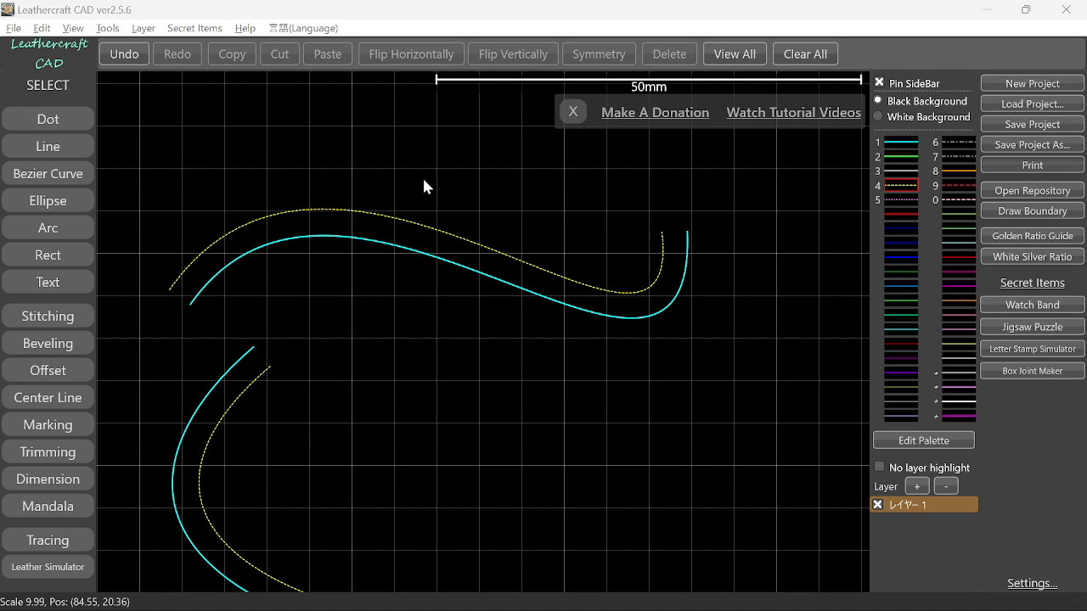
- Bring up Page Setup and keep A4 as the paper size from the size list
click(1031, 165)
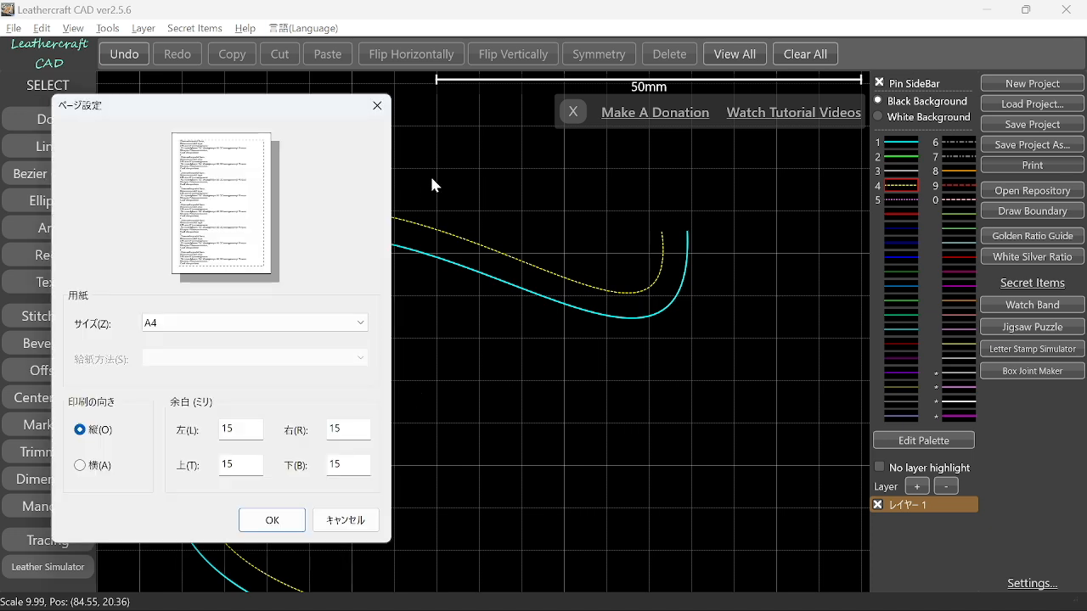
mouse_move(486, 245)
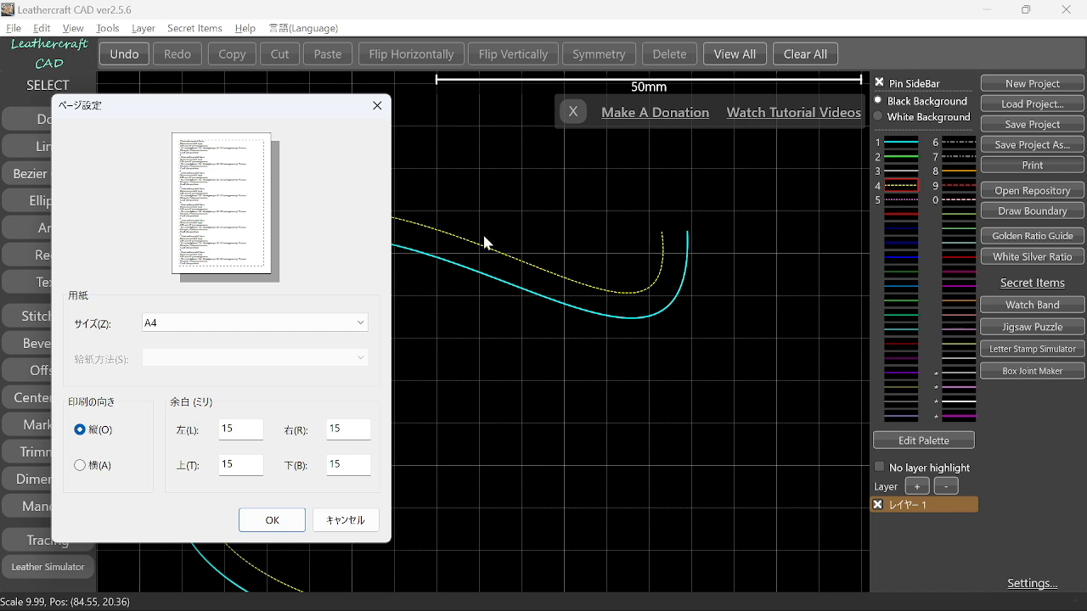
mouse_move(467, 377)
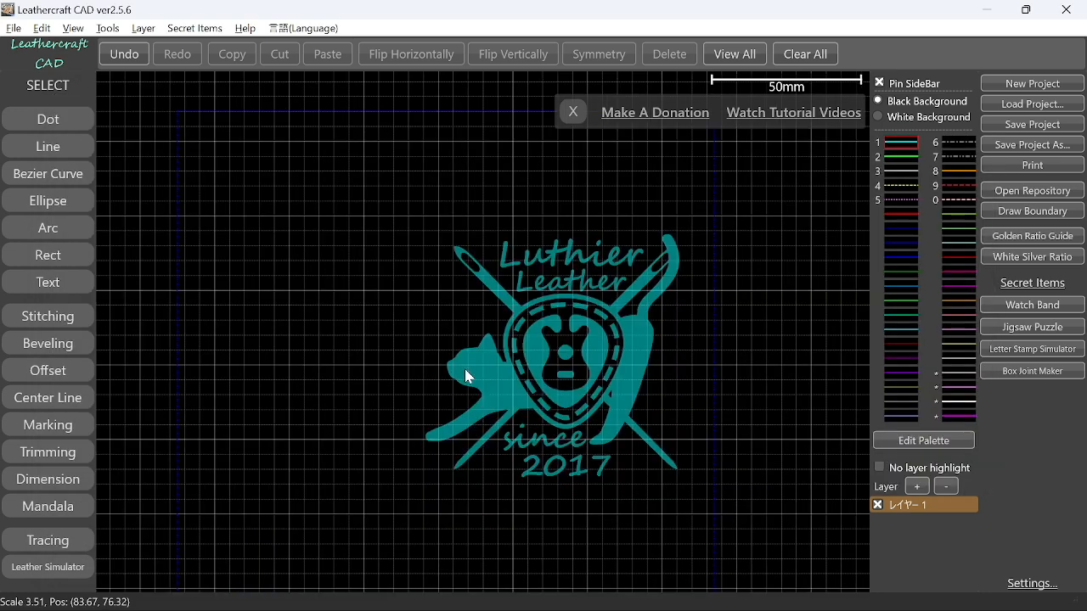
mouse_move(309, 370)
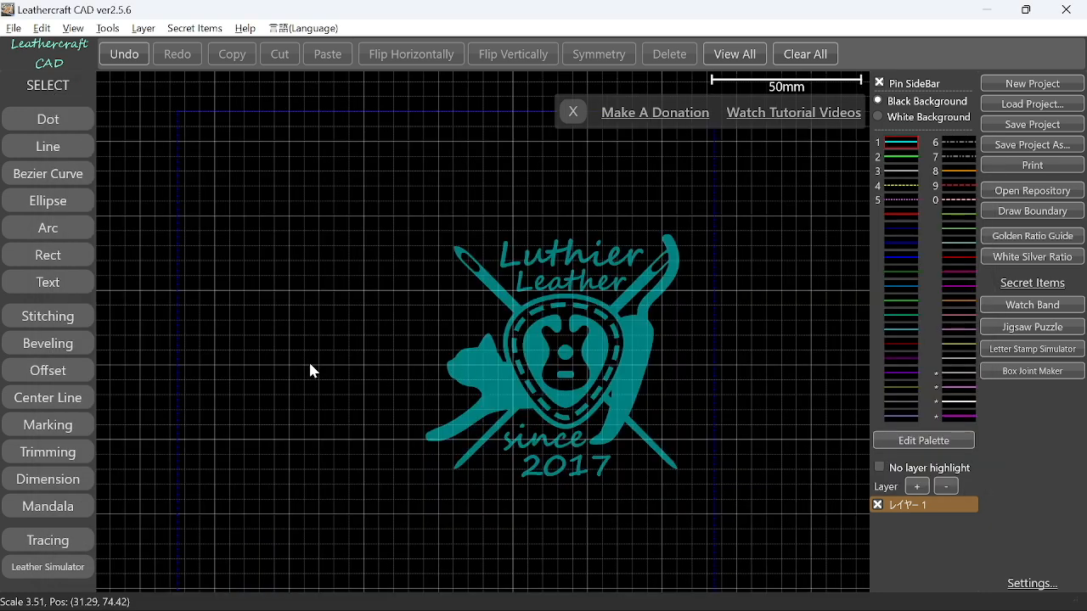
click(1031, 165)
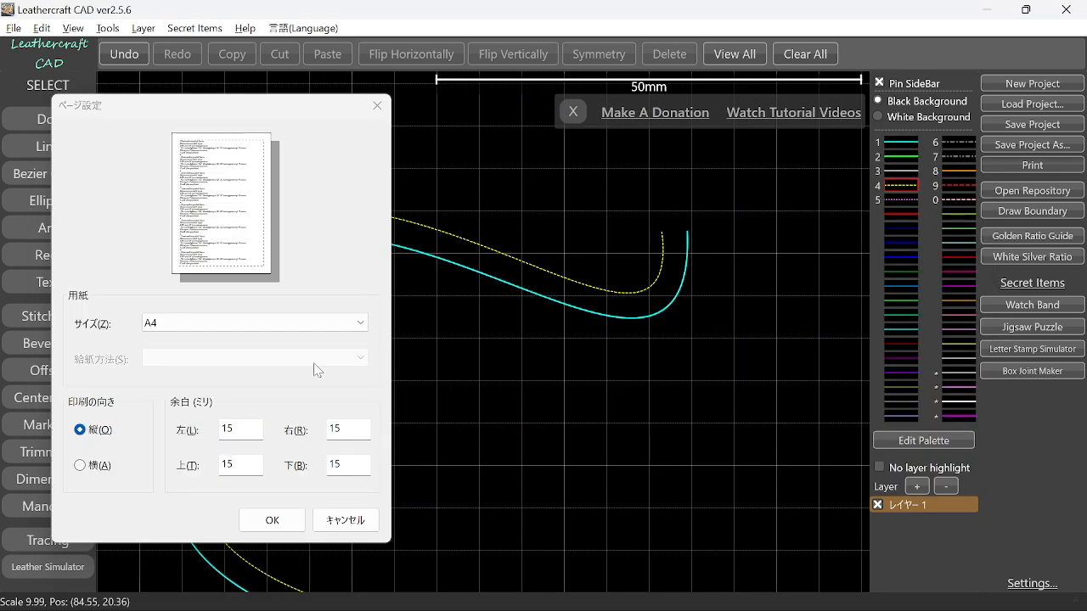
mouse_move(313, 286)
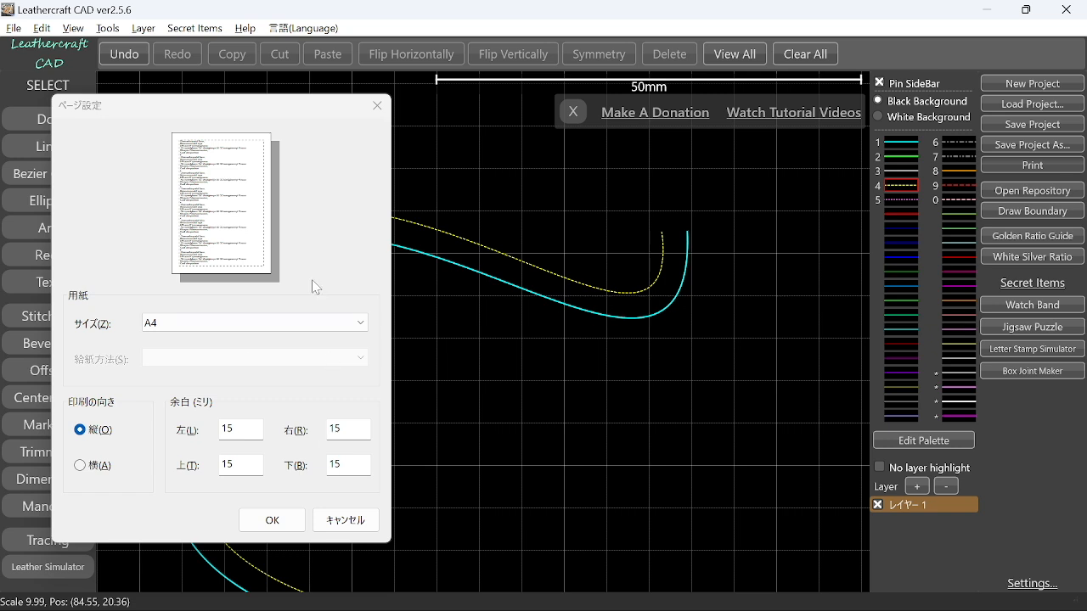
mouse_move(238, 350)
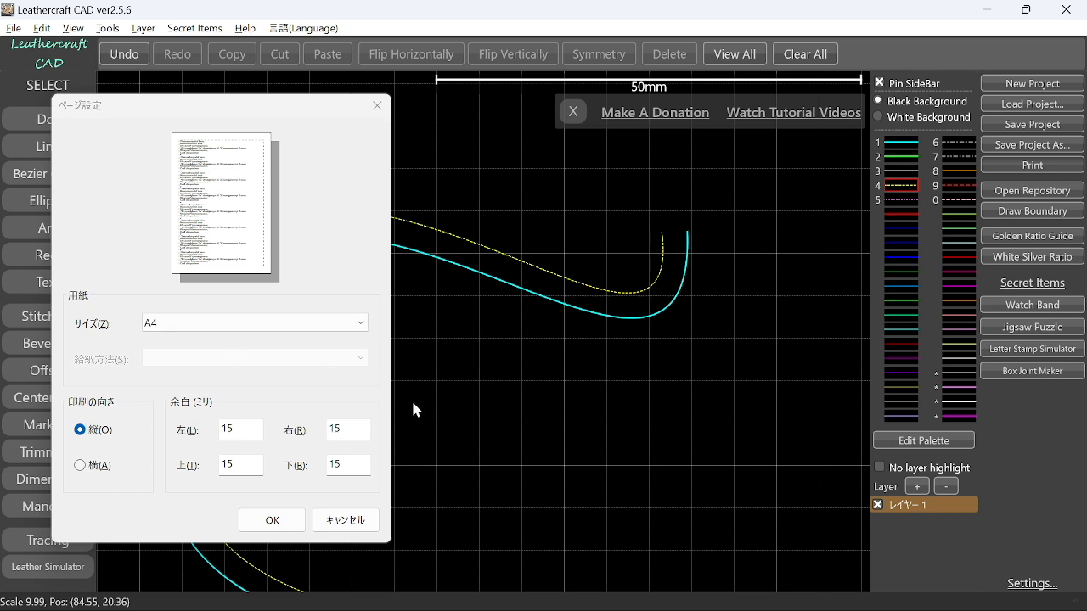
mouse_move(411, 219)
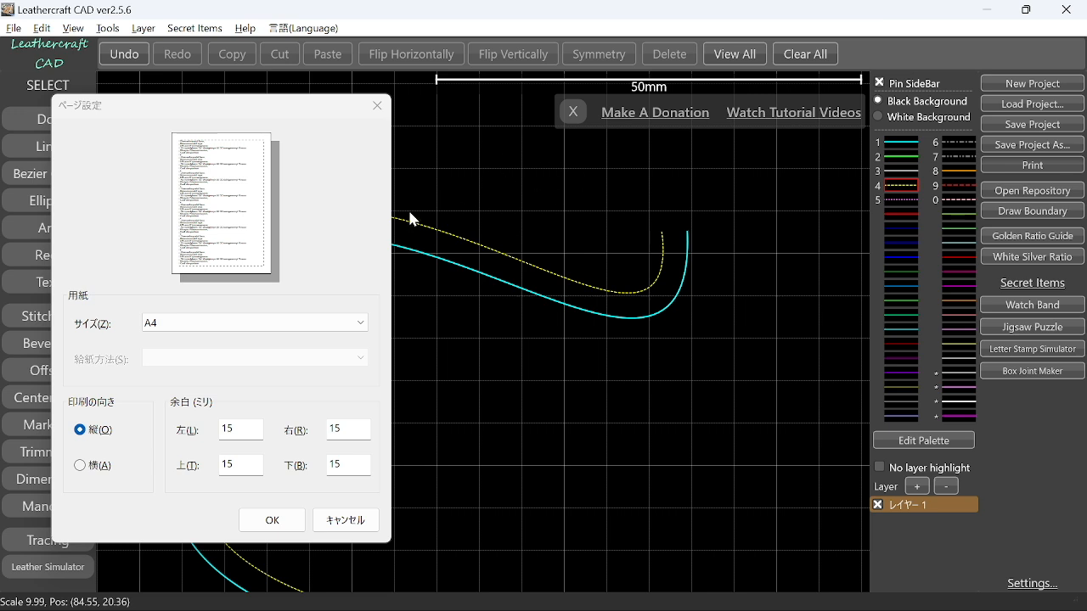
mouse_move(574, 595)
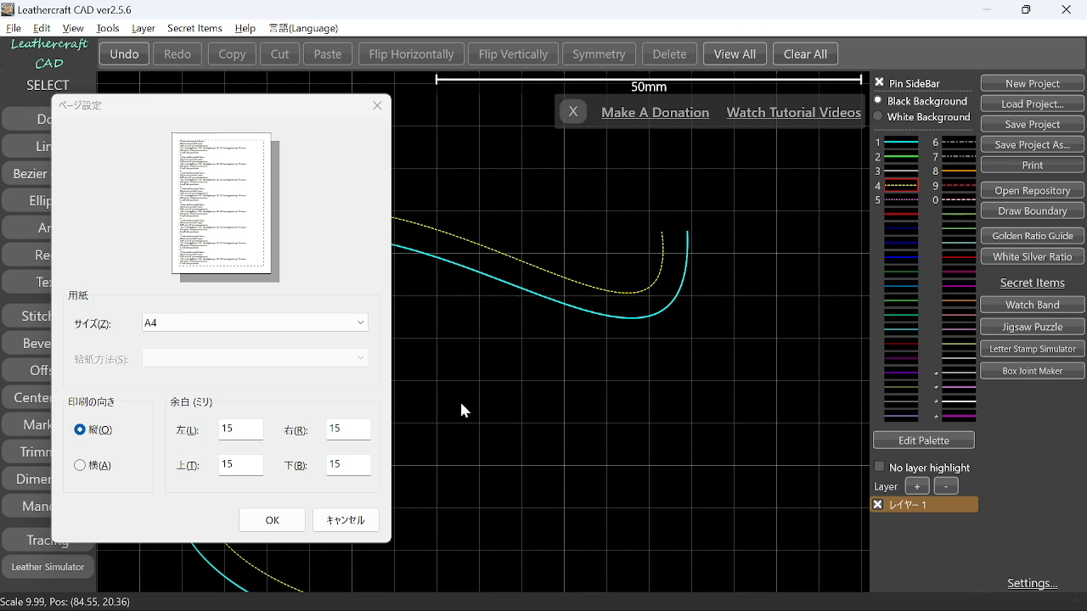
mouse_move(557, 398)
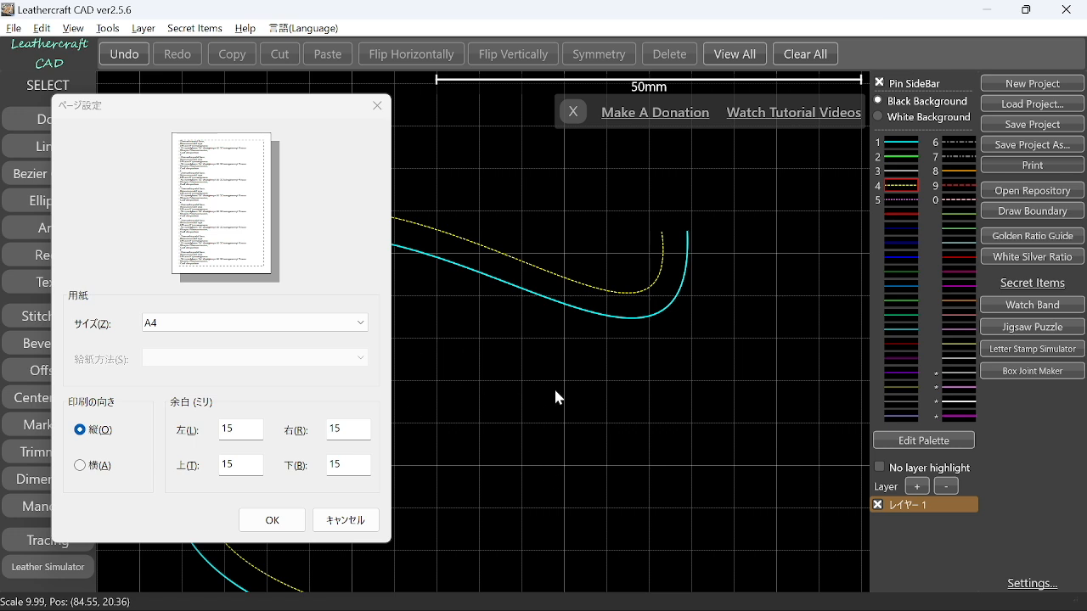
mouse_move(326, 282)
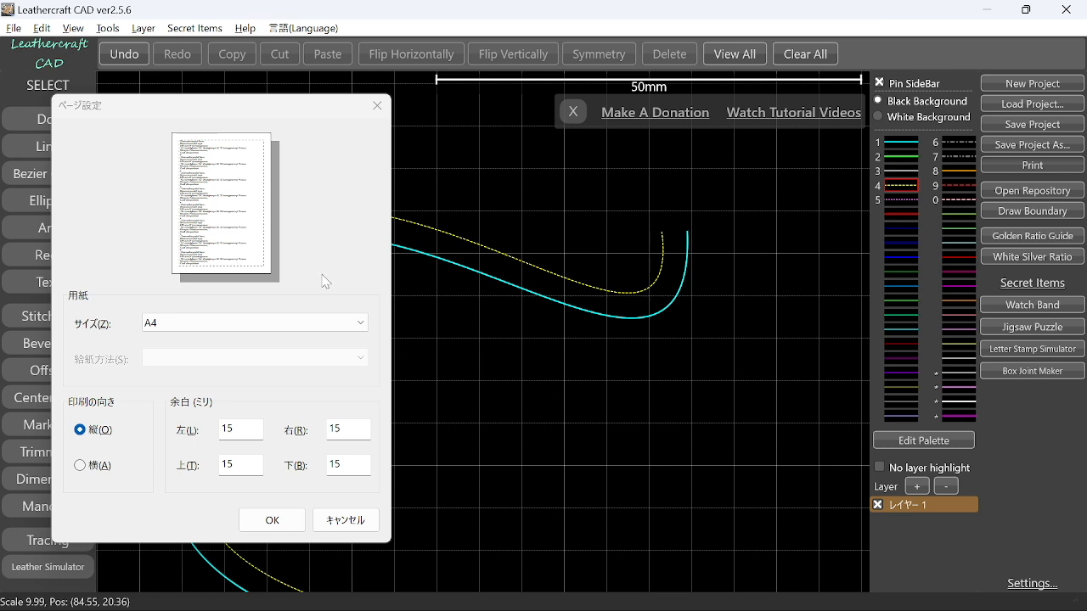
mouse_move(180, 298)
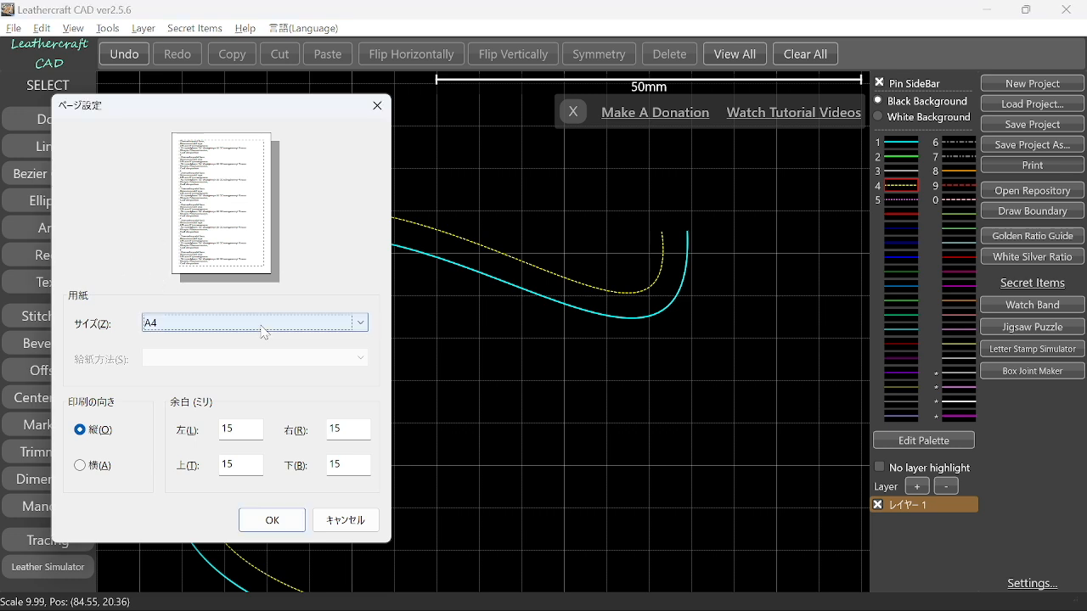
click(360, 322)
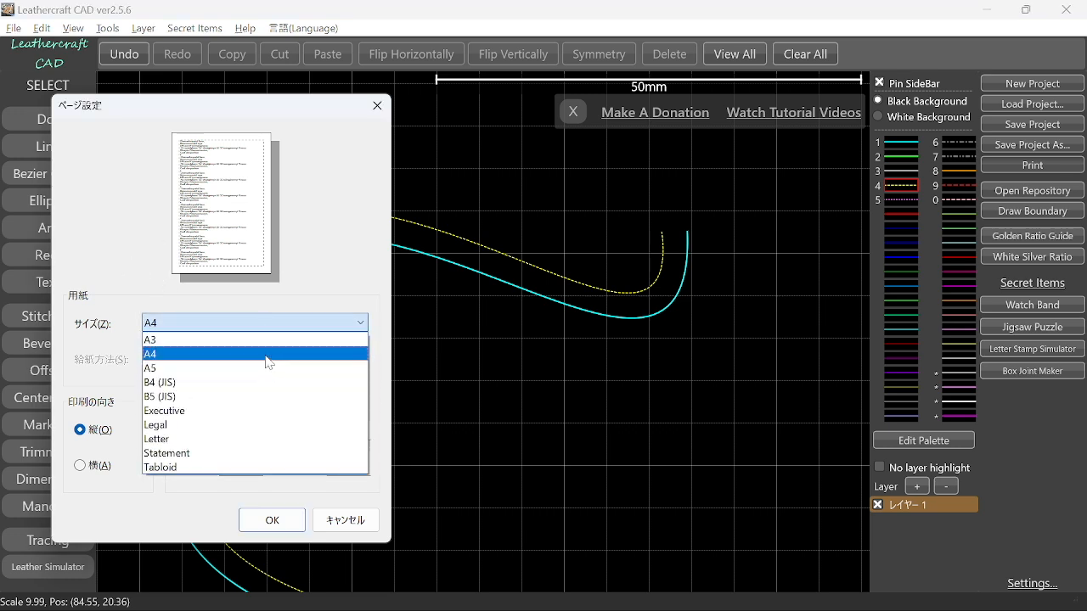
click(150, 353)
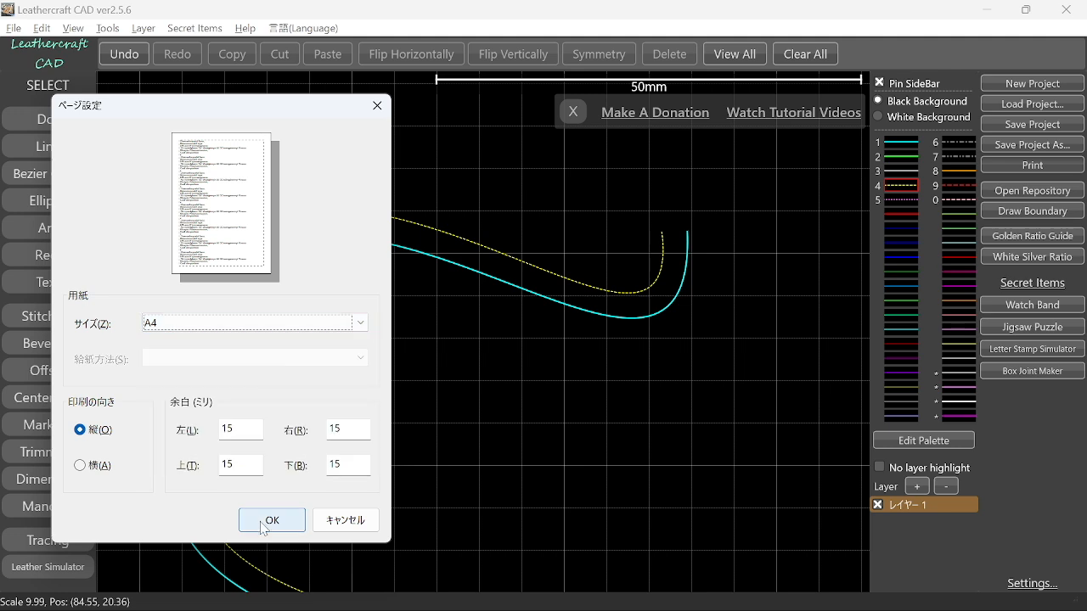
mouse_move(289, 523)
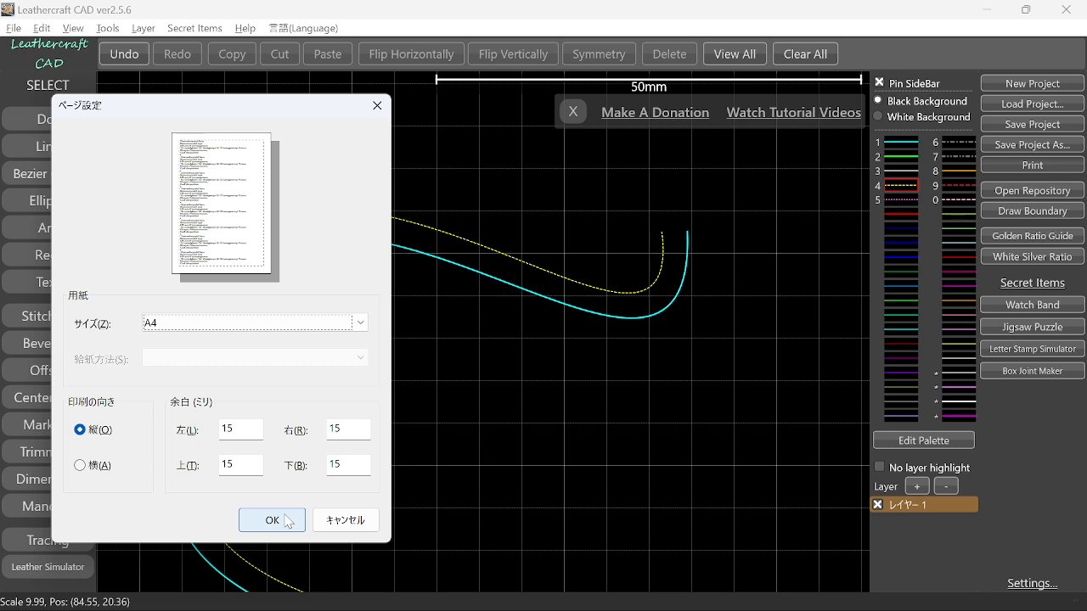
- Confirm the page setup with A4 portrait and 15 mm margins
click(271, 519)
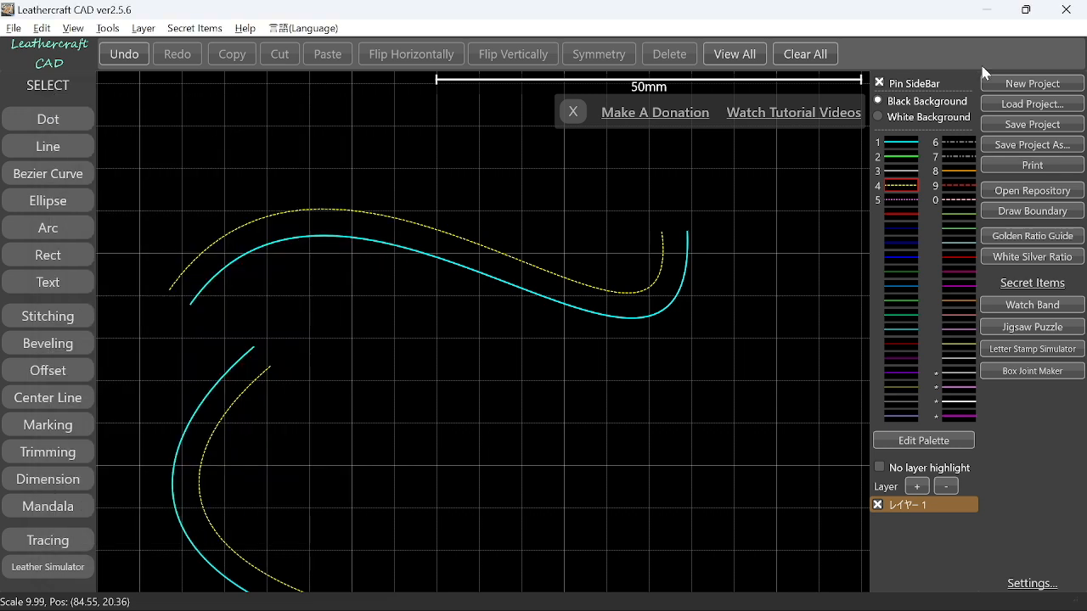
mouse_move(853, 241)
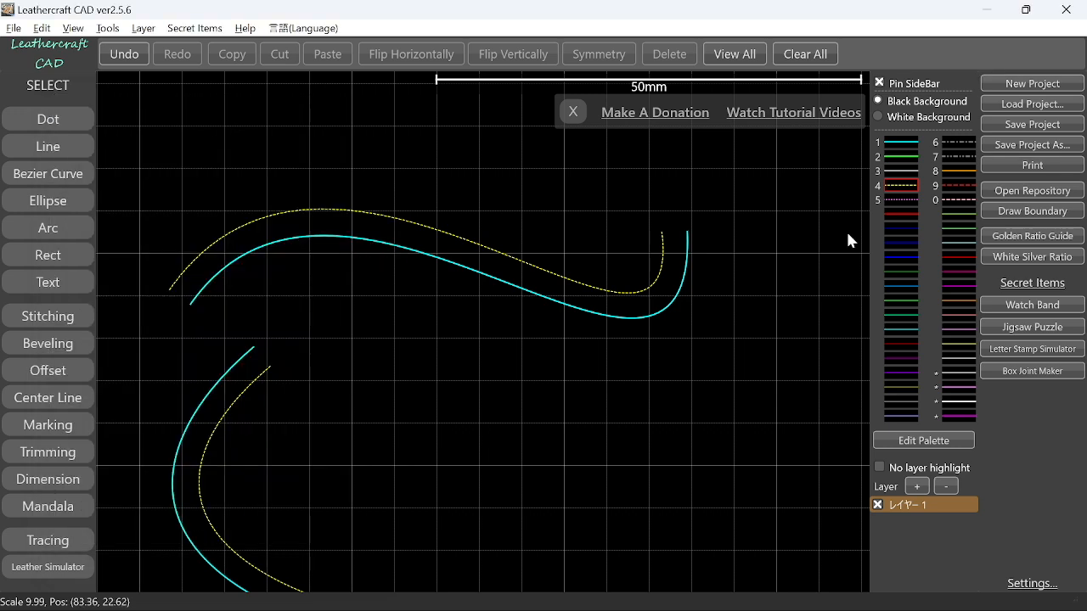
mouse_move(645, 367)
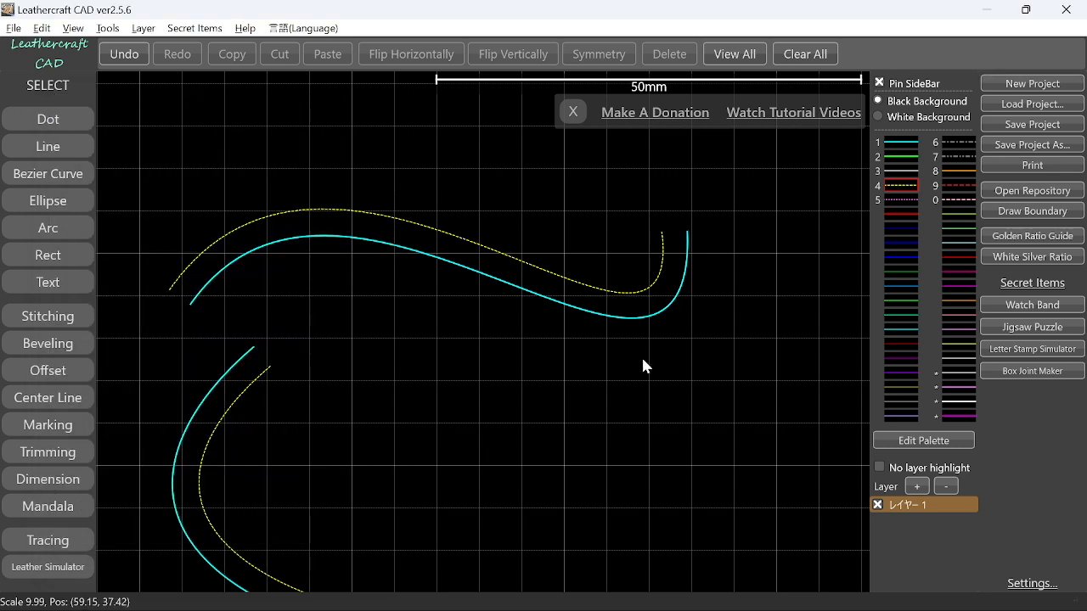
mouse_move(553, 591)
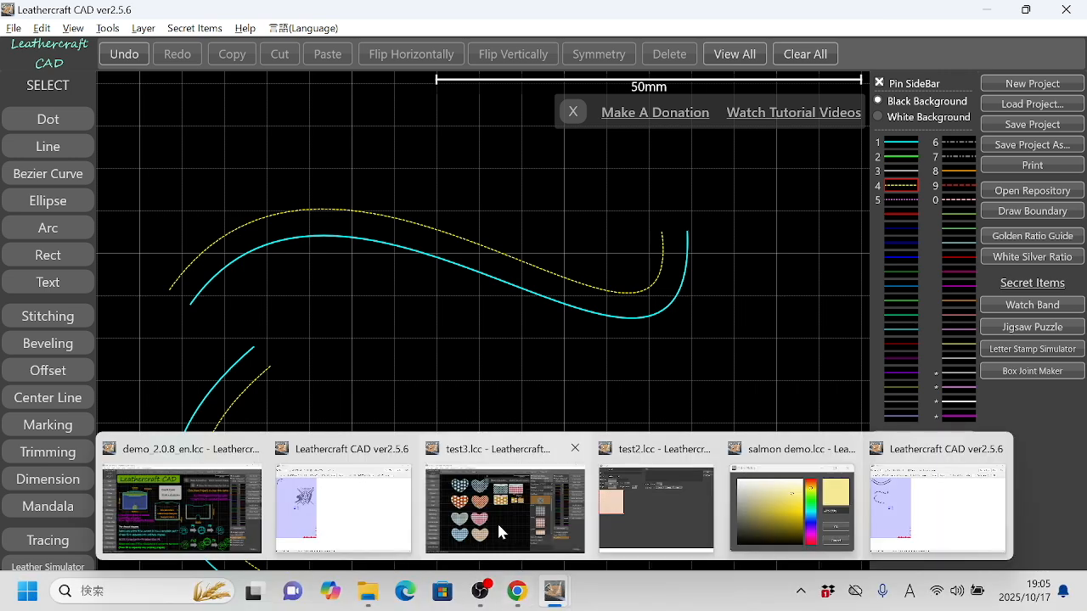
- Switch to the test3.lcc project and zoom in on its card-case pieces
click(502, 509)
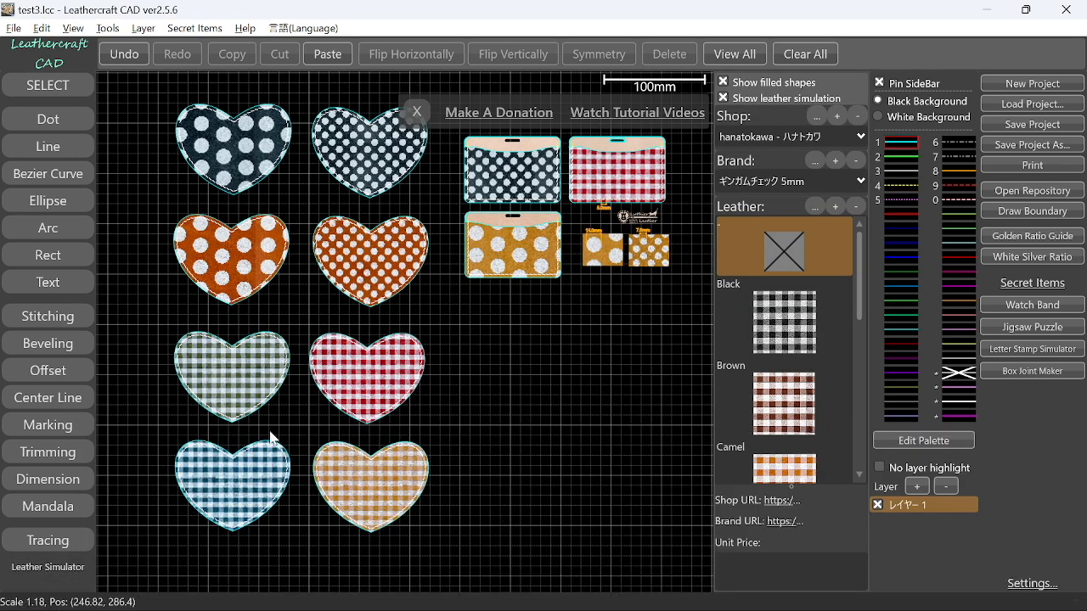
mouse_move(47, 567)
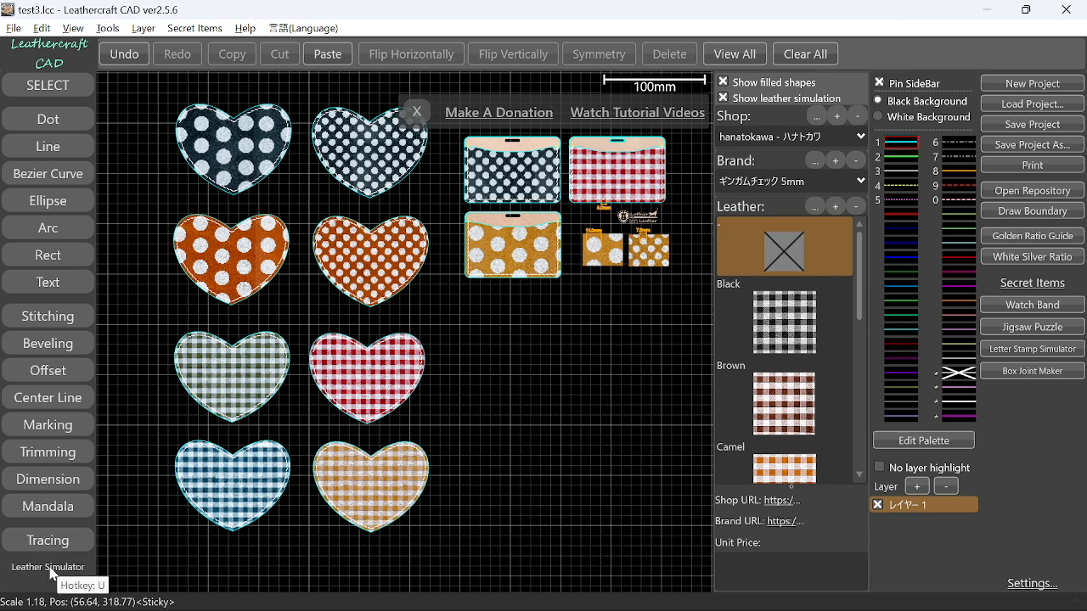
mouse_move(372, 440)
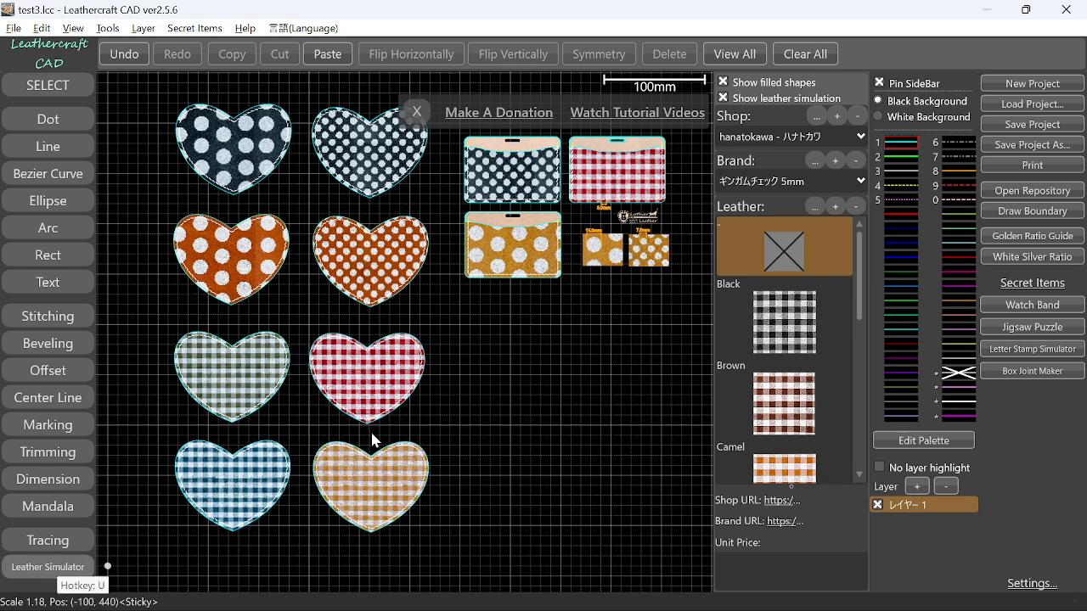
scroll(up, 3)
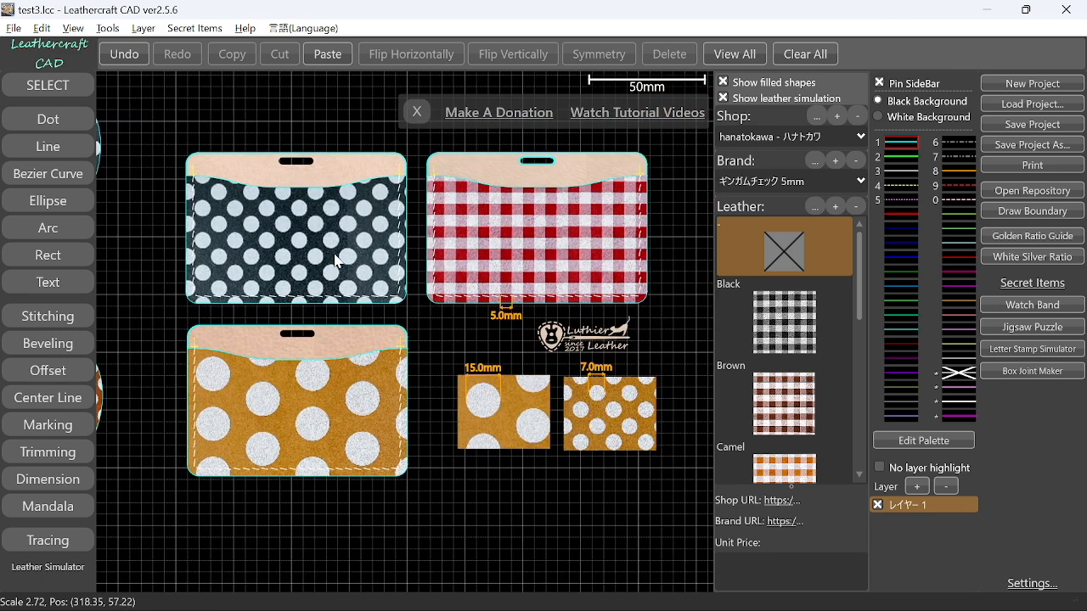
mouse_move(336, 262)
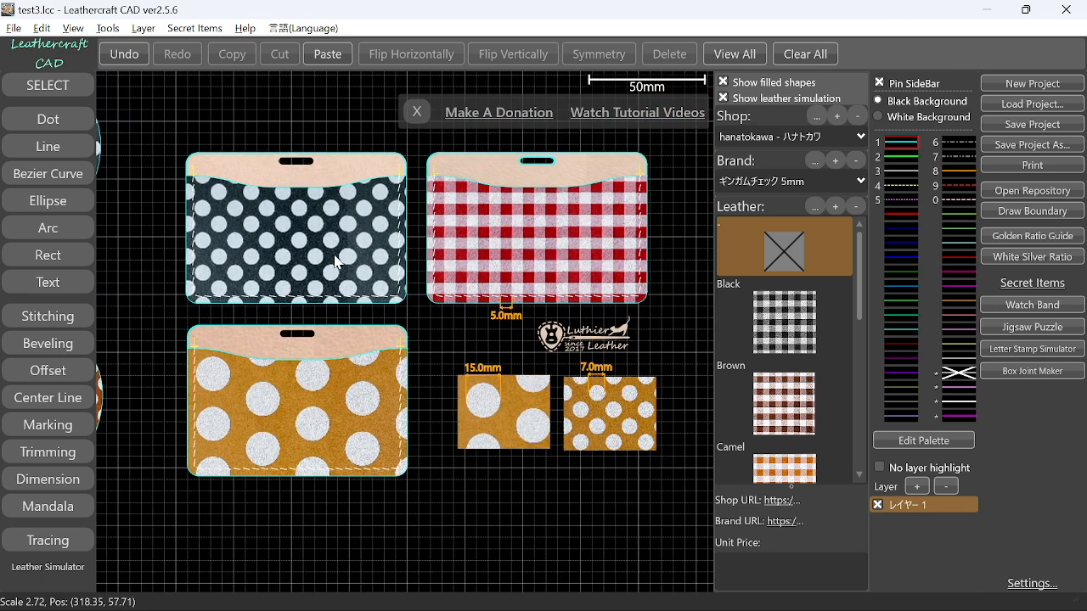
- Give the red gingham card case black, then brown gingham leather
click(550, 258)
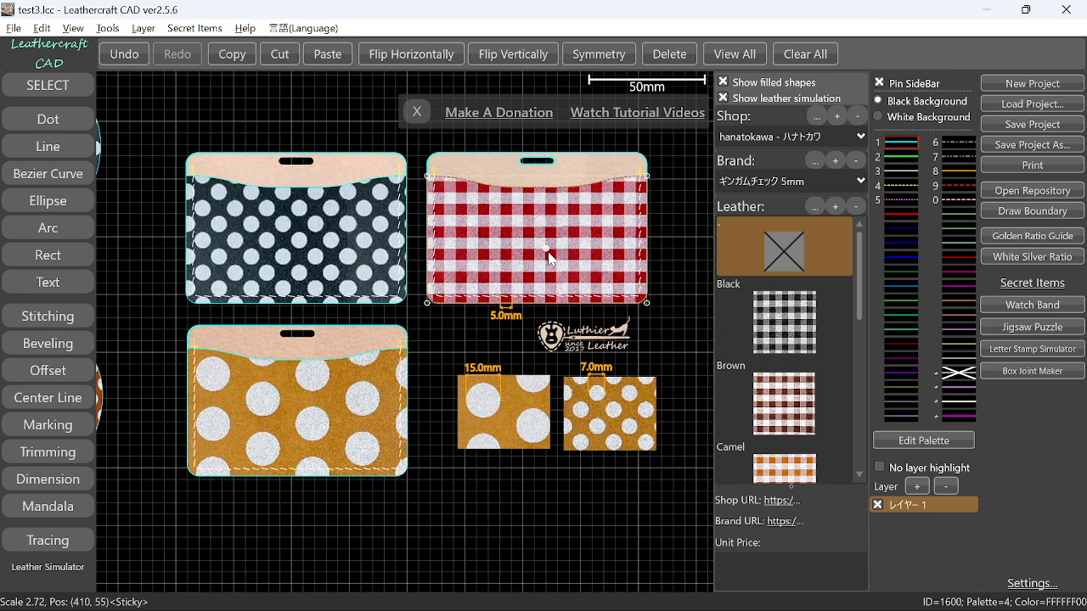
click(781, 321)
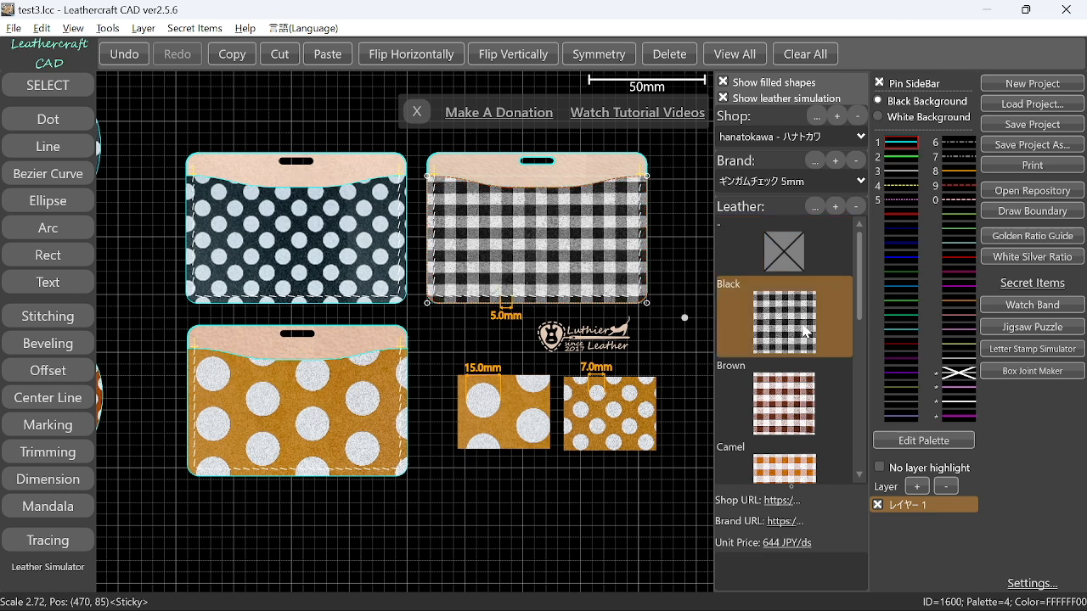
scroll(down, 3)
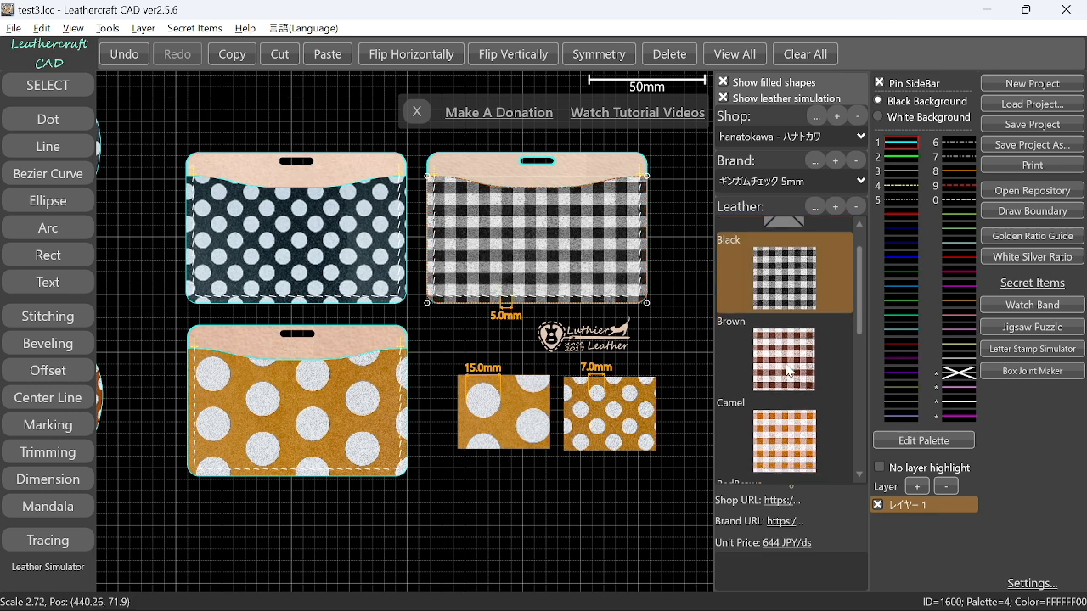
scroll(down, 3)
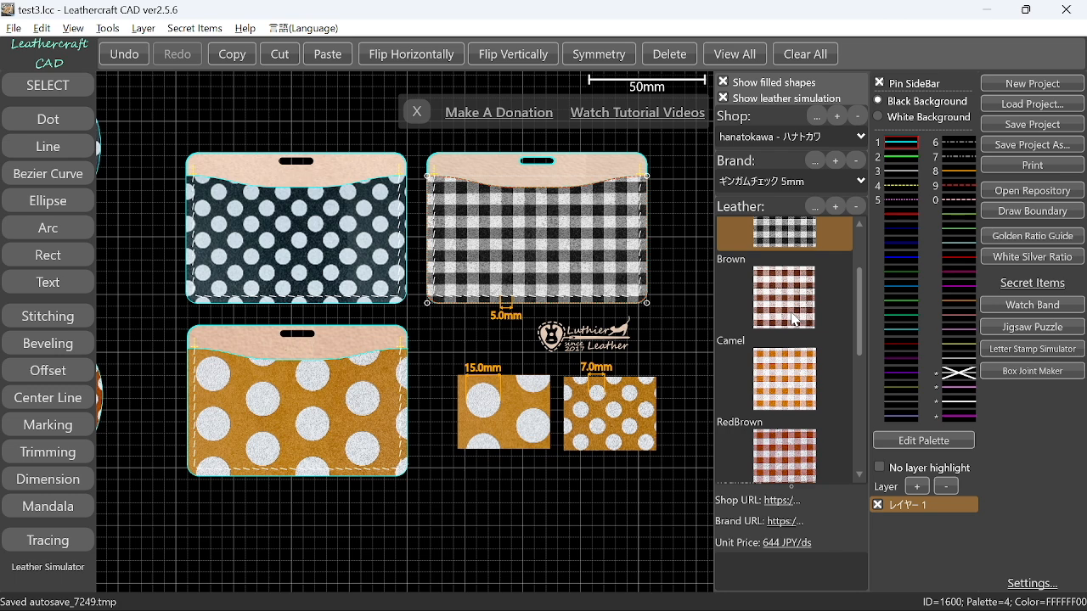
mouse_move(791, 316)
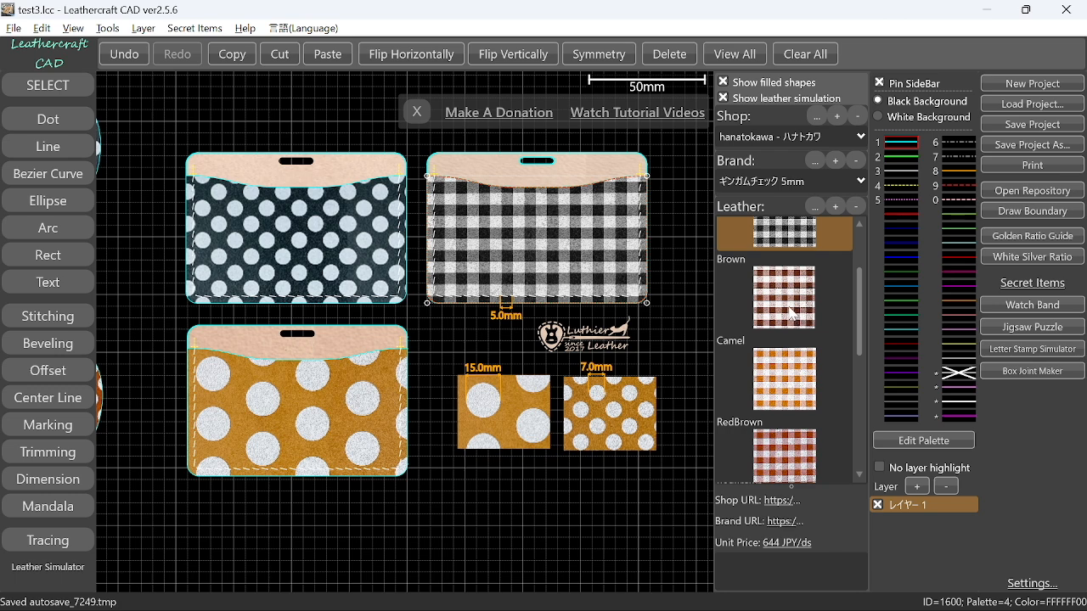
click(783, 297)
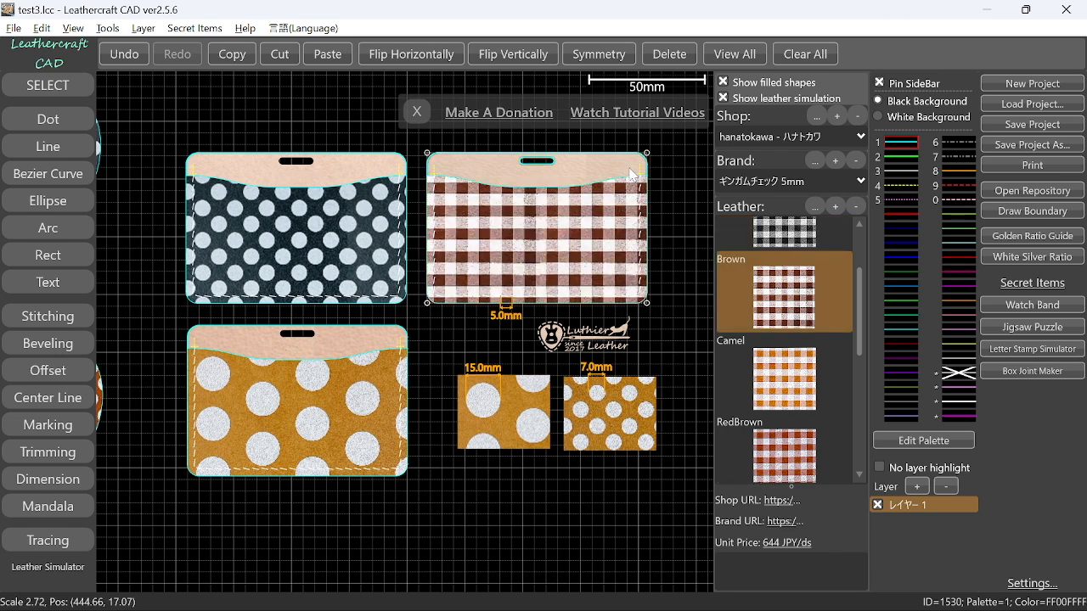
- Select the Camel gingham leather and view its catalog item details
click(783, 377)
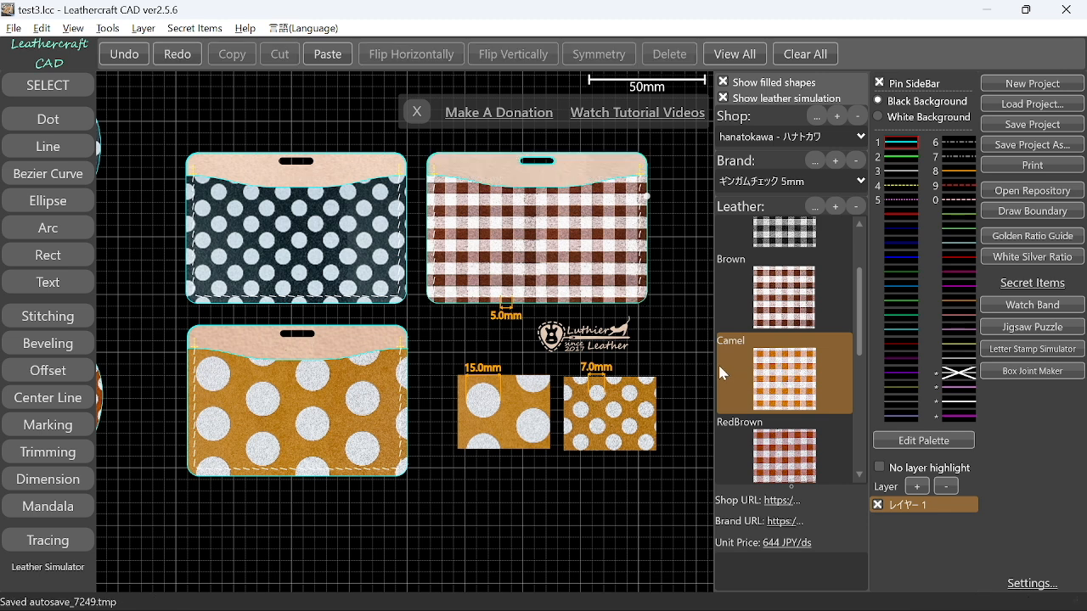
mouse_move(671, 342)
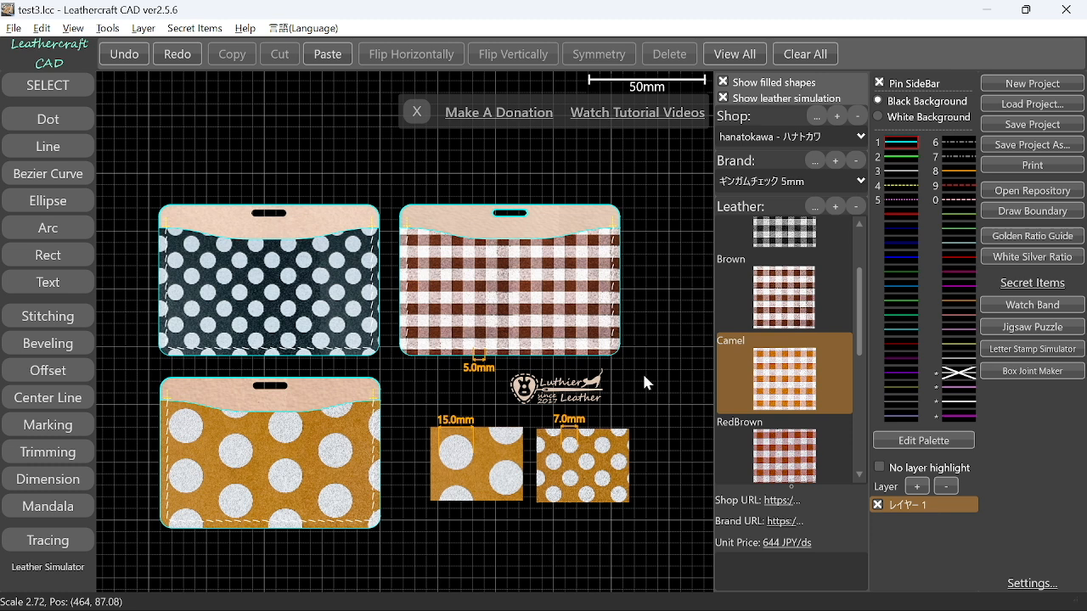
mouse_move(635, 316)
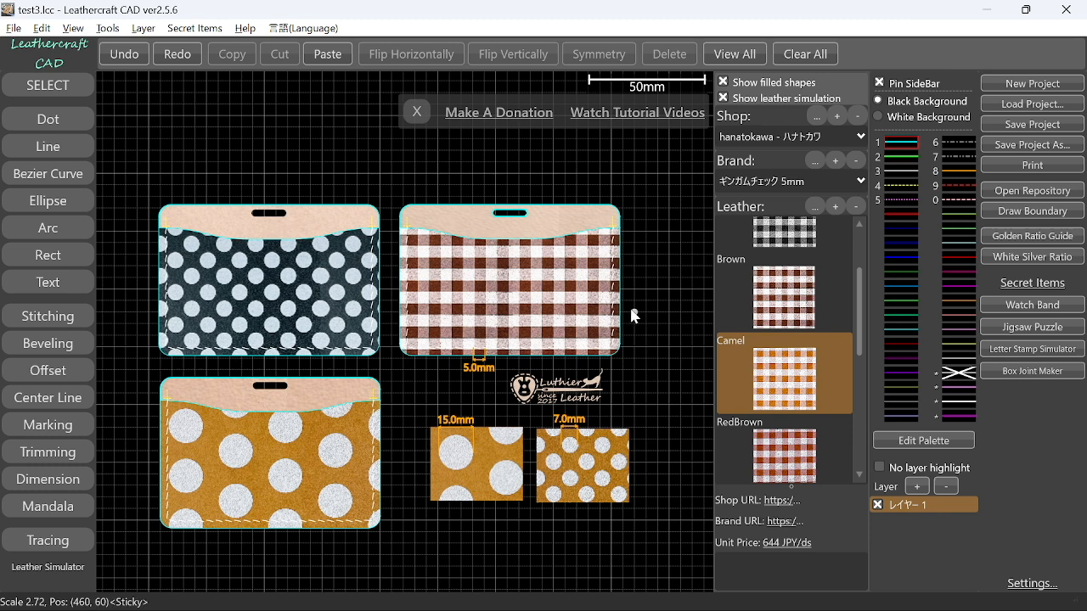
mouse_move(558, 302)
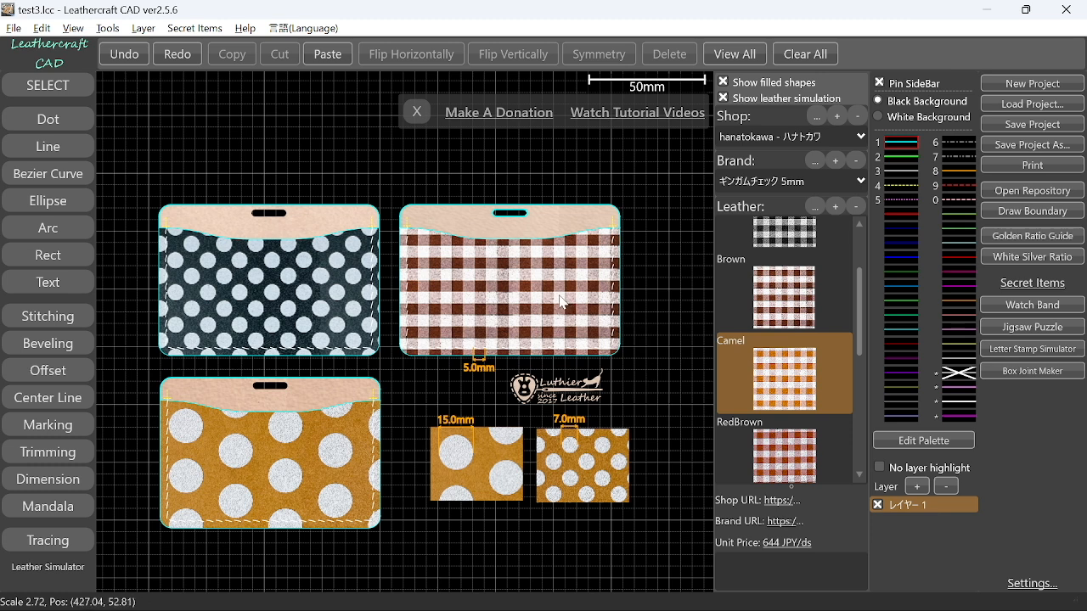
mouse_move(771, 278)
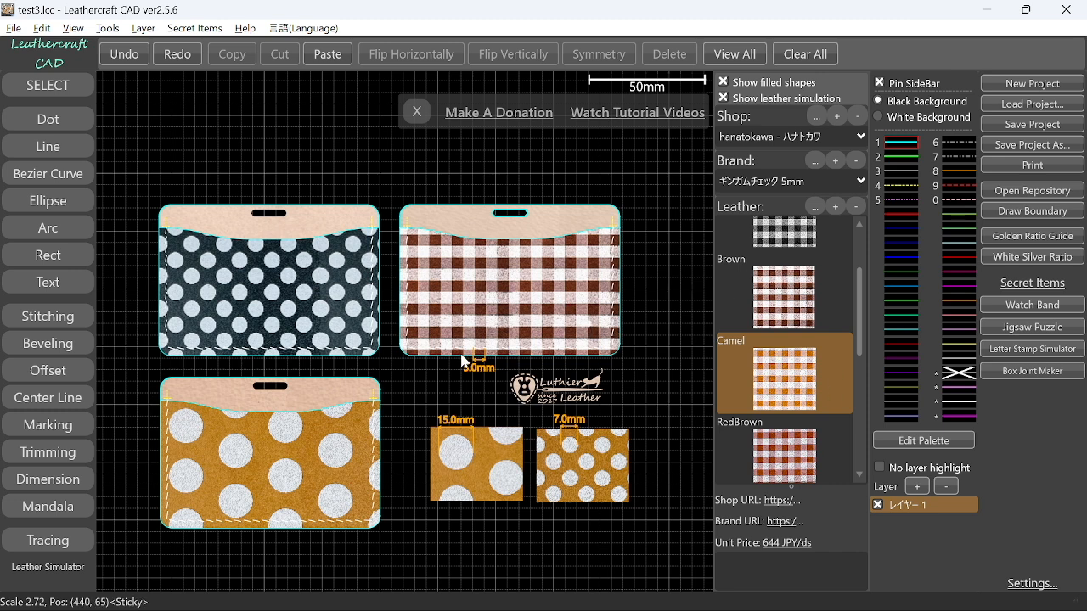
mouse_move(482, 355)
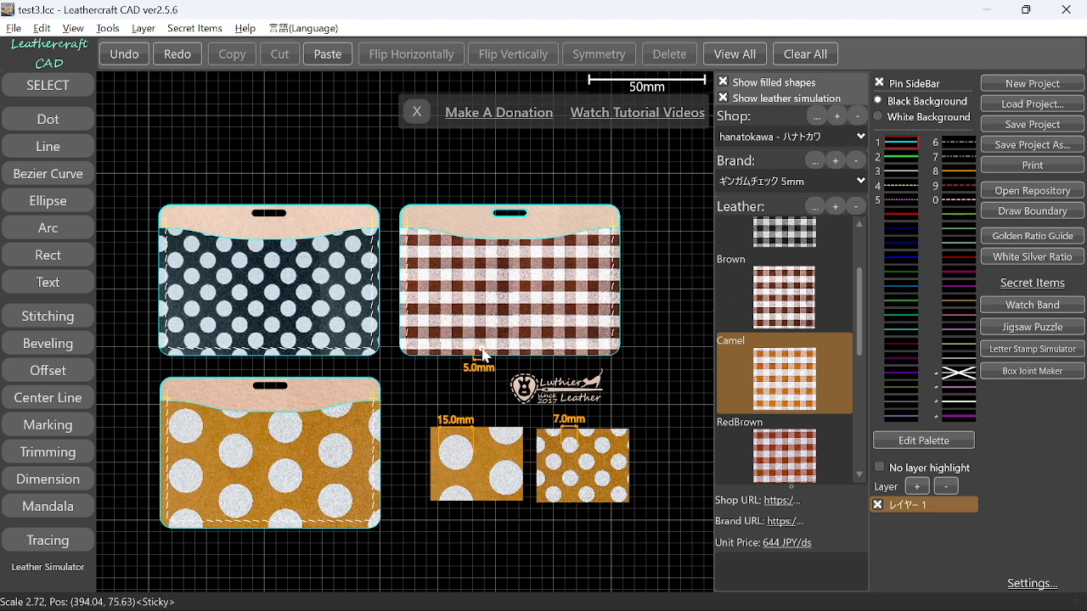
mouse_move(523, 330)
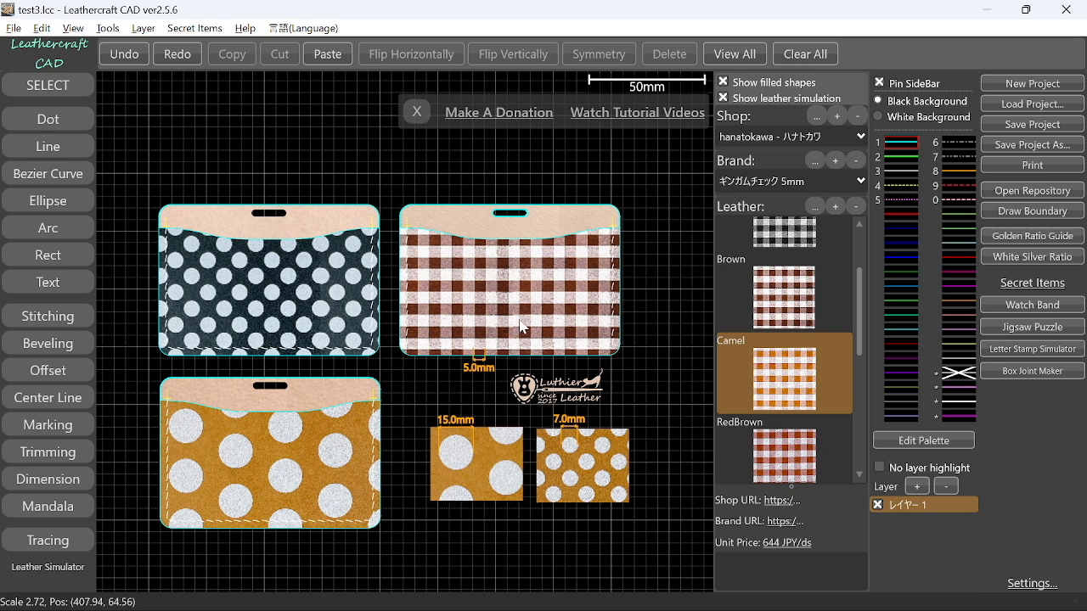
mouse_move(513, 352)
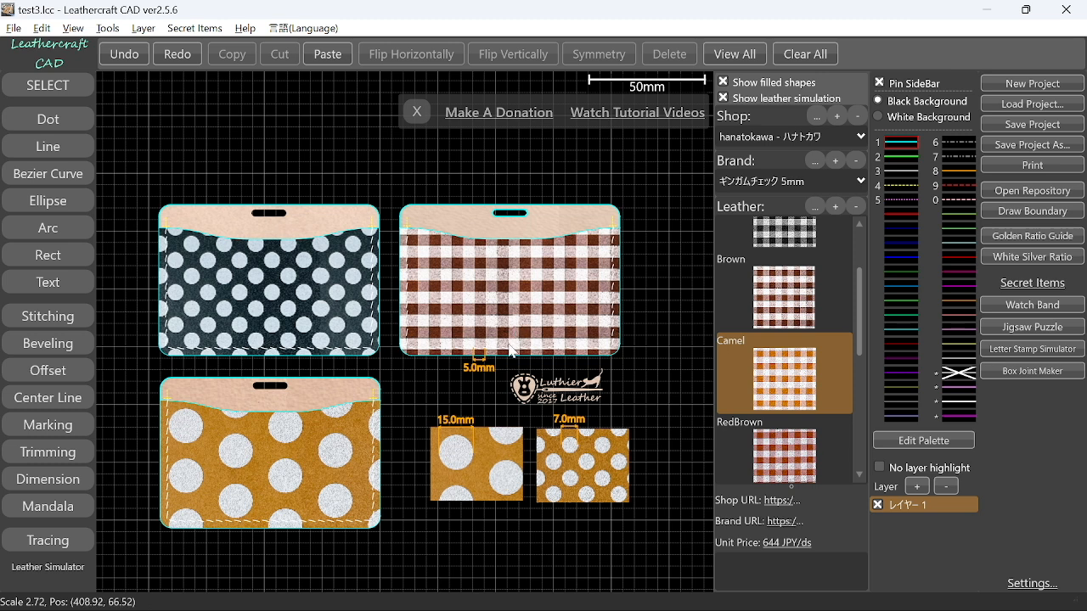
mouse_move(496, 392)
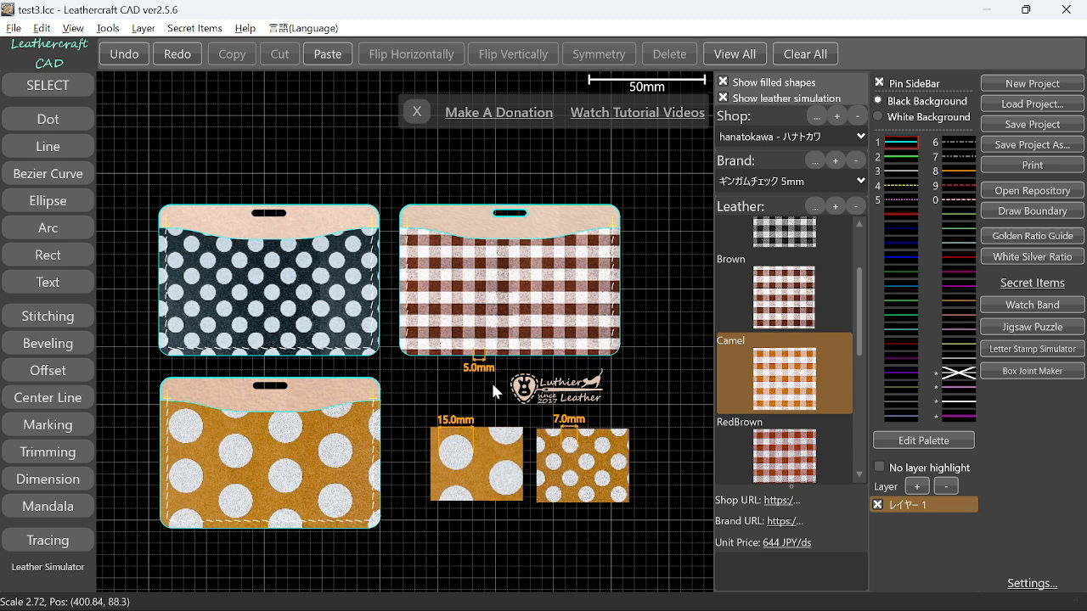
mouse_move(461, 394)
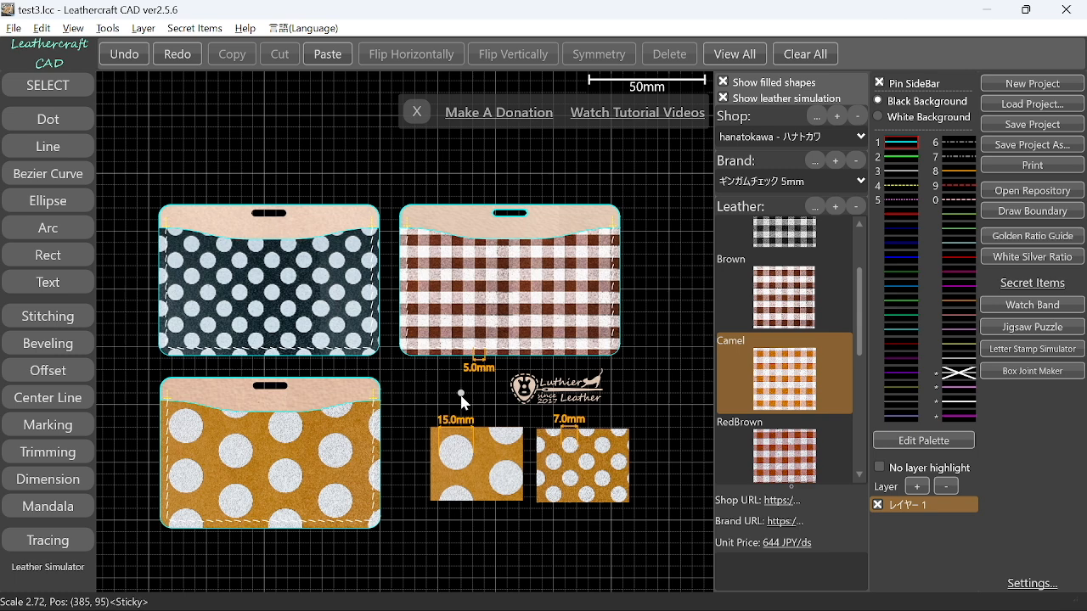
double_click(782, 374)
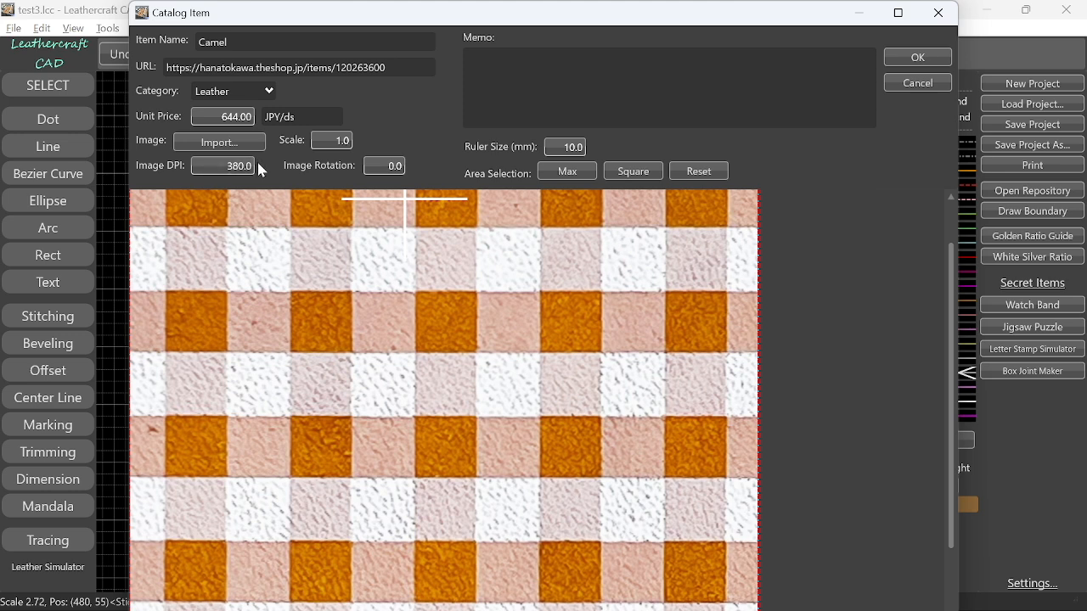
mouse_move(927, 92)
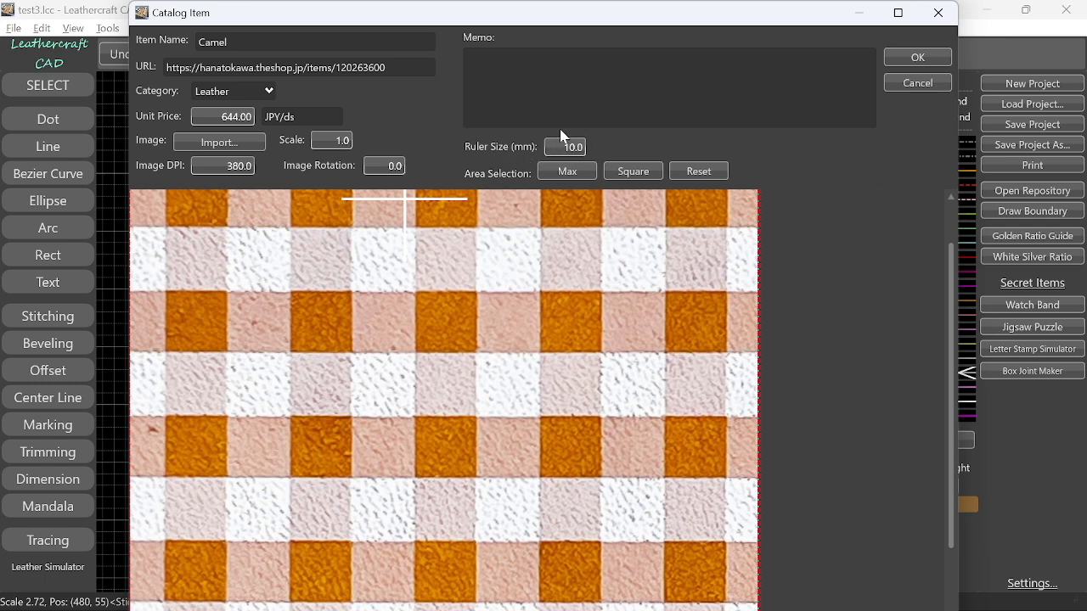
mouse_move(421, 208)
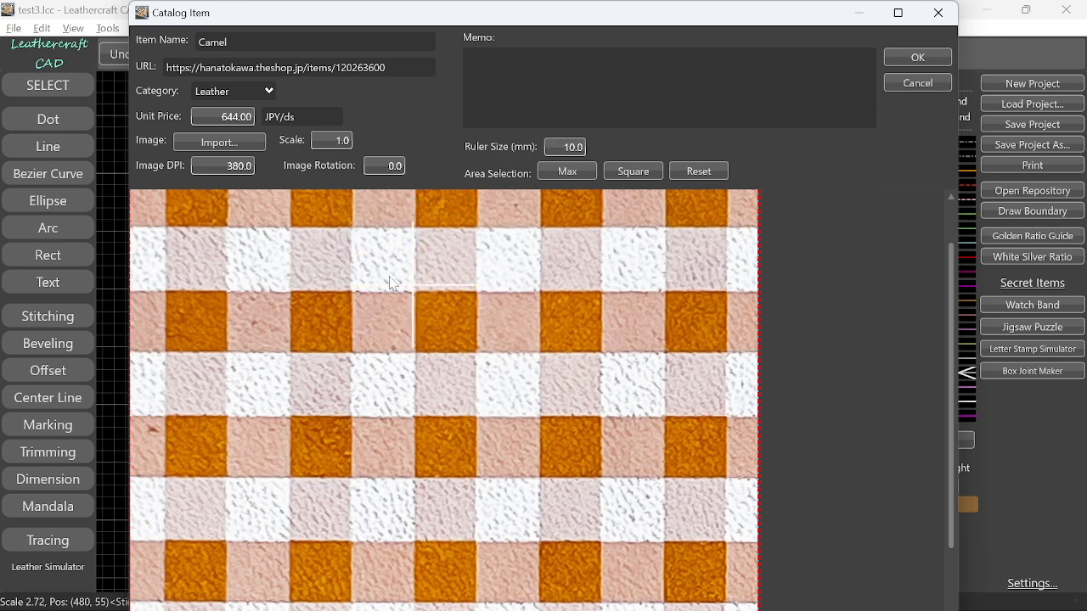
mouse_move(501, 144)
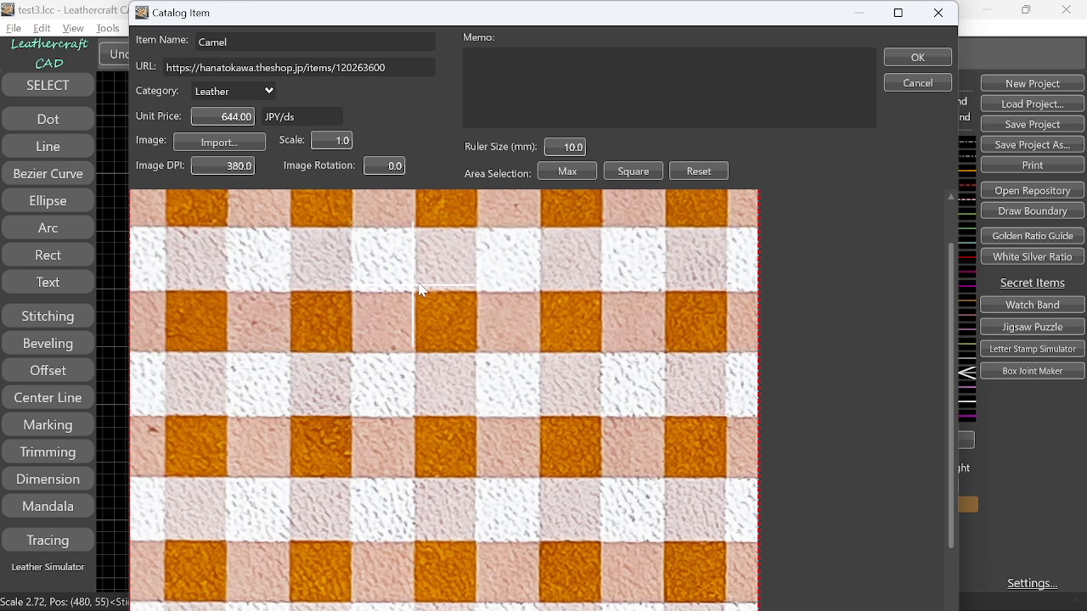
mouse_move(416, 333)
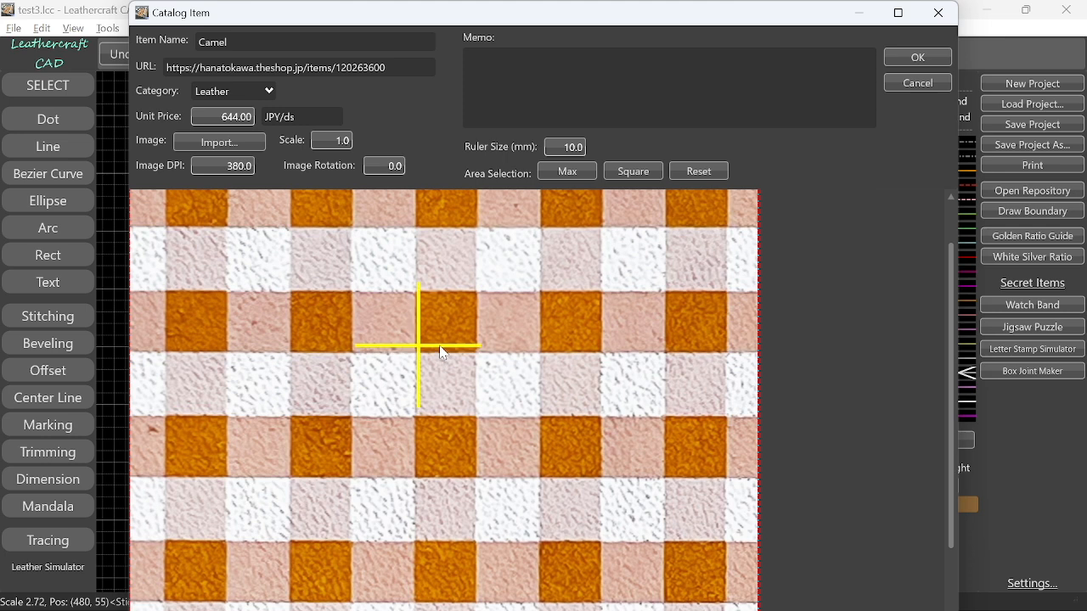
mouse_move(440, 331)
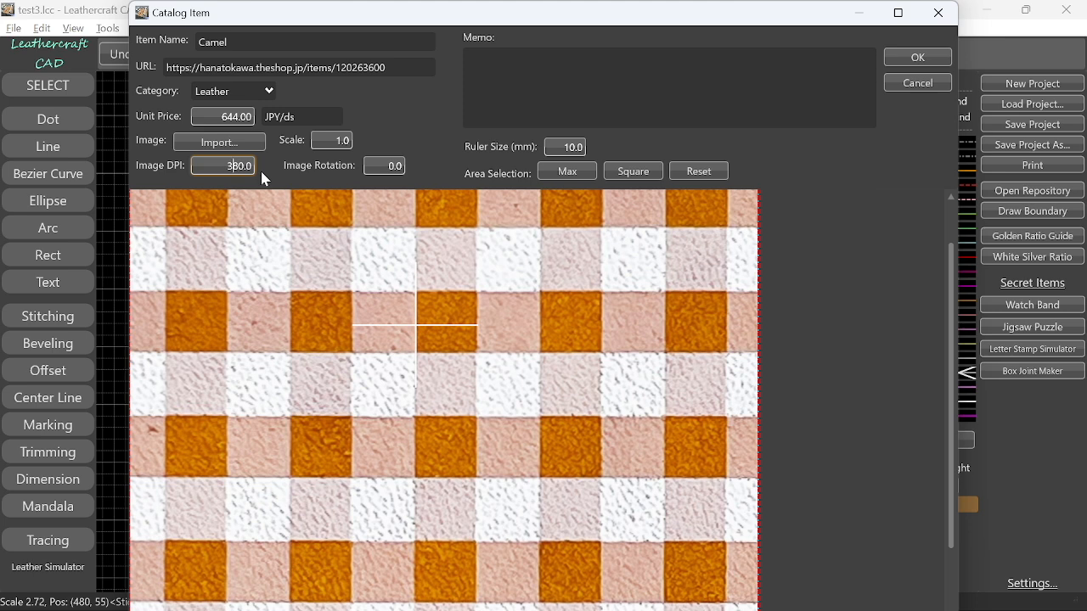
text(480.0)
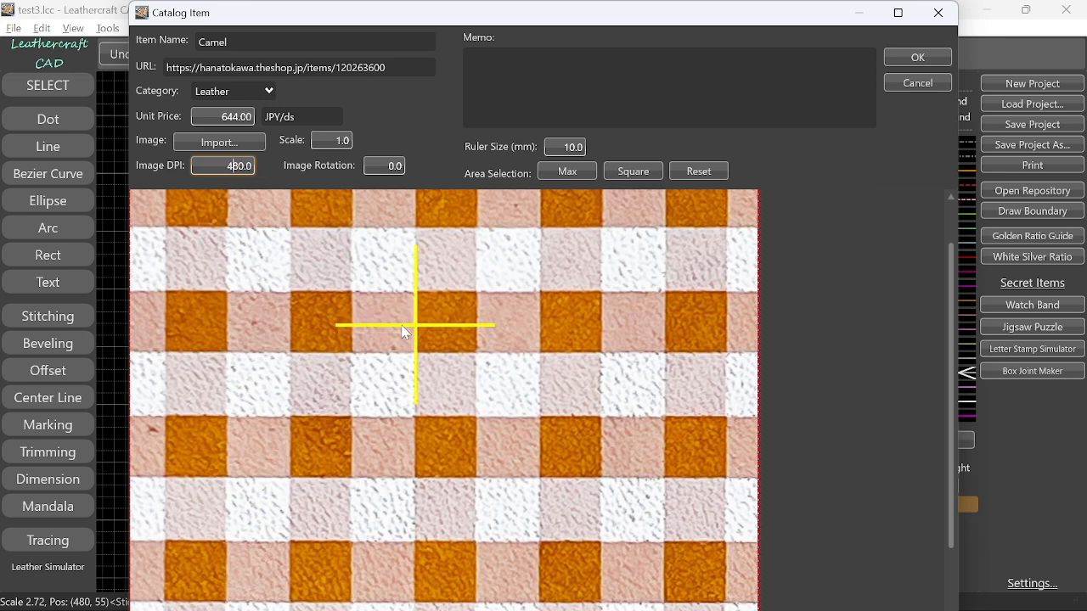
mouse_move(290, 320)
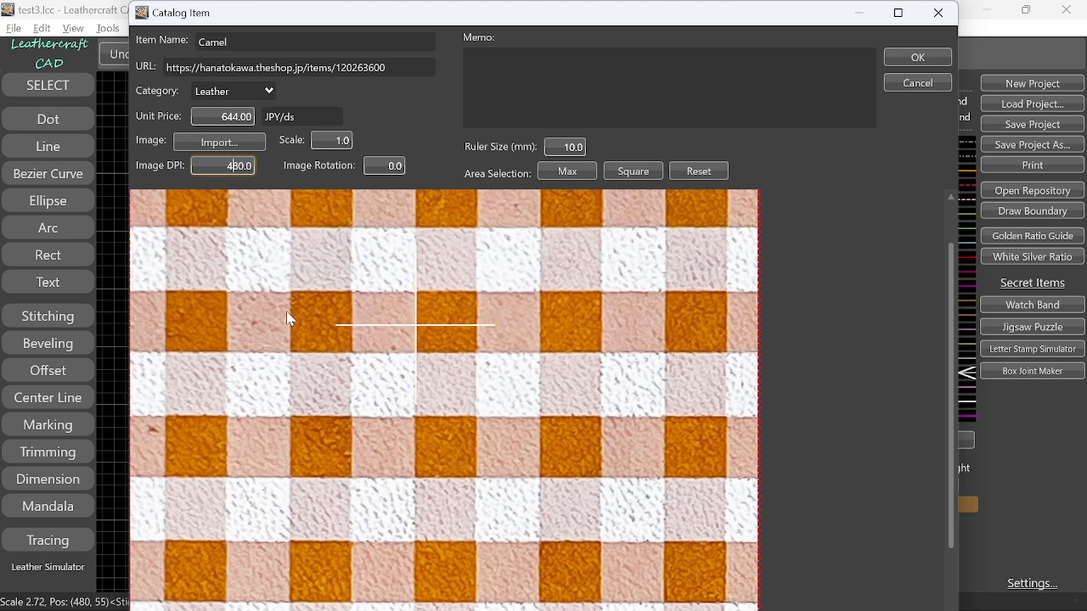
mouse_move(569, 139)
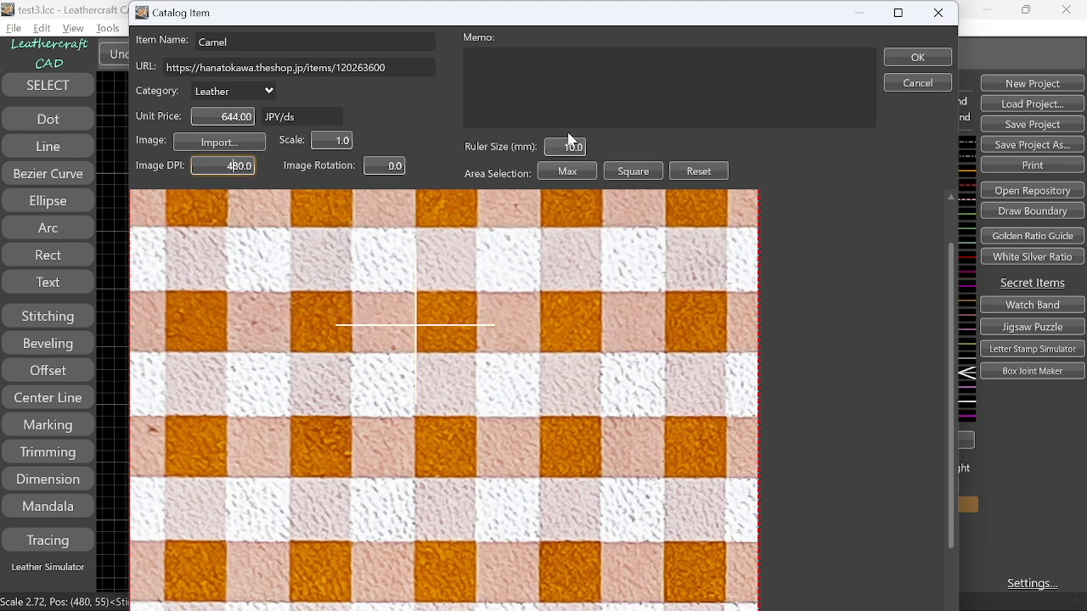
mouse_move(156, 180)
text(380)
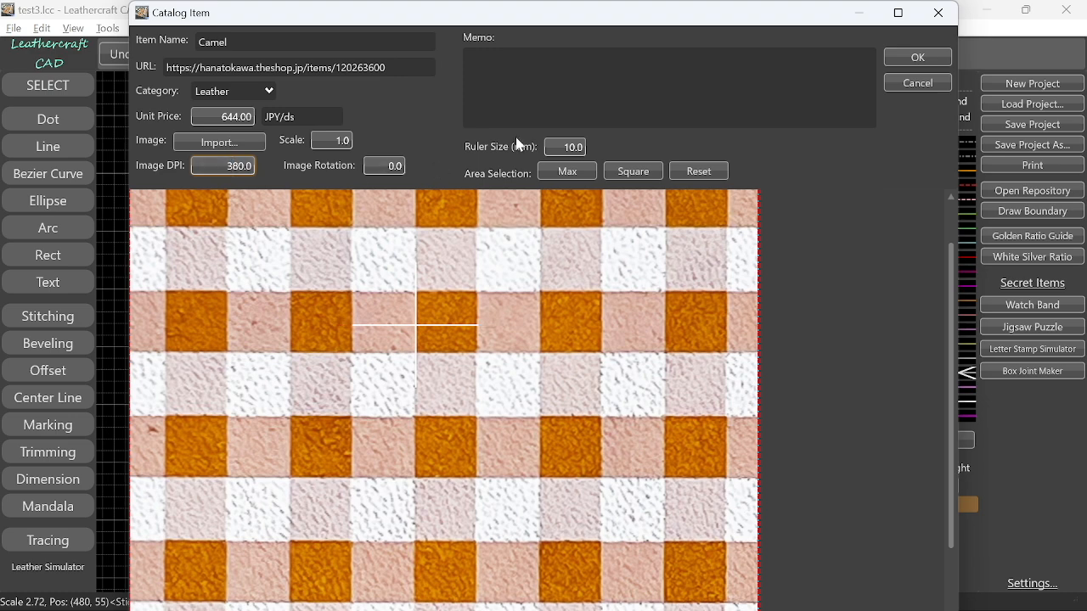
click(917, 58)
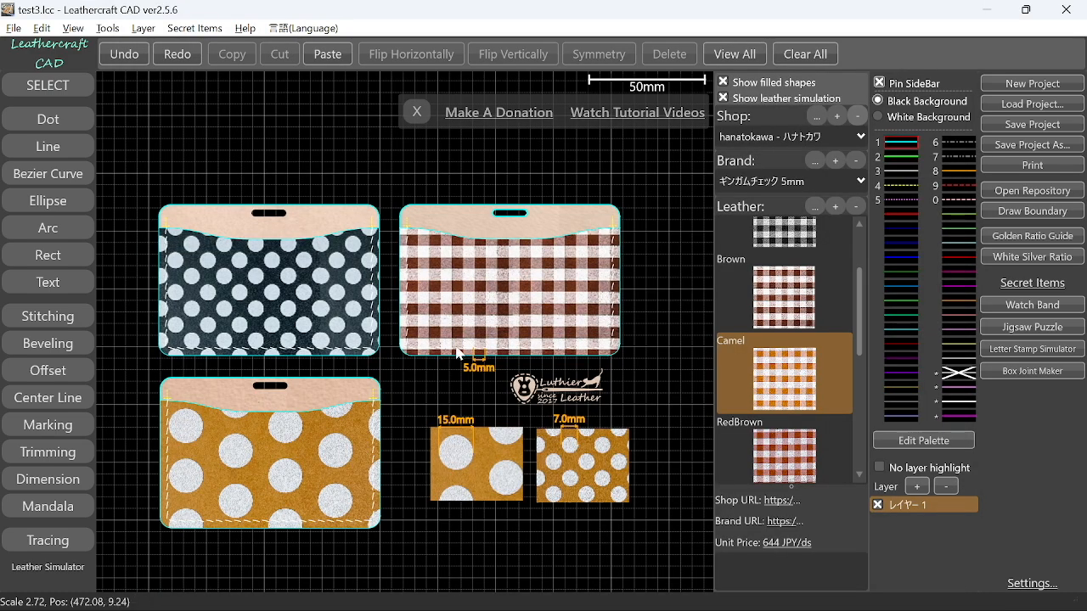
scroll(up, 3)
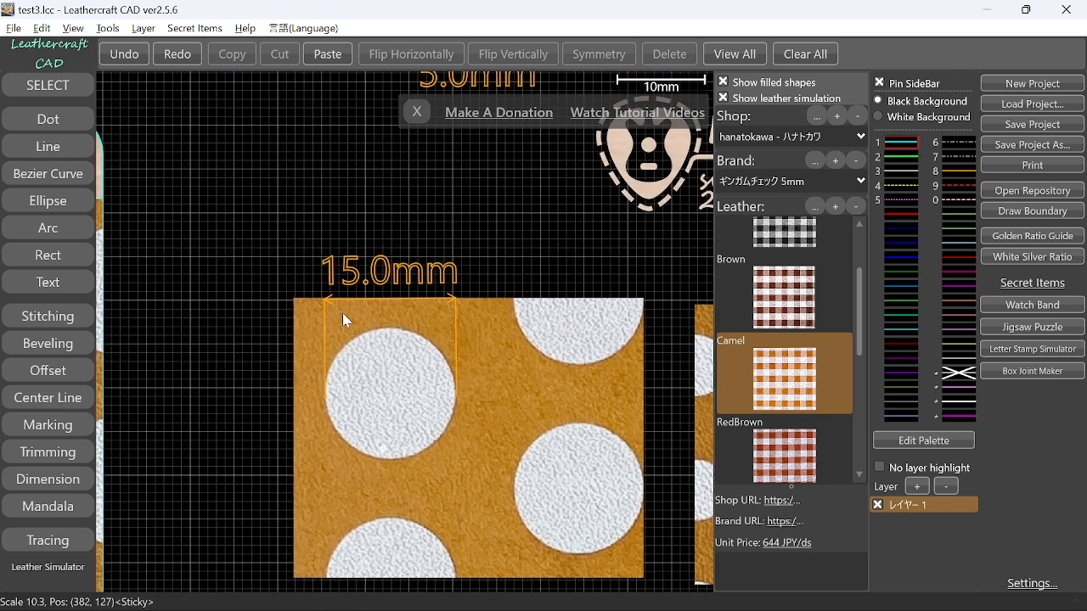
mouse_move(380, 282)
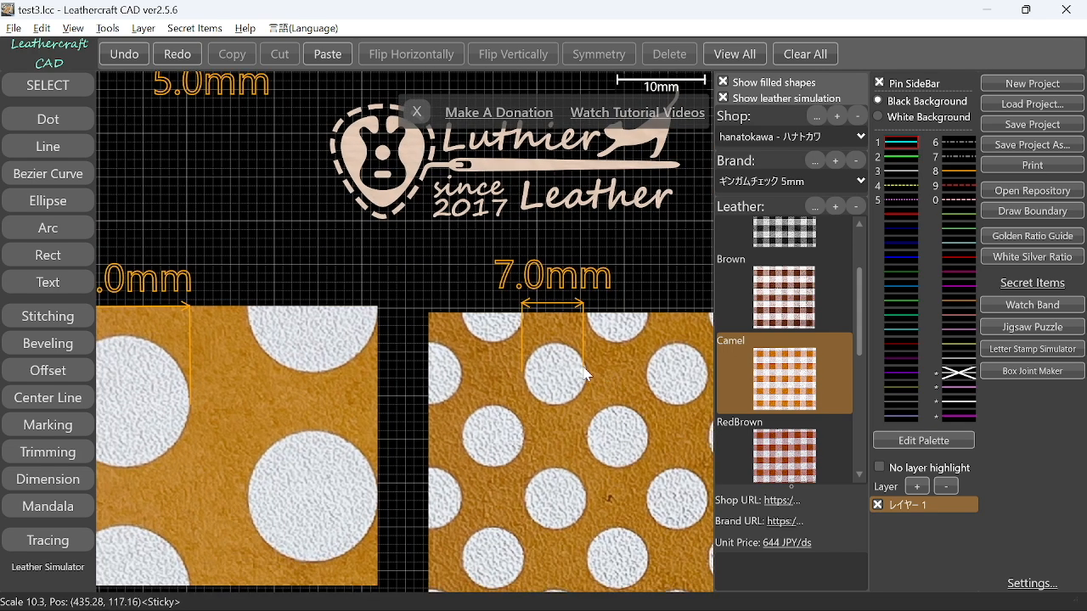
mouse_move(584, 381)
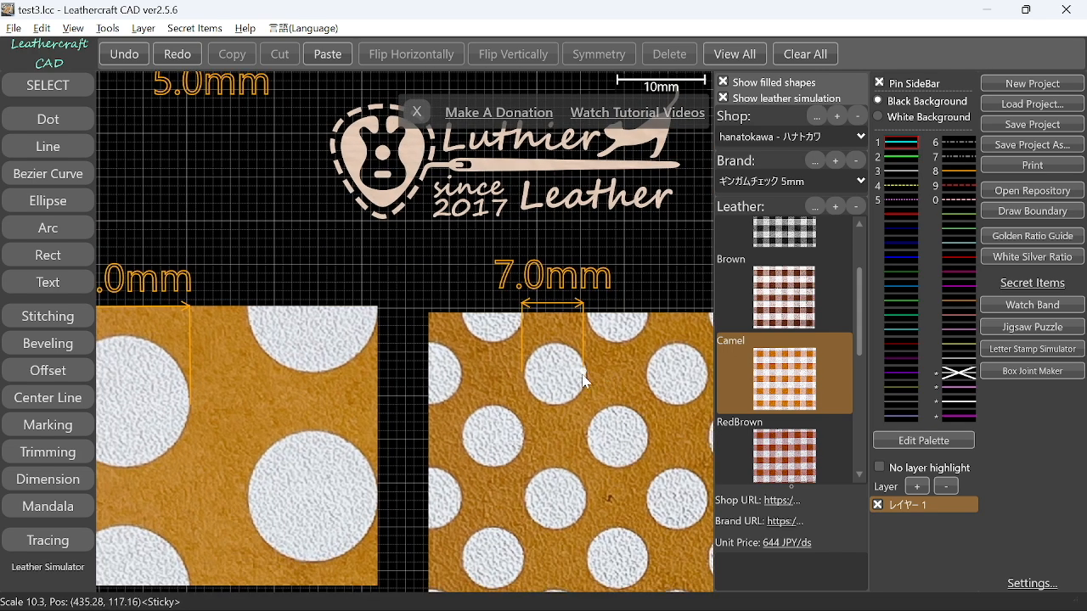
mouse_move(581, 356)
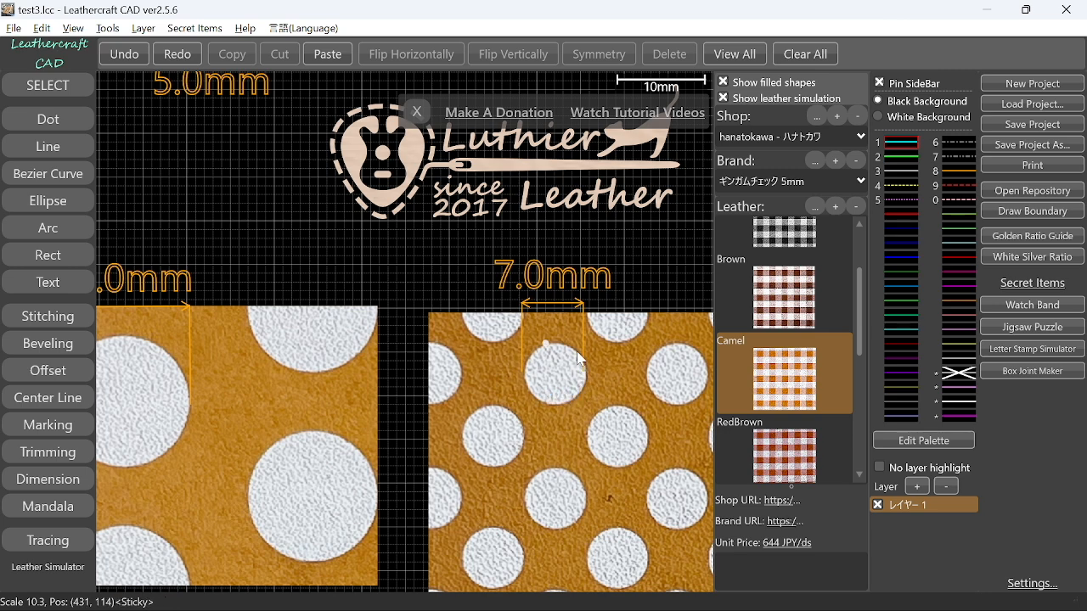
mouse_move(282, 168)
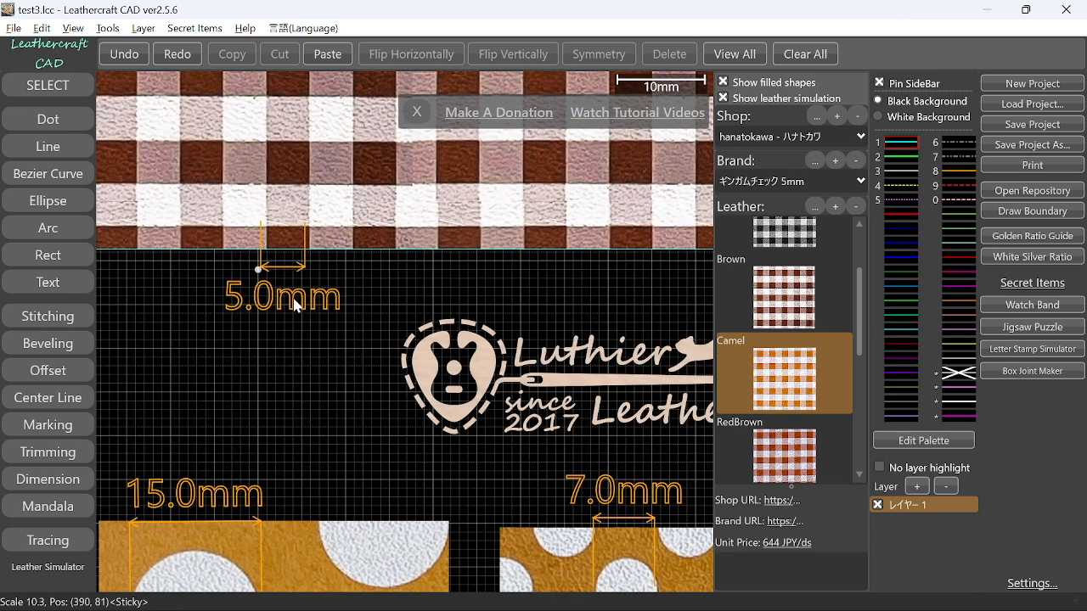
mouse_move(268, 214)
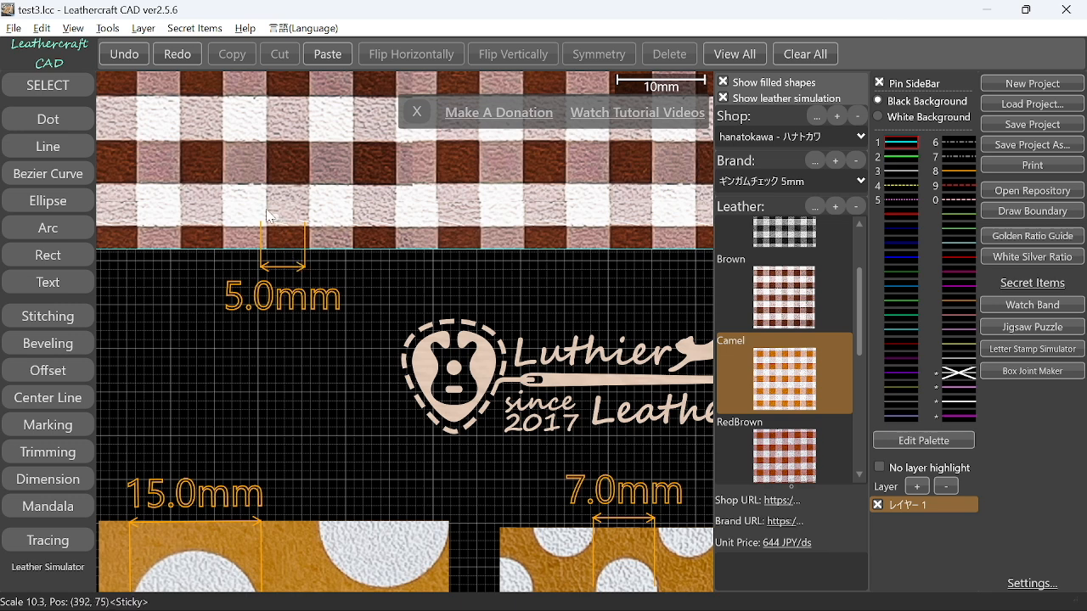
mouse_move(372, 210)
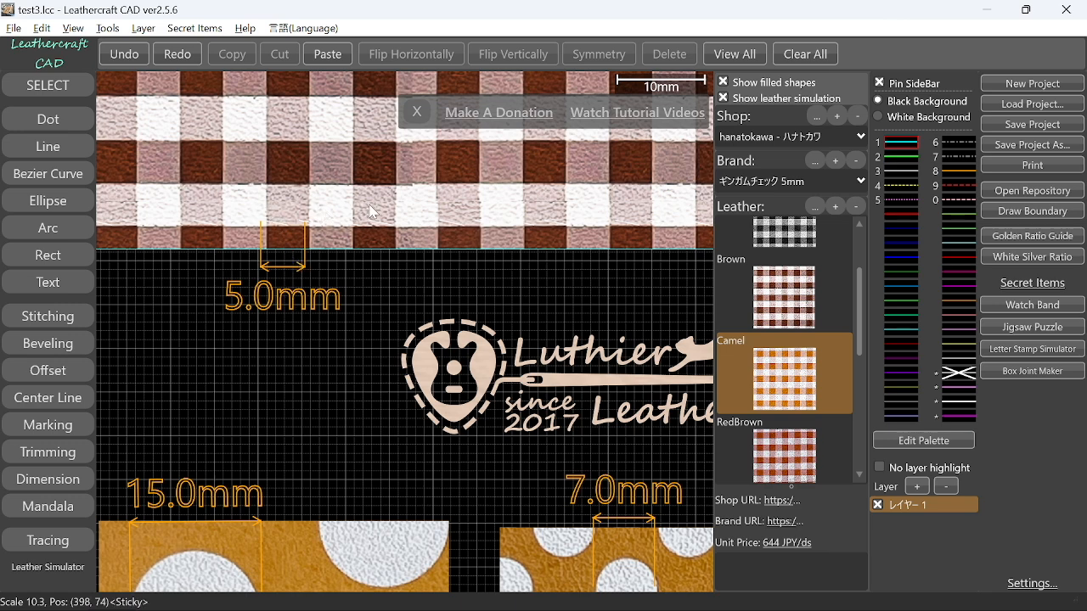
mouse_move(265, 275)
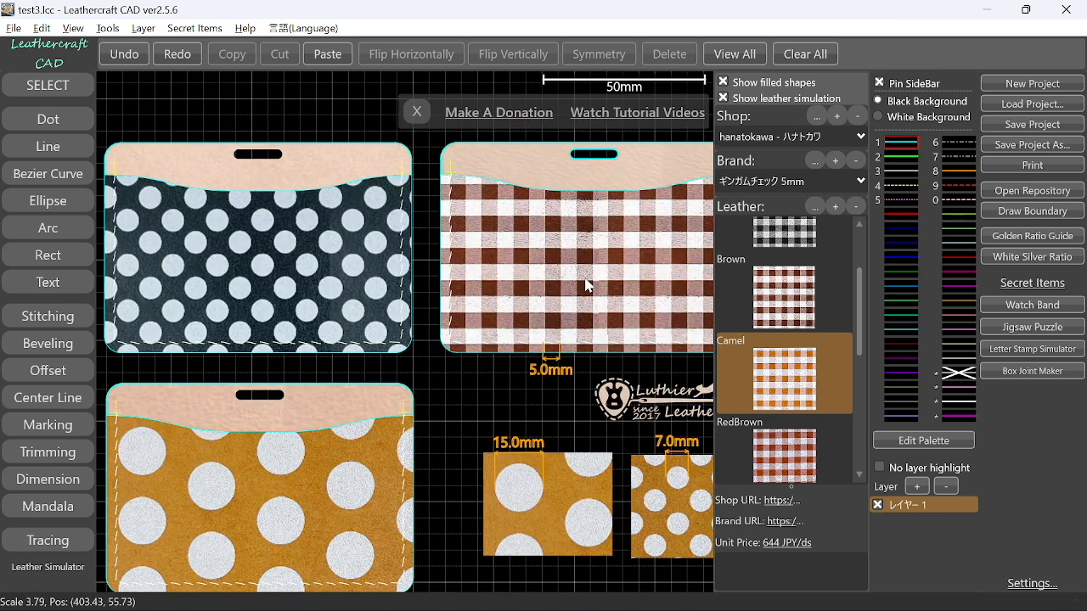
mouse_move(625, 343)
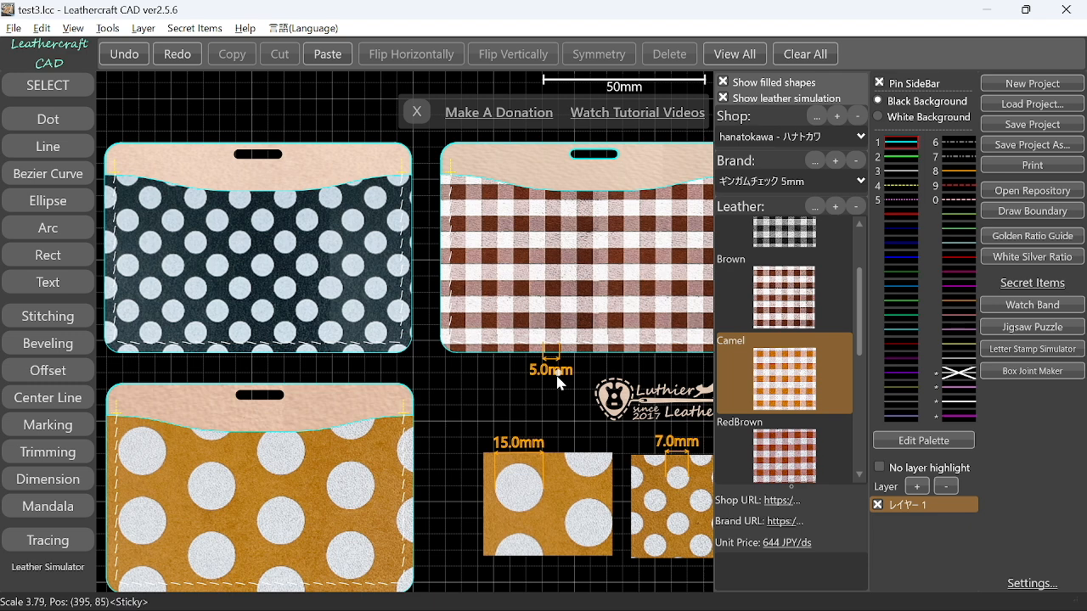
mouse_move(552, 318)
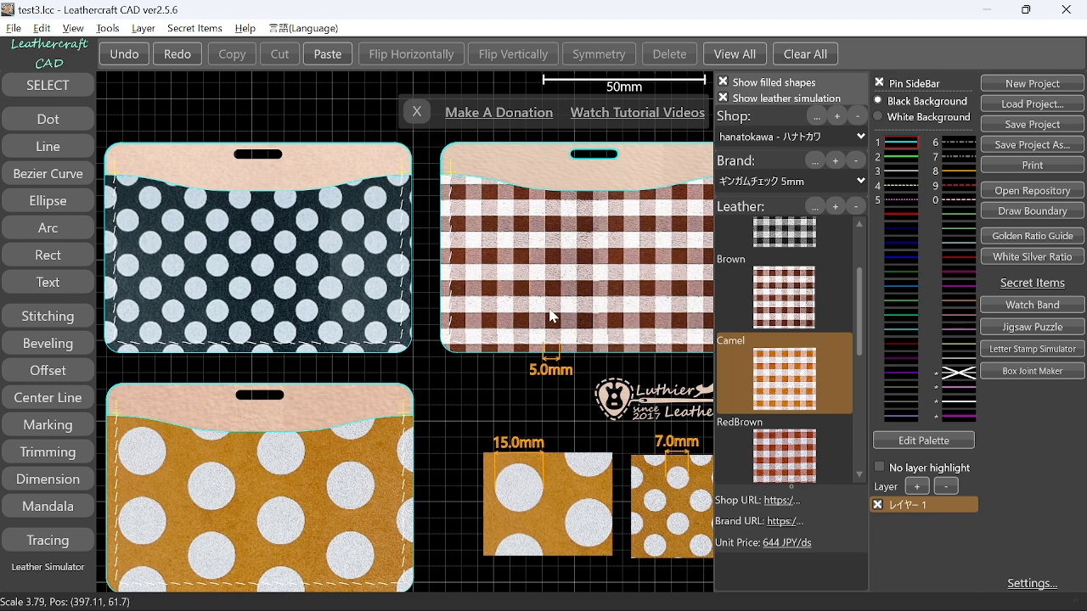
mouse_move(552, 313)
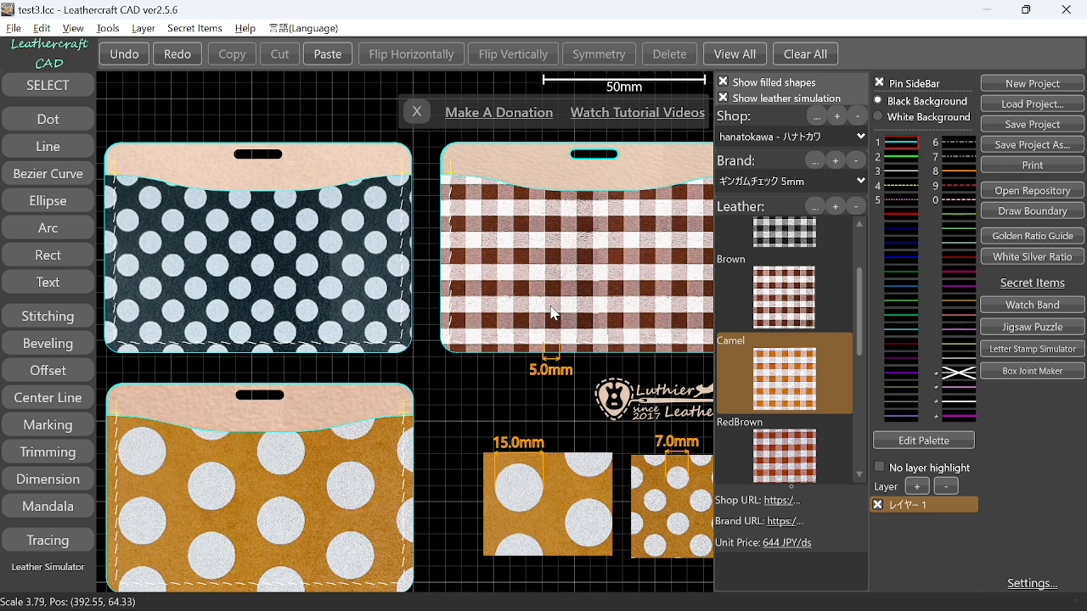
mouse_move(496, 323)
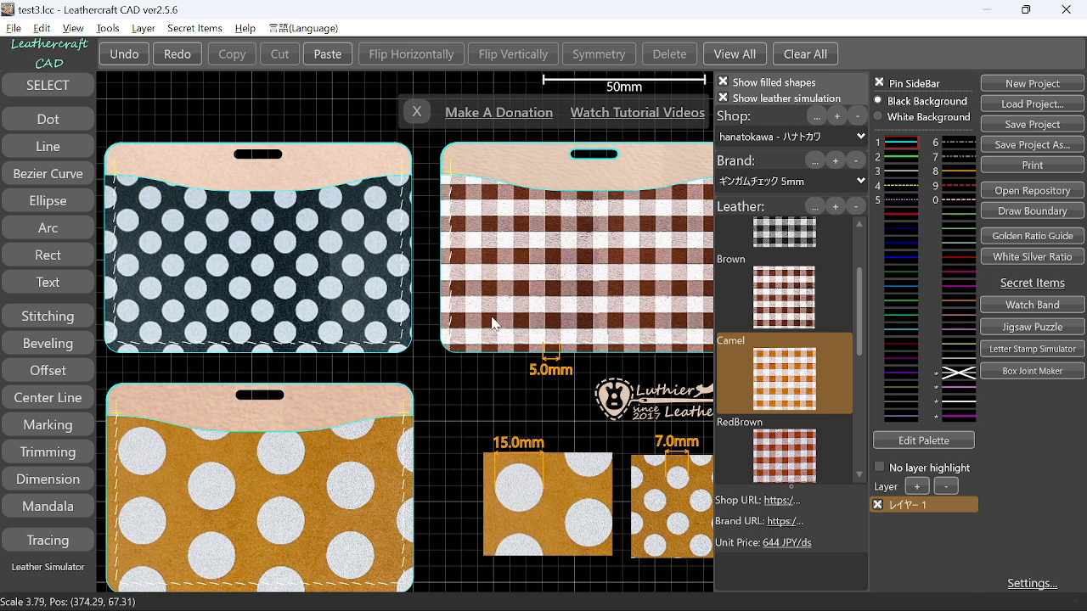
mouse_move(495, 326)
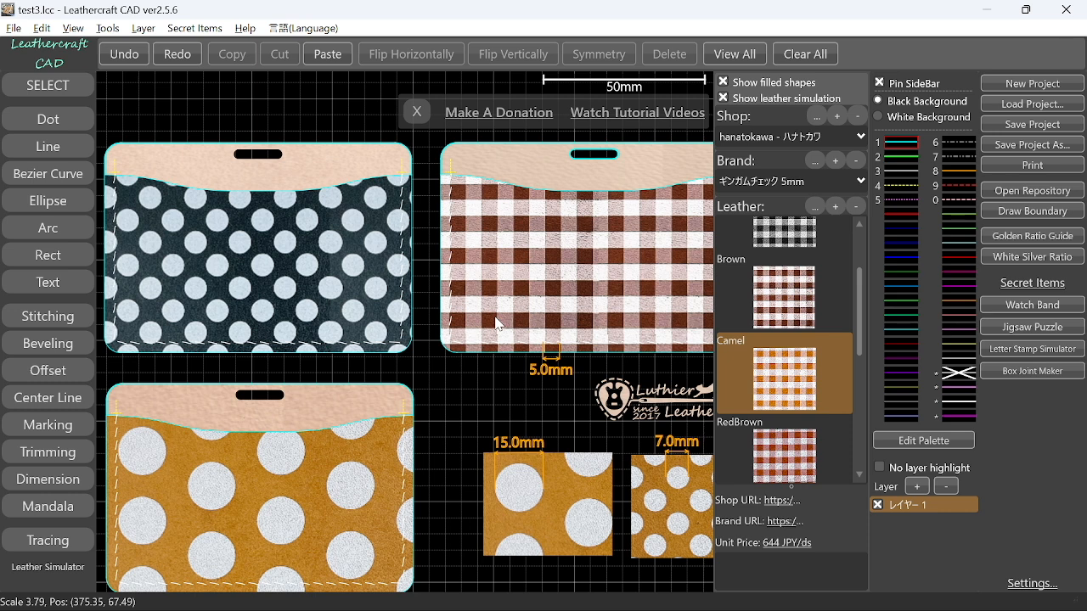
mouse_move(497, 326)
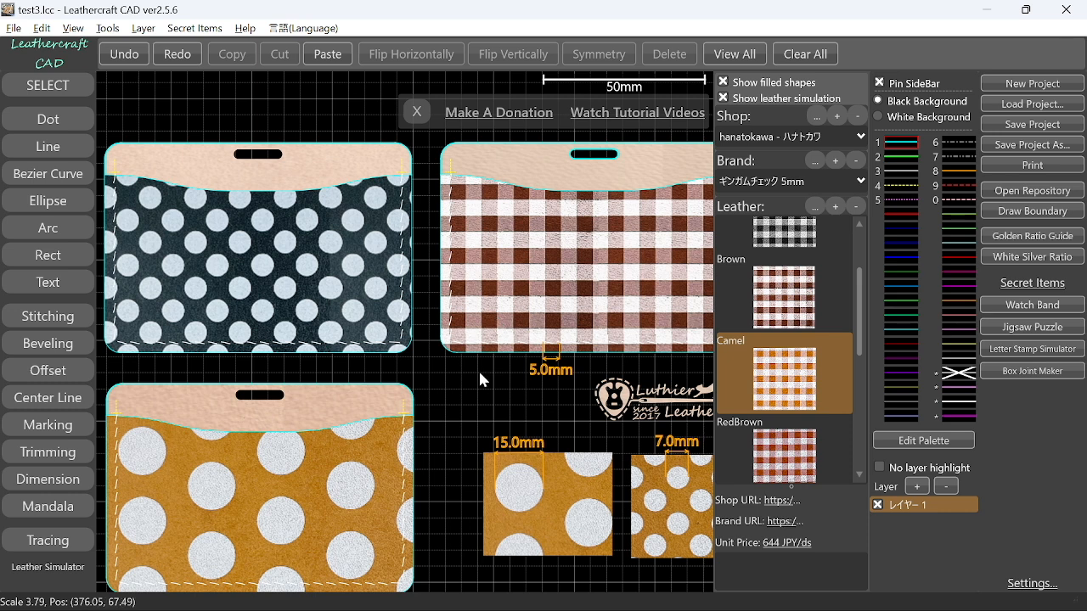
mouse_move(48, 567)
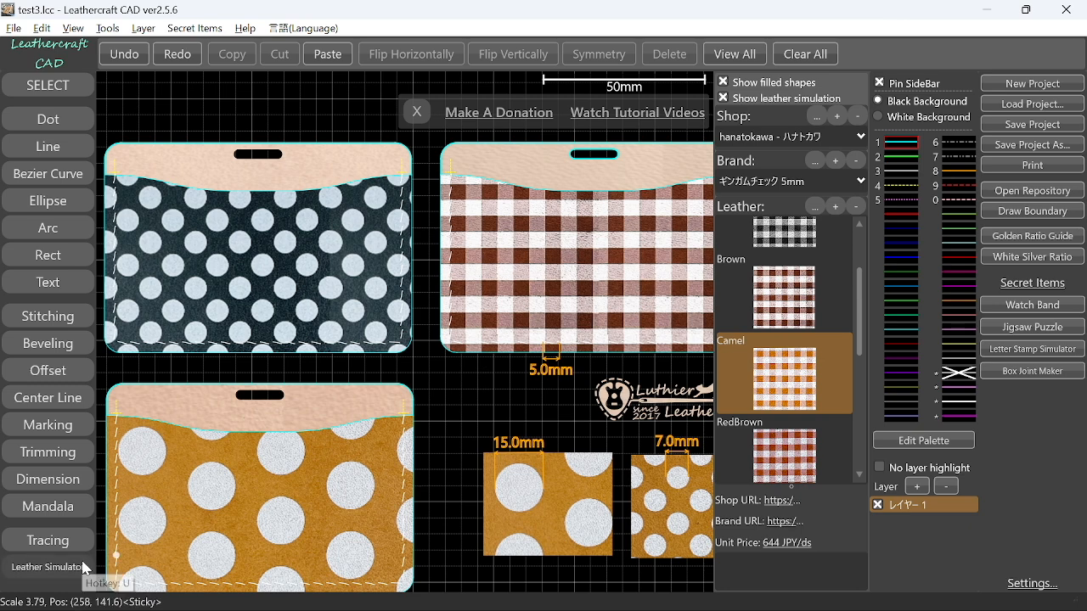
mouse_move(57, 584)
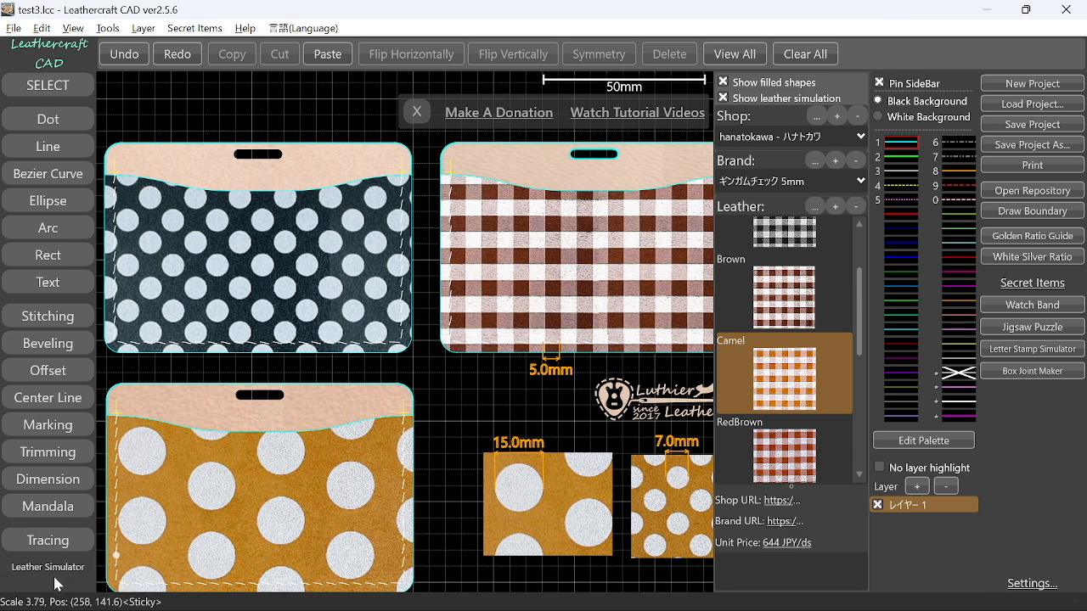
scroll(down, 3)
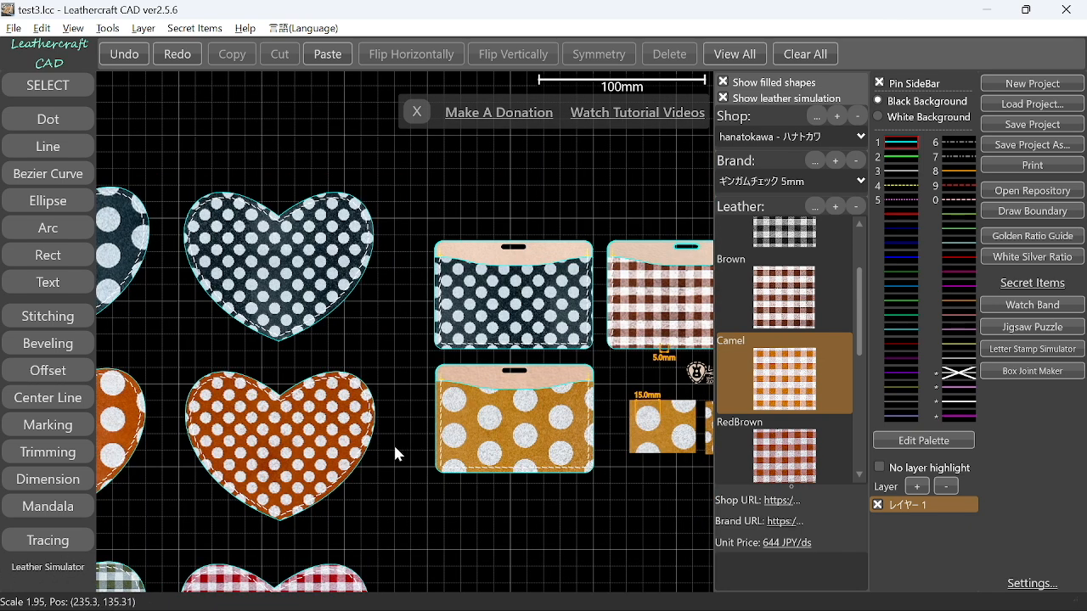
mouse_move(377, 377)
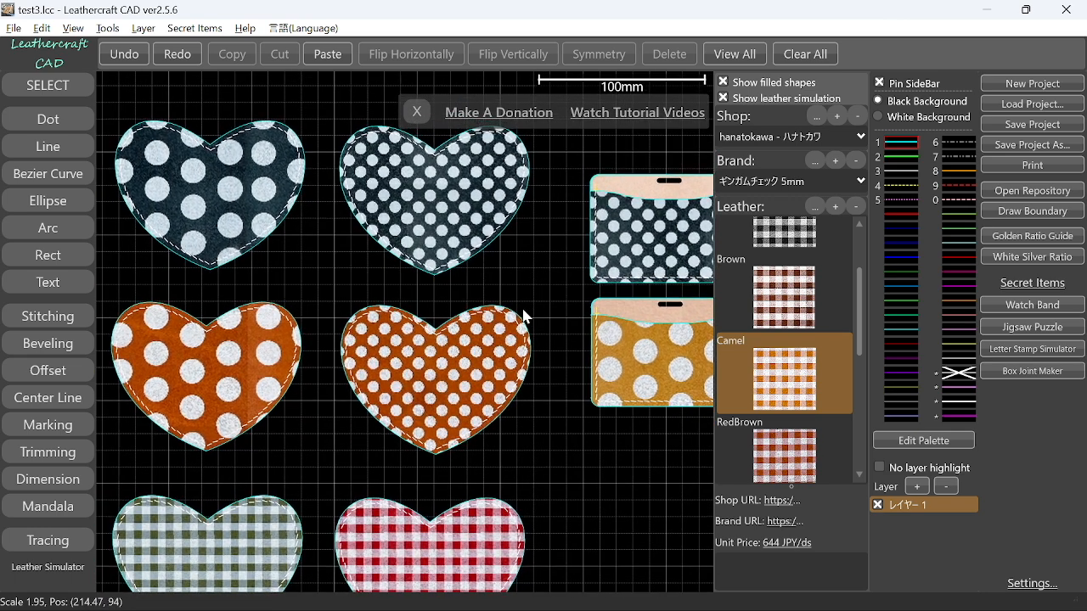
mouse_move(47, 146)
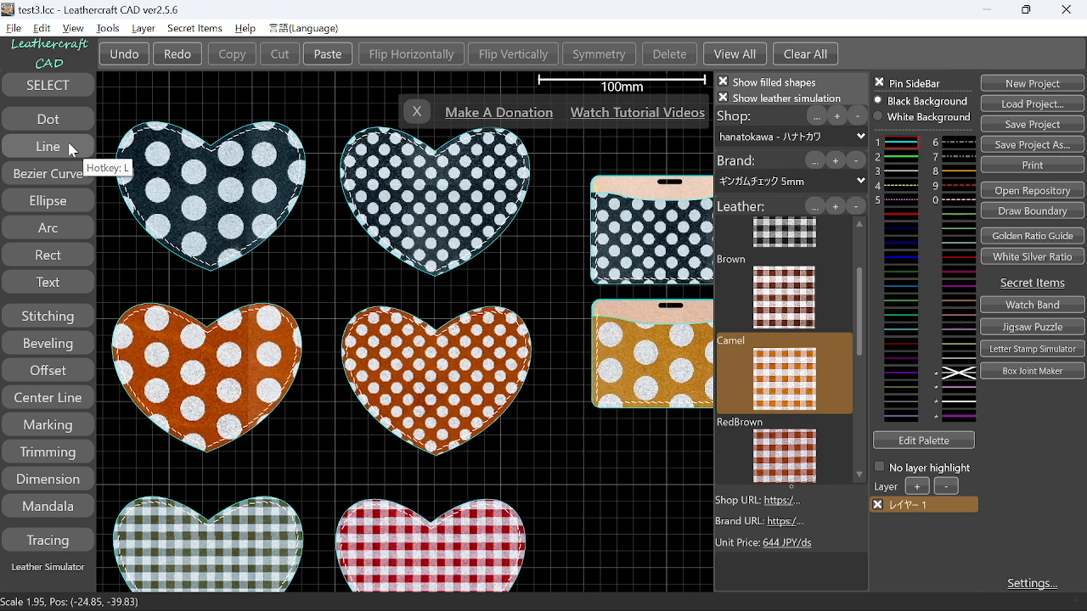
- Activate straight-line drawing mode with its 10 mm length and 45° angle settings
click(47, 146)
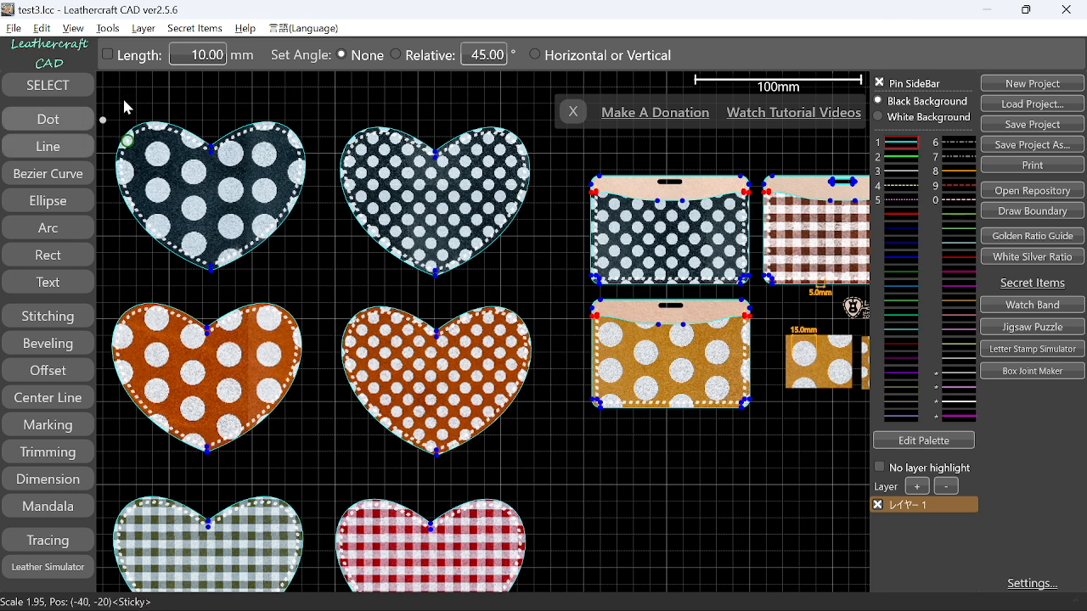
mouse_move(170, 69)
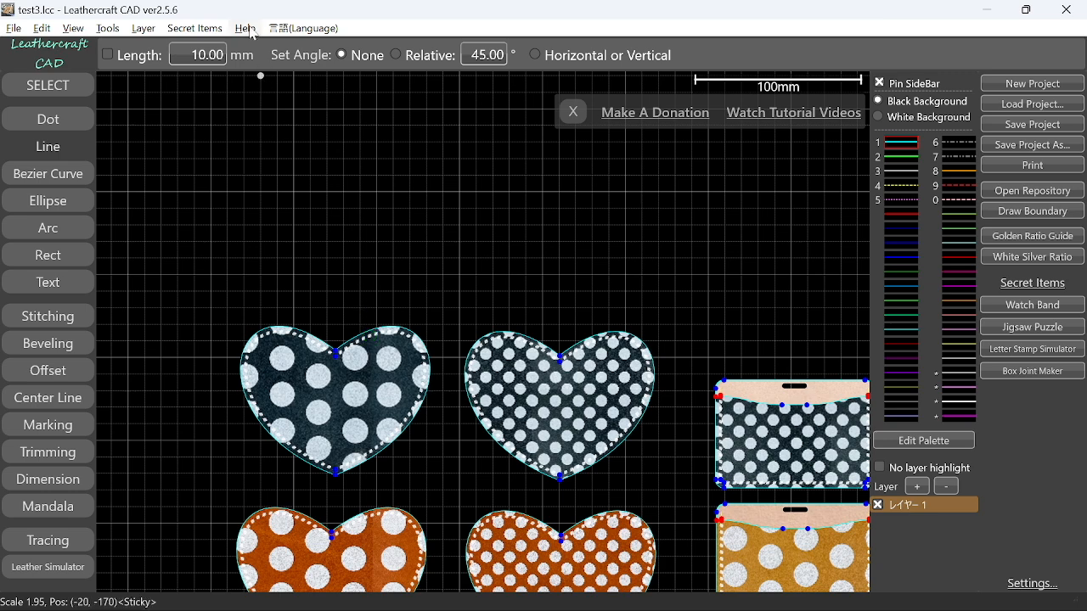
click(245, 27)
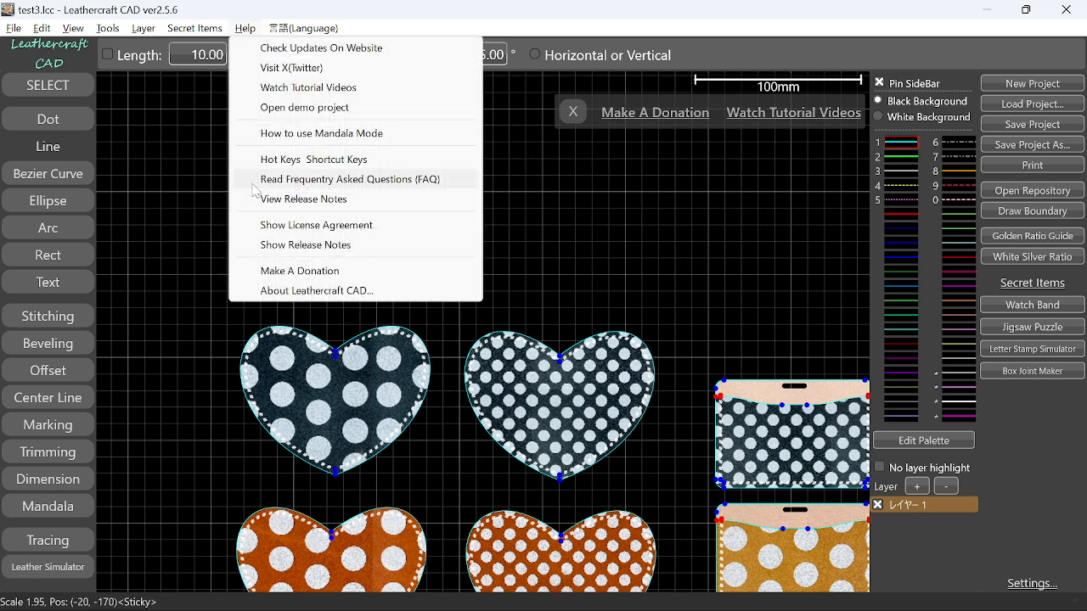
mouse_move(304, 107)
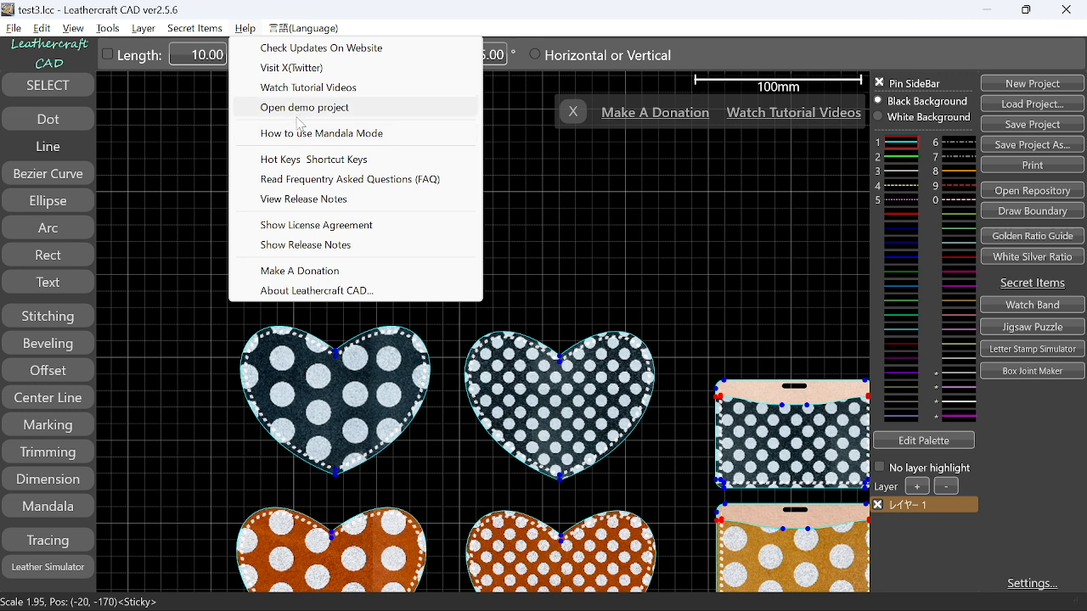
mouse_move(297, 160)
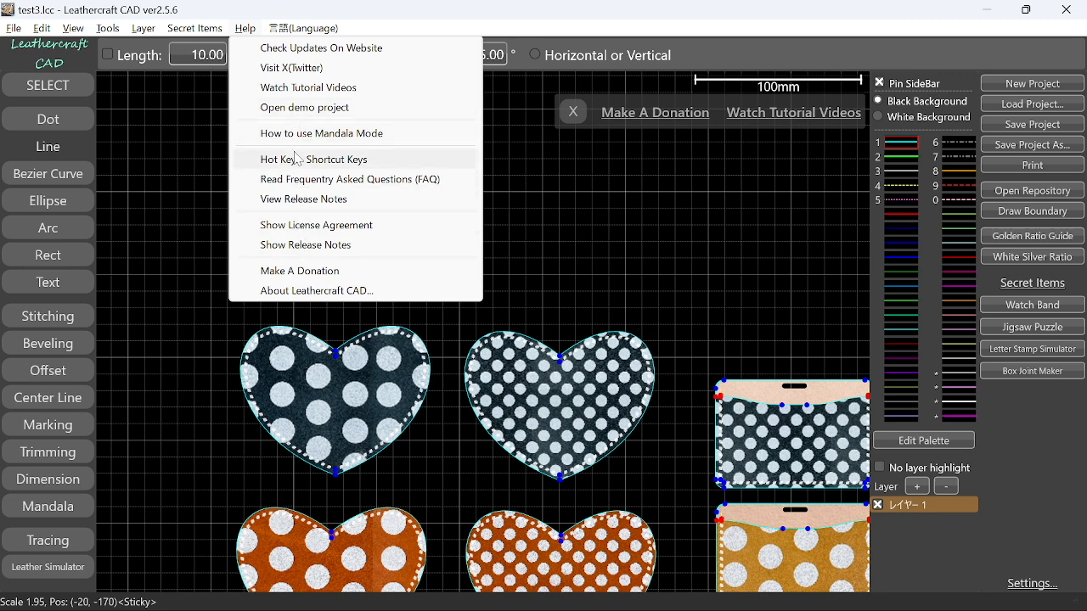
mouse_move(299, 237)
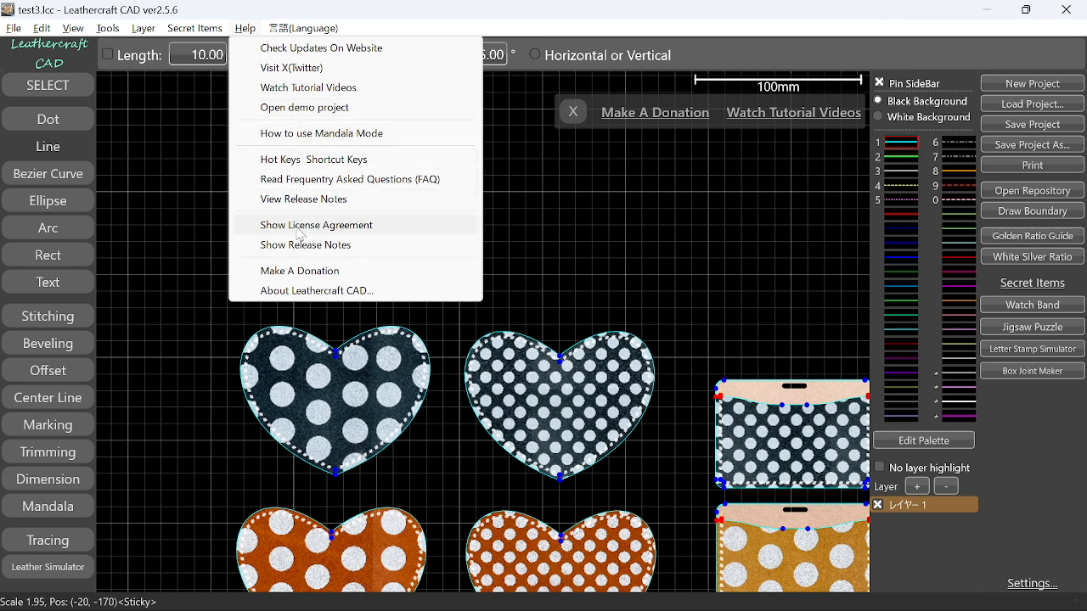
click(316, 224)
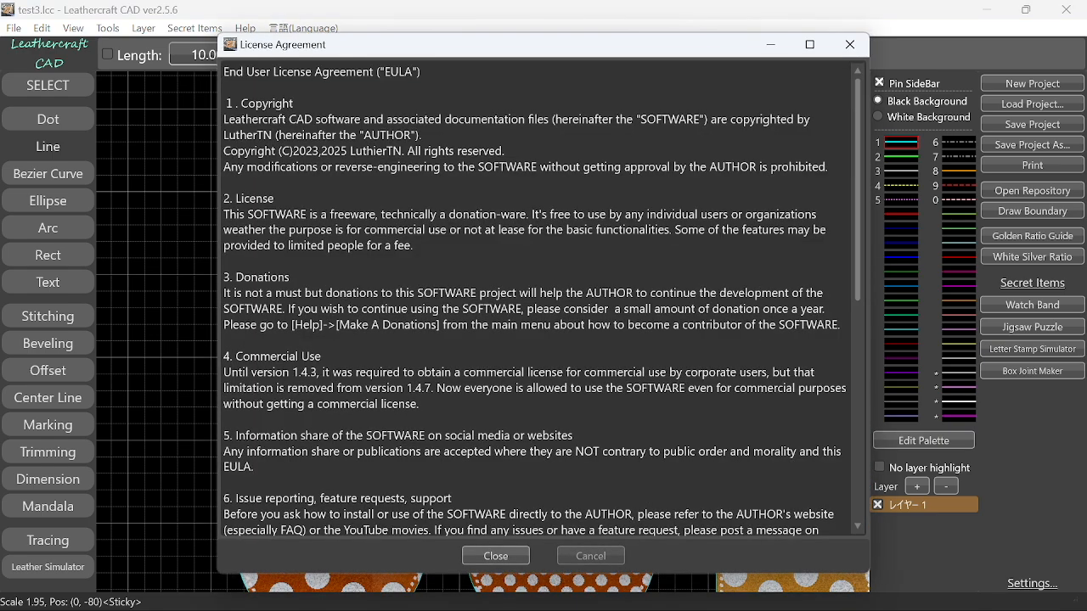
scroll(down, 3)
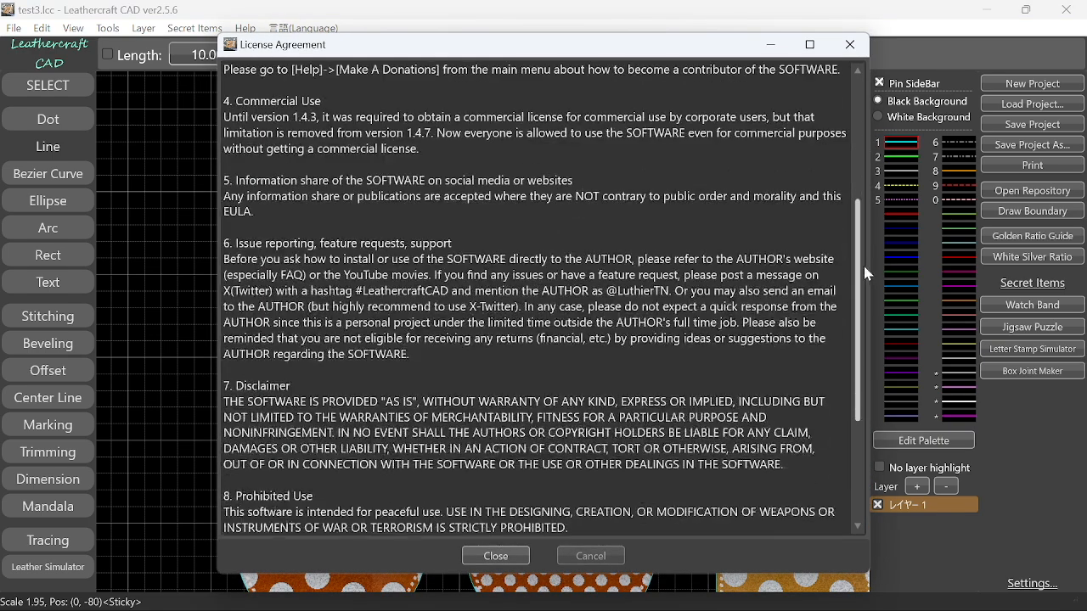
scroll(down, 3)
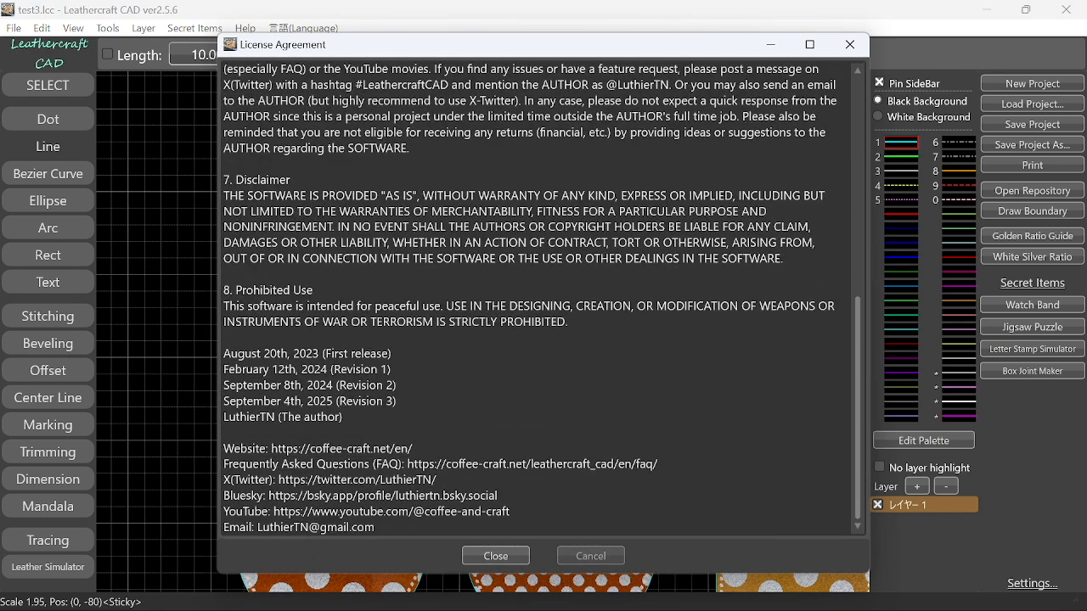
click(495, 556)
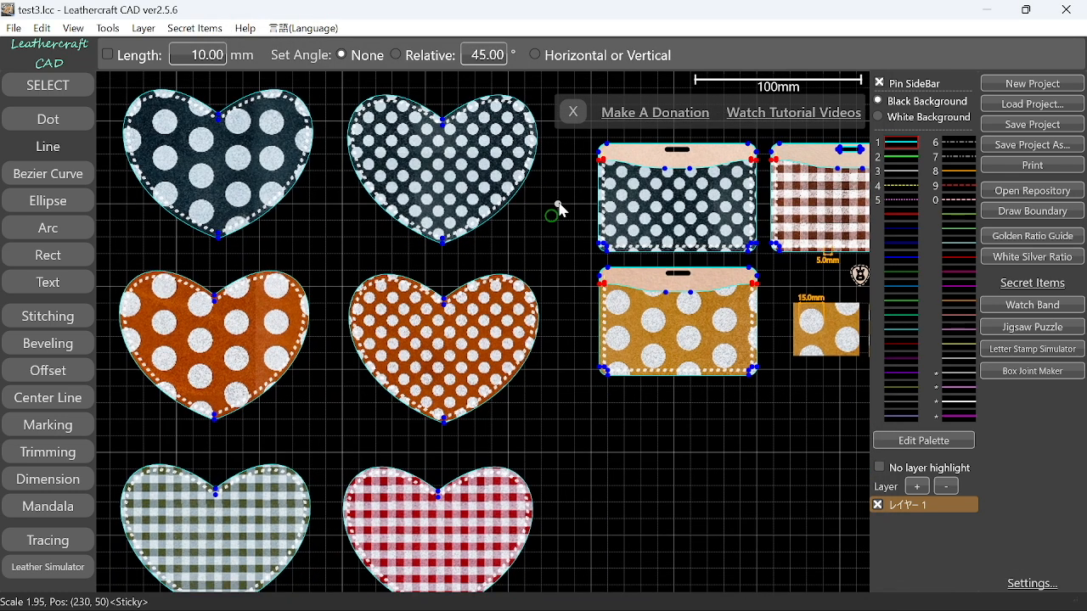
mouse_move(560, 355)
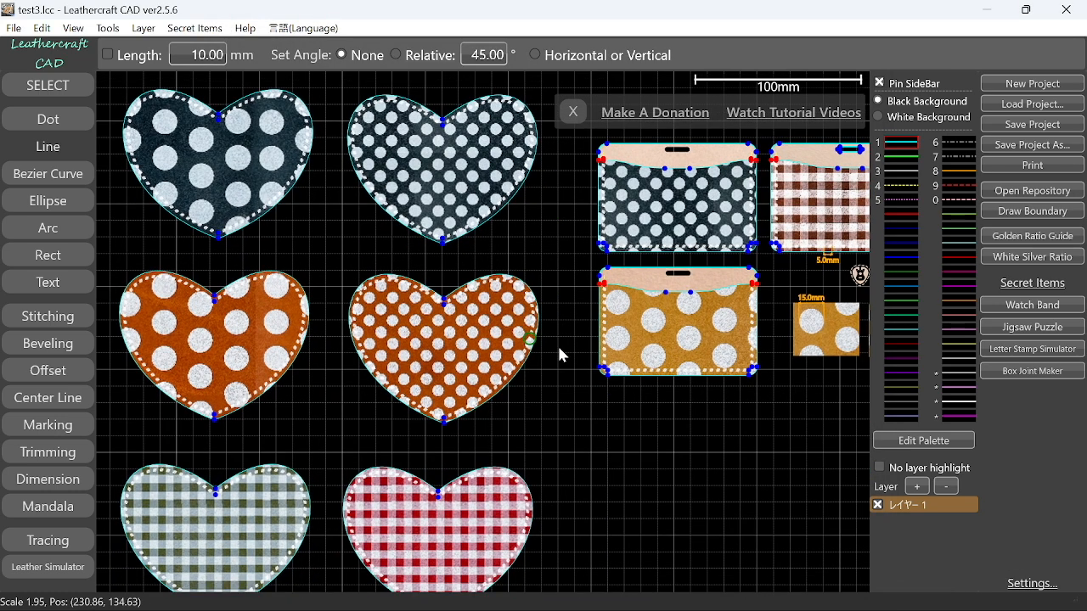